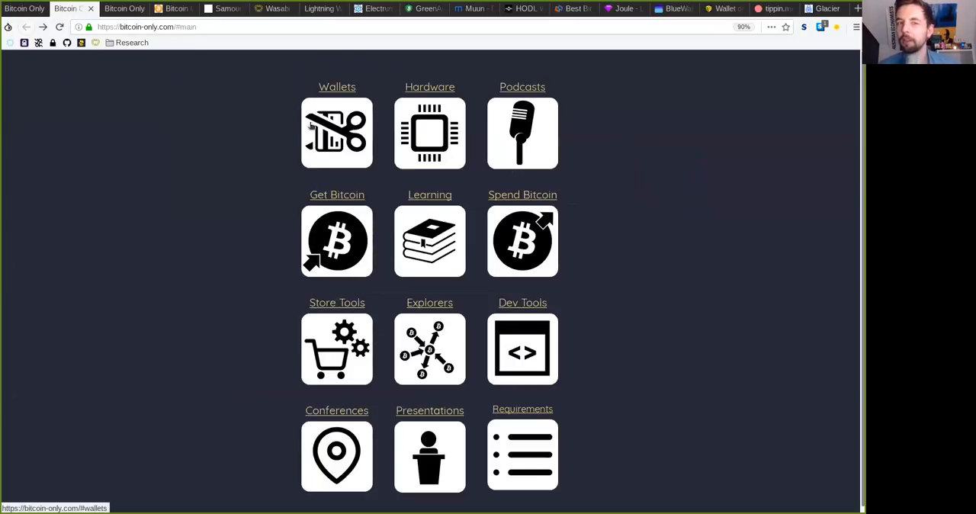
mouse_move(381, 155)
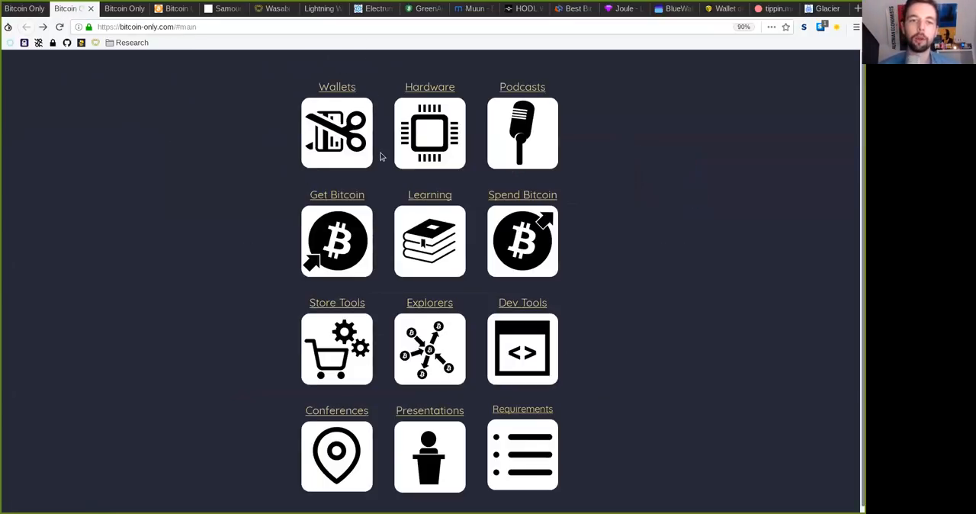
mouse_move(332, 73)
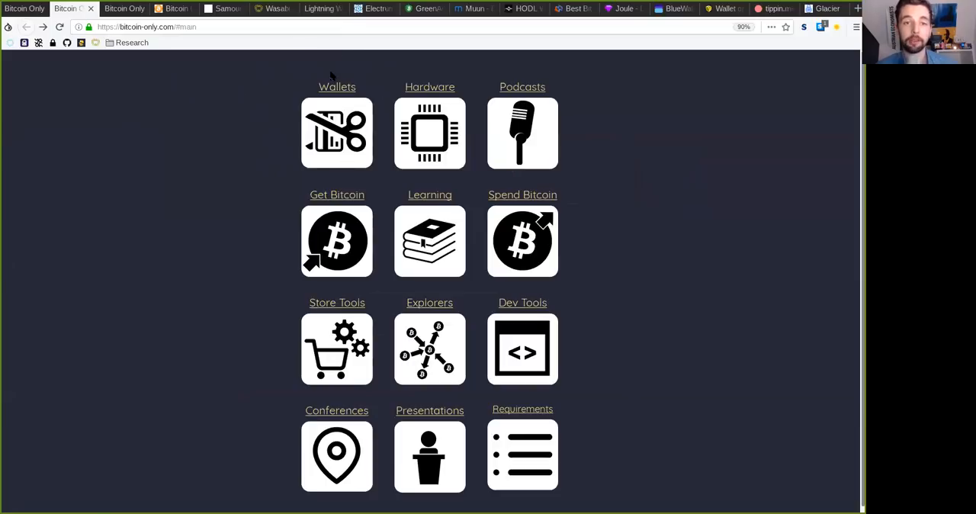
mouse_move(268, 100)
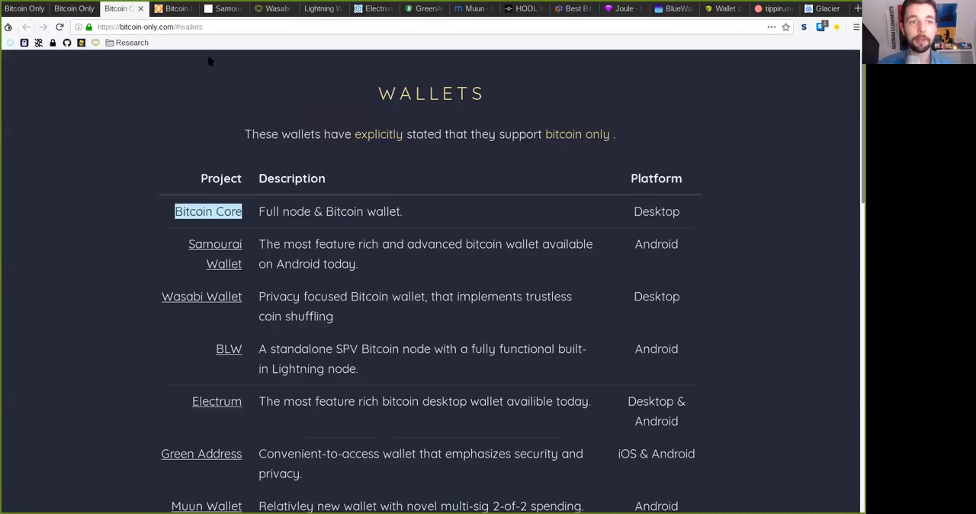
mouse_move(685, 189)
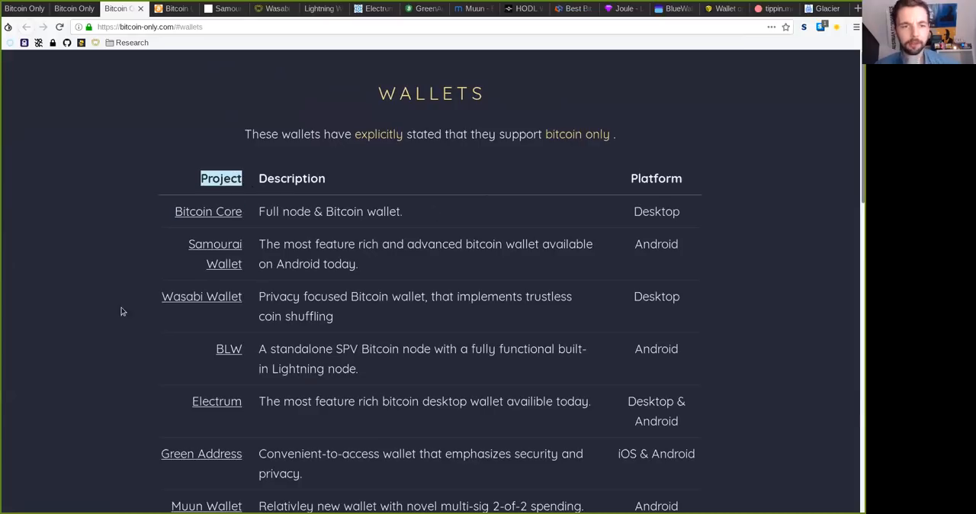
mouse_move(317, 192)
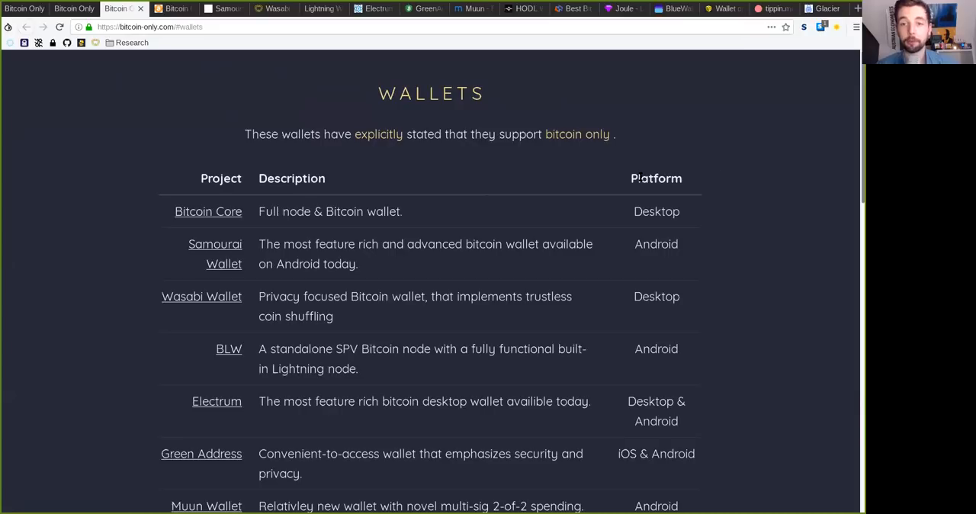
scroll(down, 3)
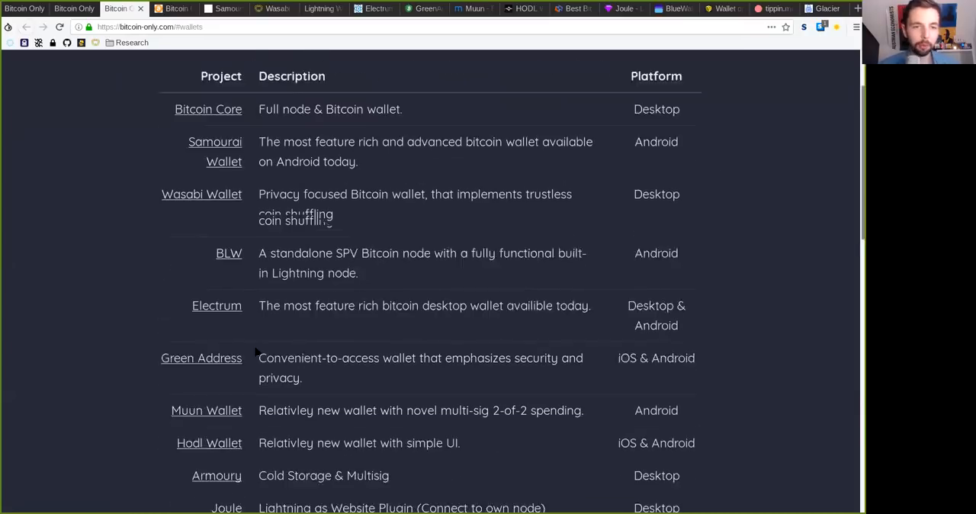
scroll(down, 3)
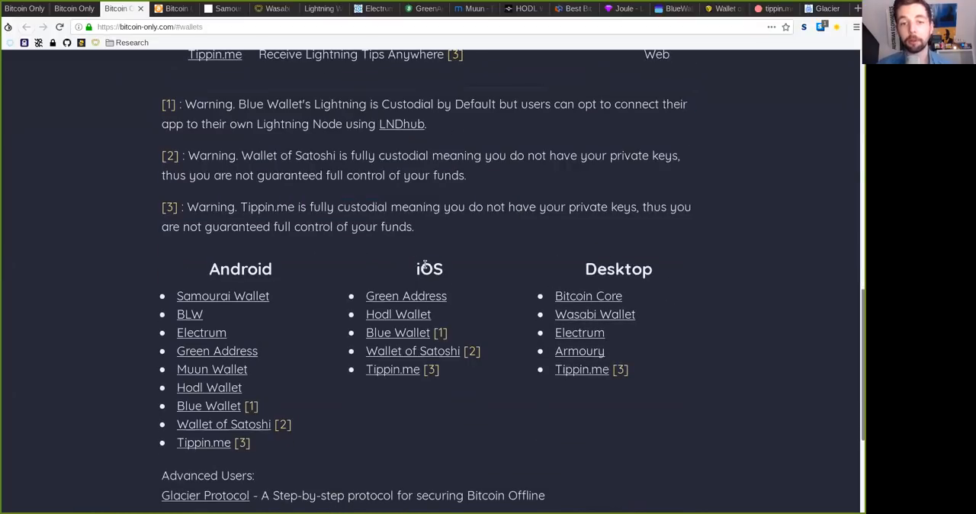
double_click(240, 268)
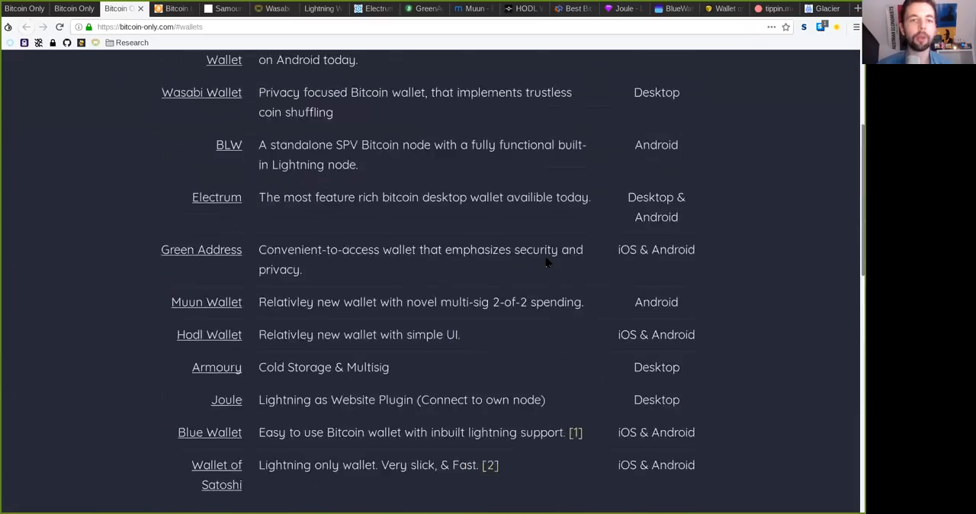
- Switch to the bitcoincore.org tab showing its Recent Posts release announcements
click(169, 9)
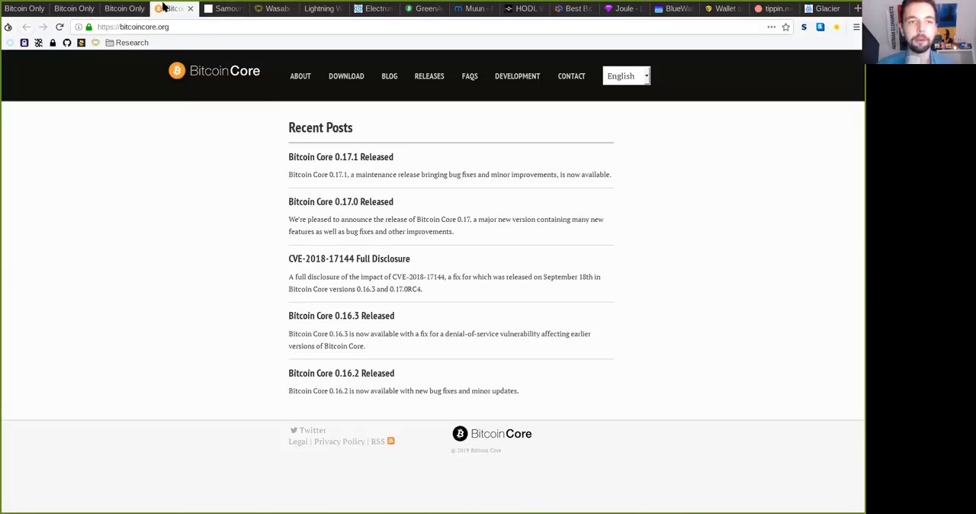
mouse_move(298, 332)
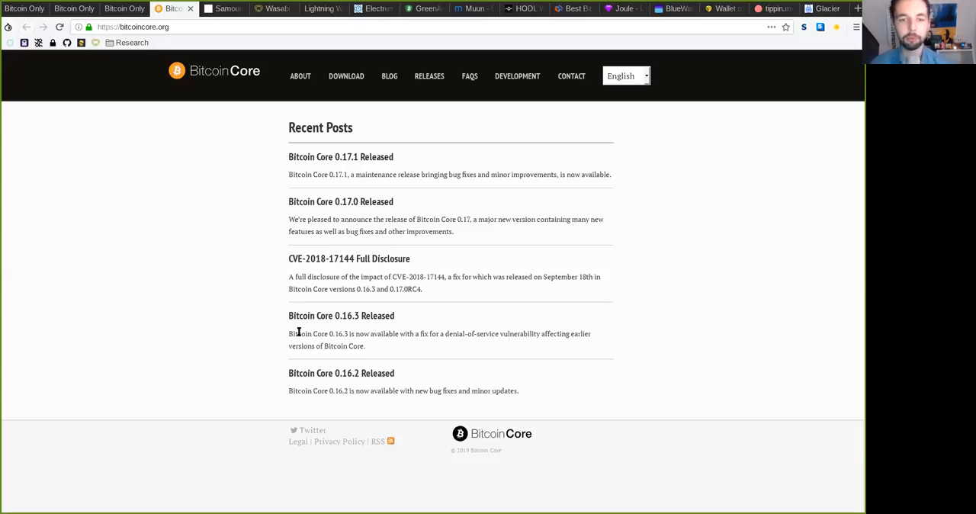
mouse_move(257, 114)
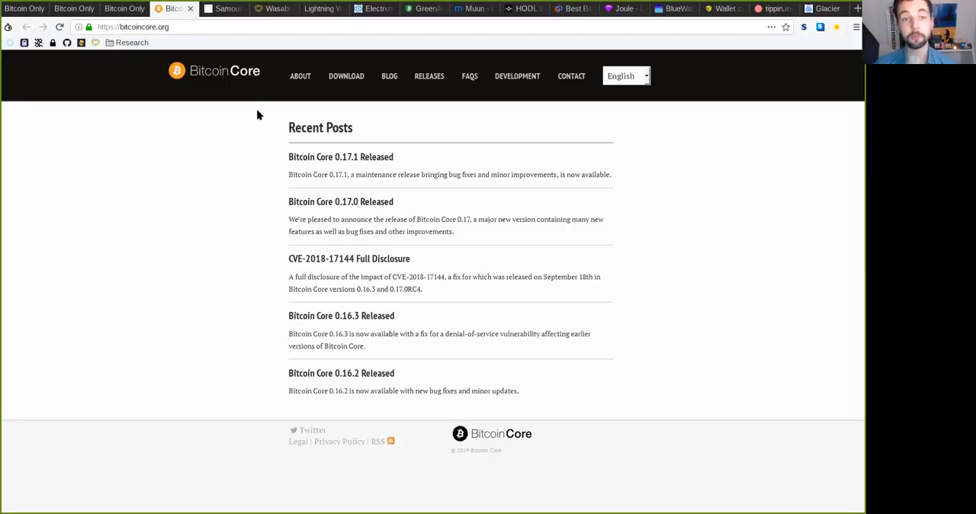
mouse_move(245, 119)
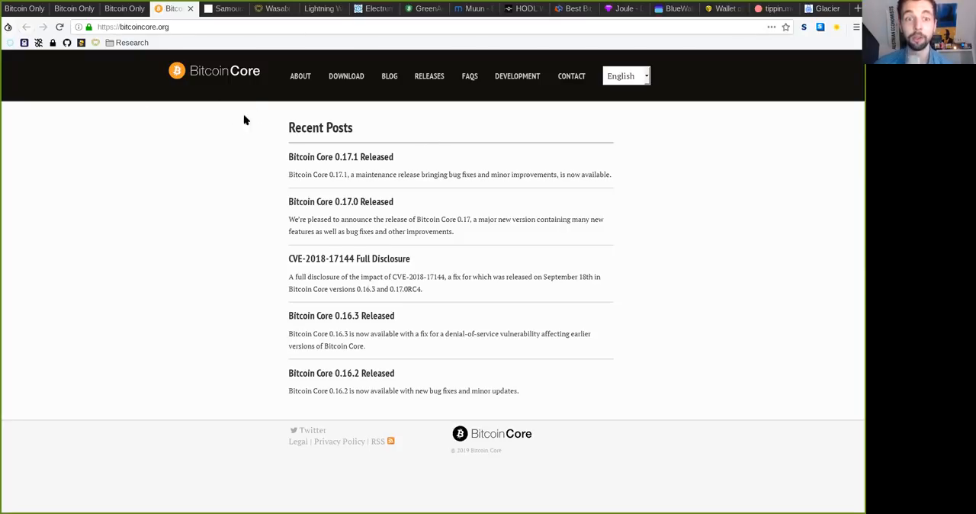
mouse_move(221, 174)
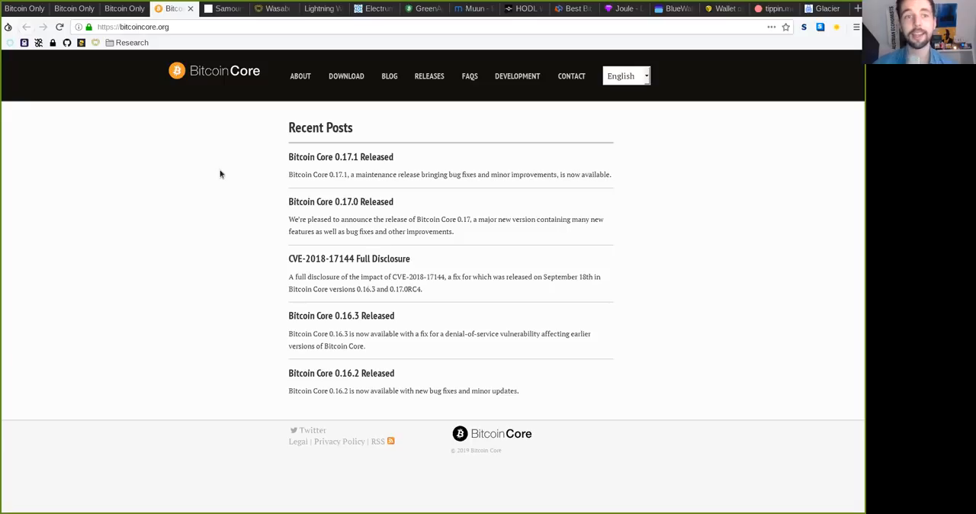
mouse_move(433, 158)
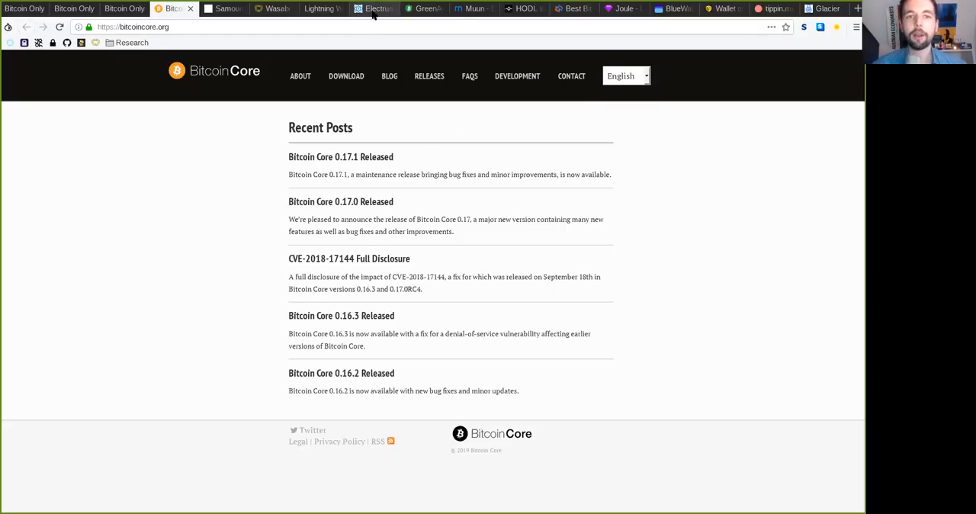
- Visit electrum.org, glance back at Bitcoin Core, then settle on Electrum's homepage
click(374, 8)
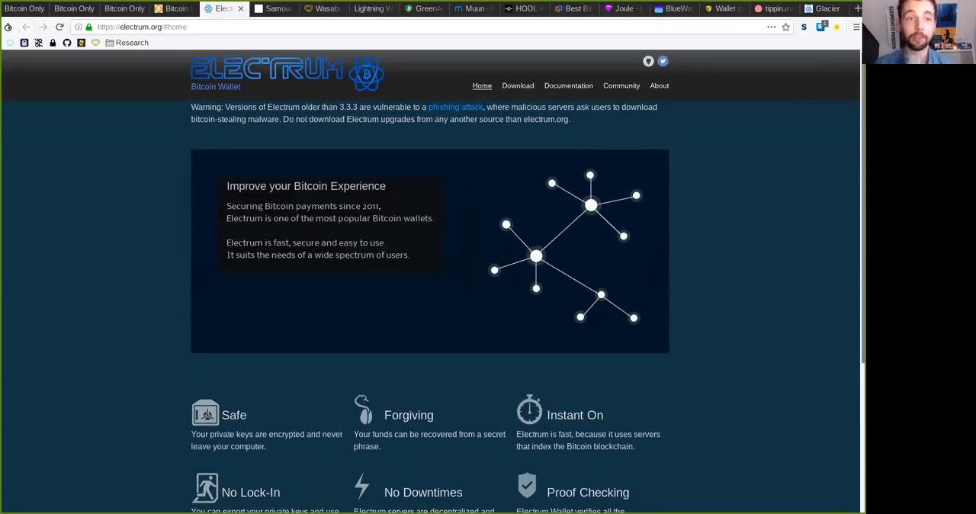
click(173, 8)
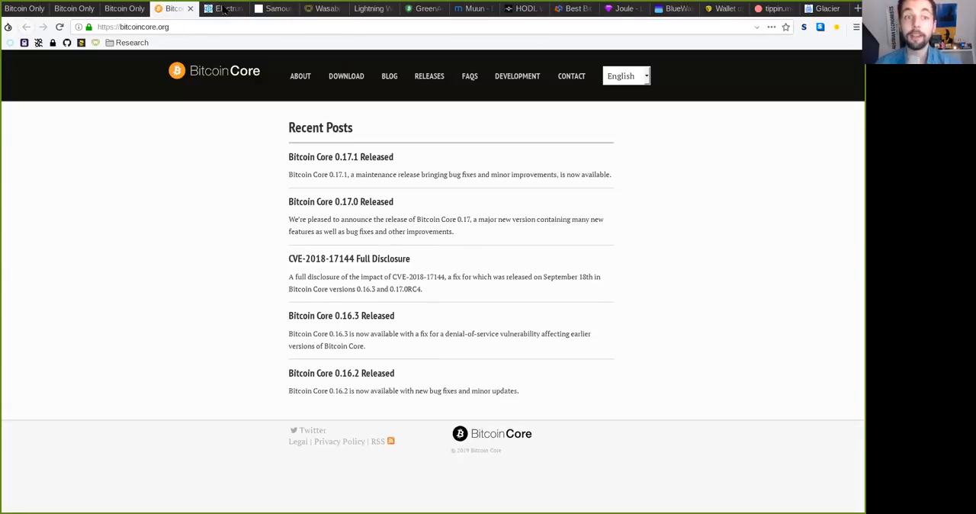
click(224, 8)
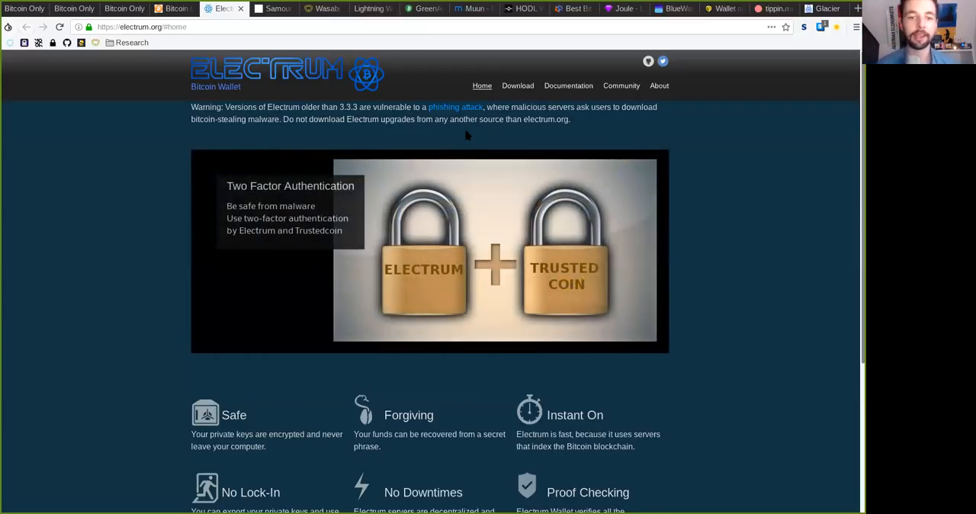
- Scroll through Electrum's feature list and download button, then back up to its slideshow
scroll(down, 3)
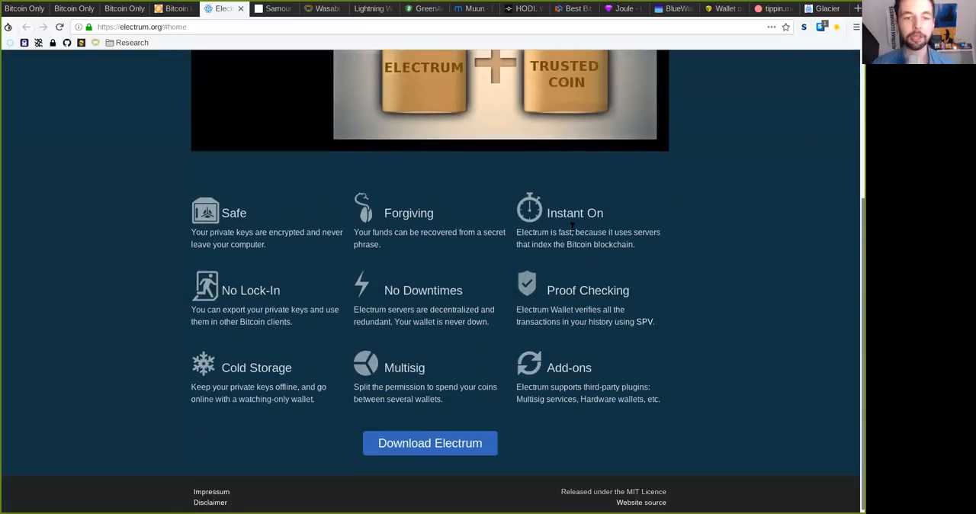
scroll(down, 3)
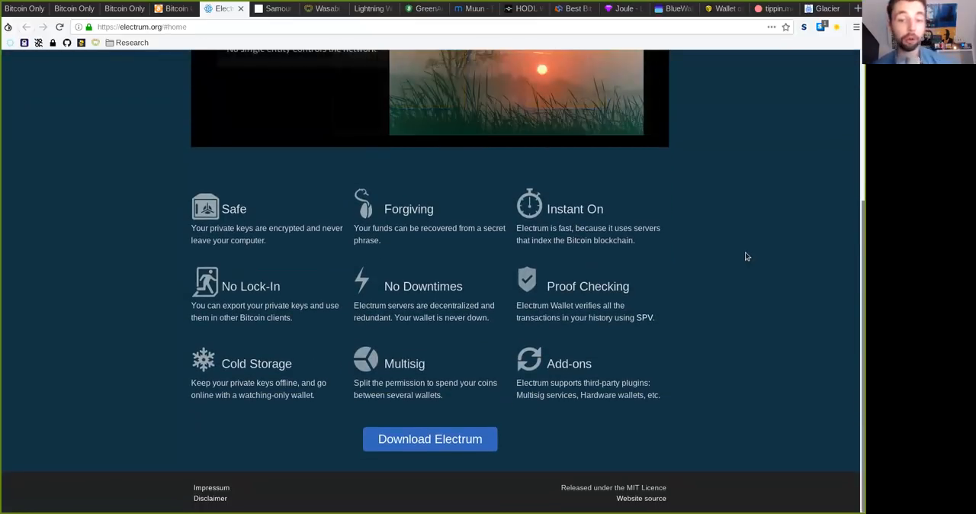
scroll(up, 3)
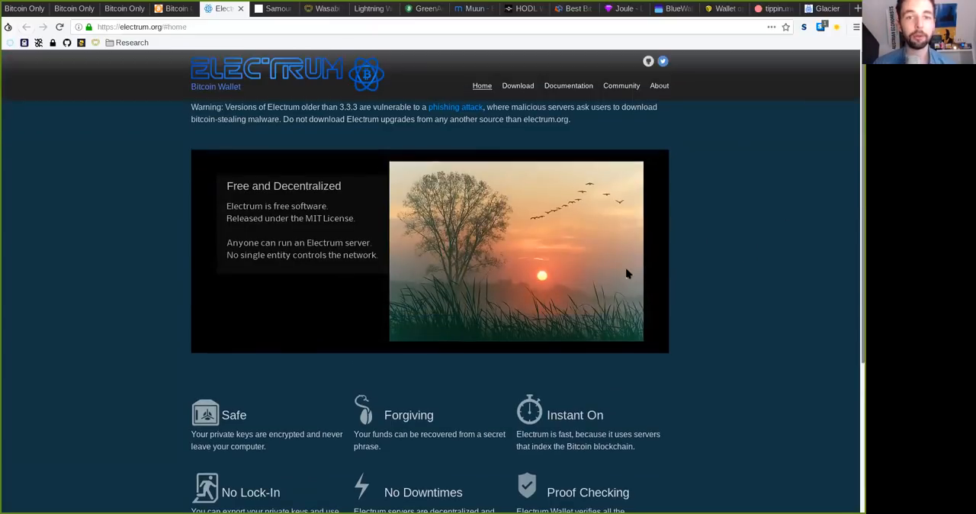
mouse_move(629, 266)
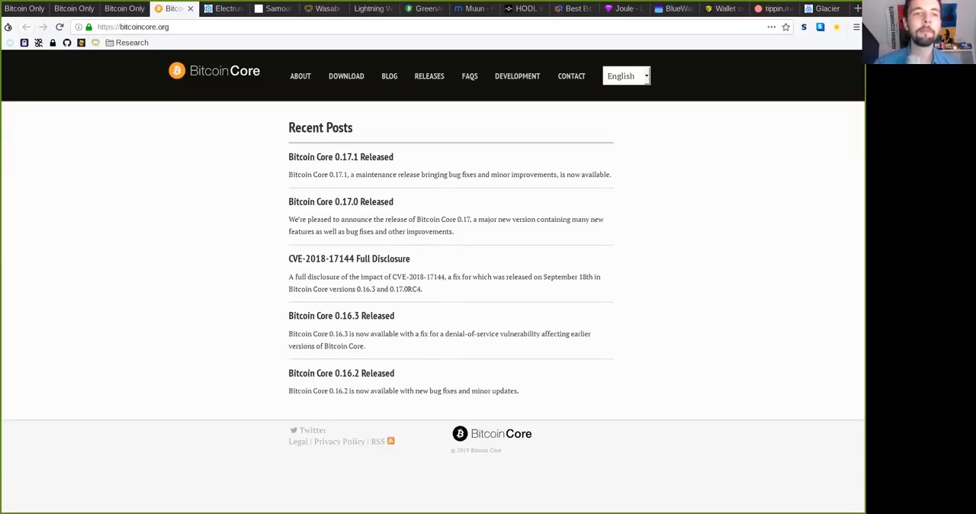
mouse_move(226, 50)
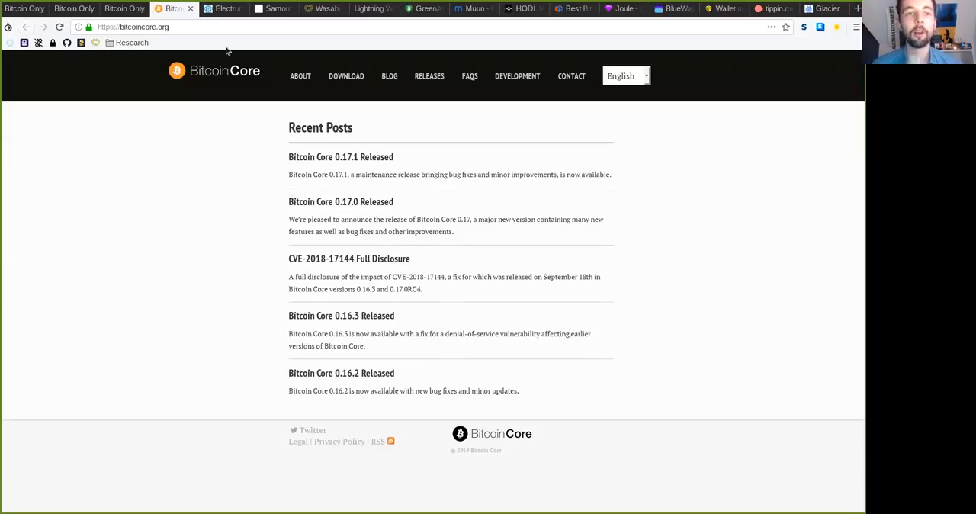
- Toggle from Electrum to Bitcoin Core and back, then view Electrum's feature list
click(222, 8)
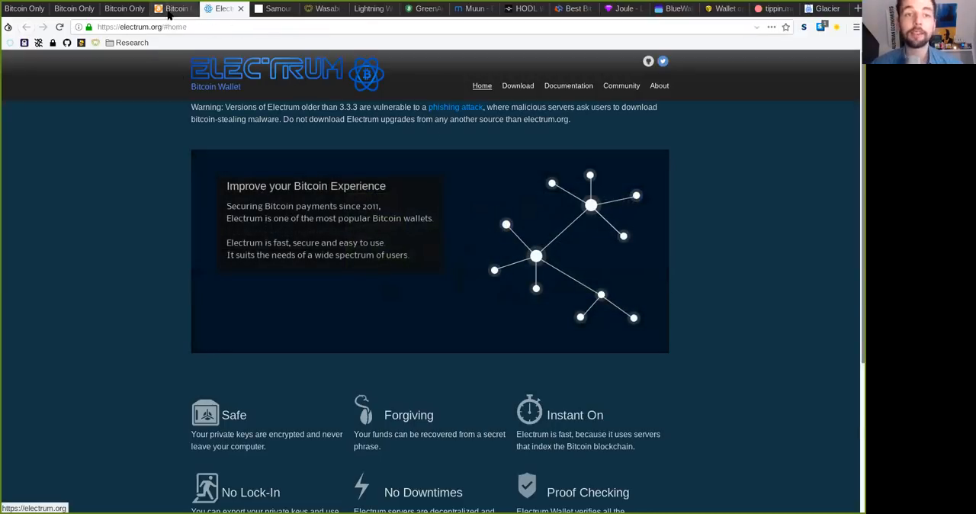
click(173, 8)
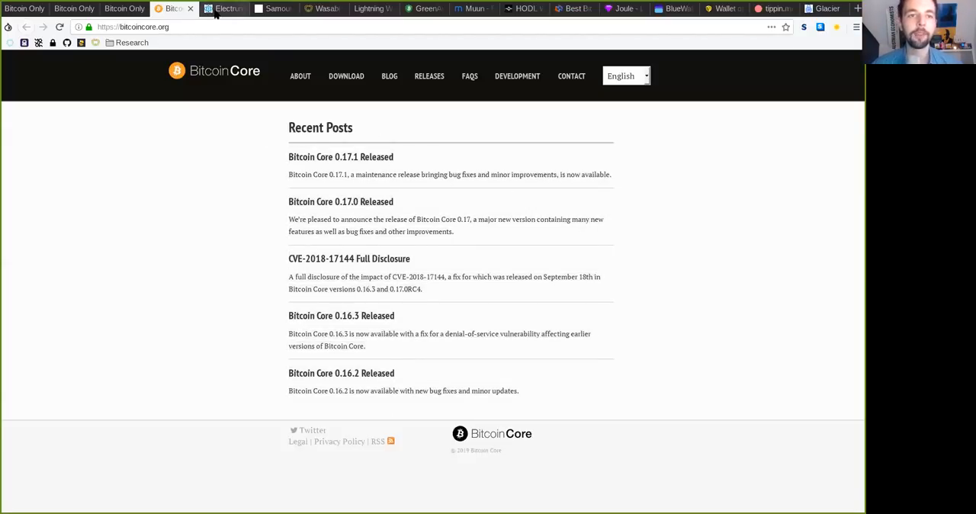
click(222, 8)
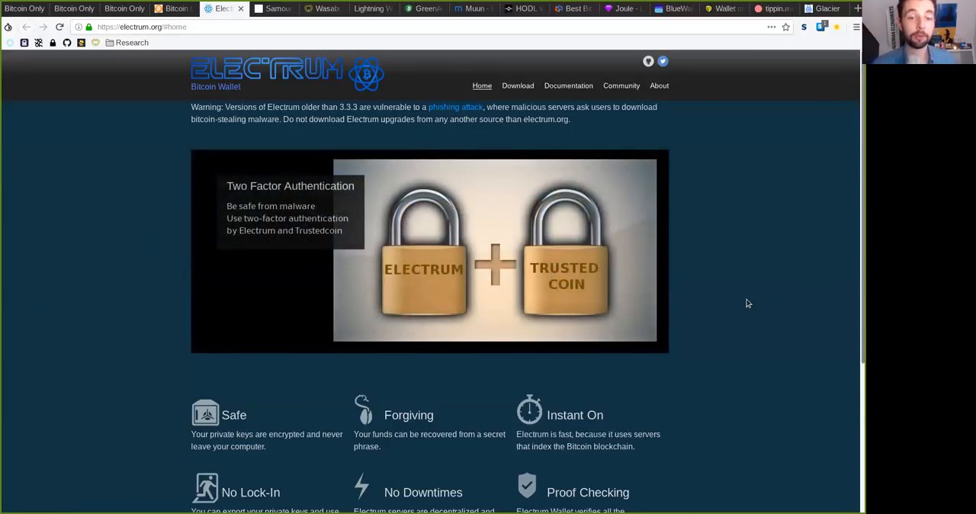
scroll(down, 3)
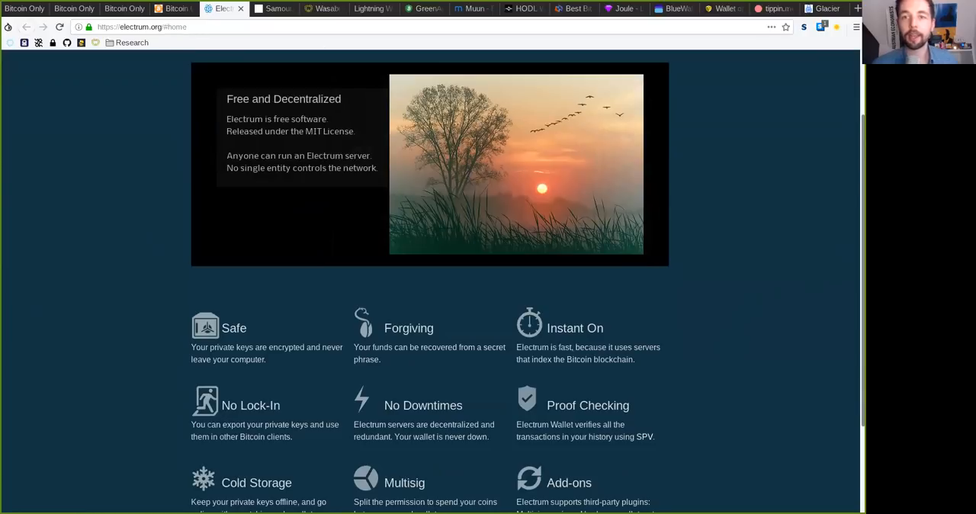
mouse_move(534, 118)
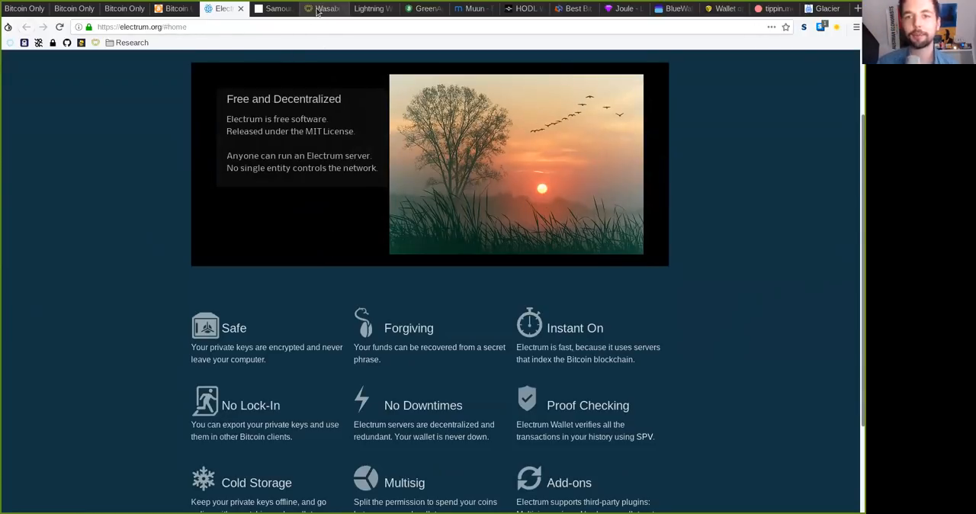
- Open wasabiwallet.io, compare it with the Electrum and Bitcoin Core tabs, ending on Wasabi
click(327, 8)
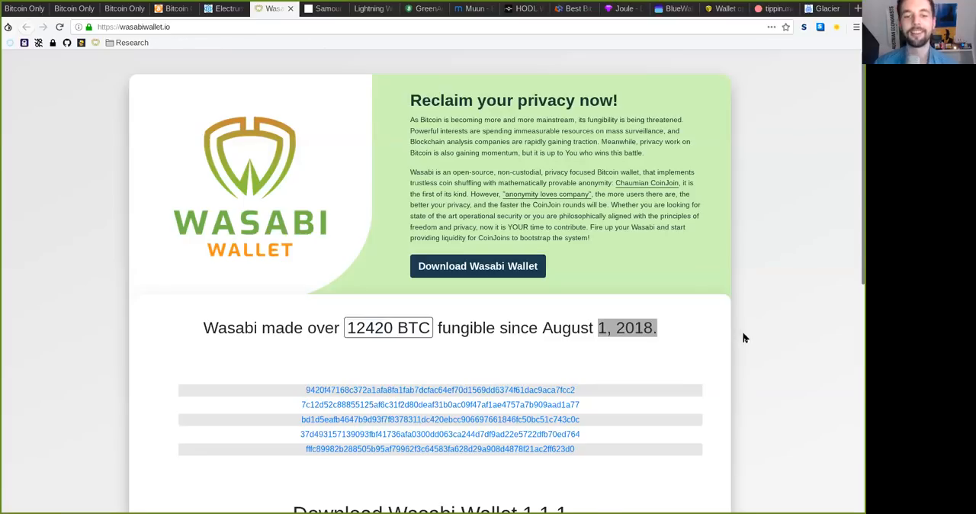
scroll(down, 3)
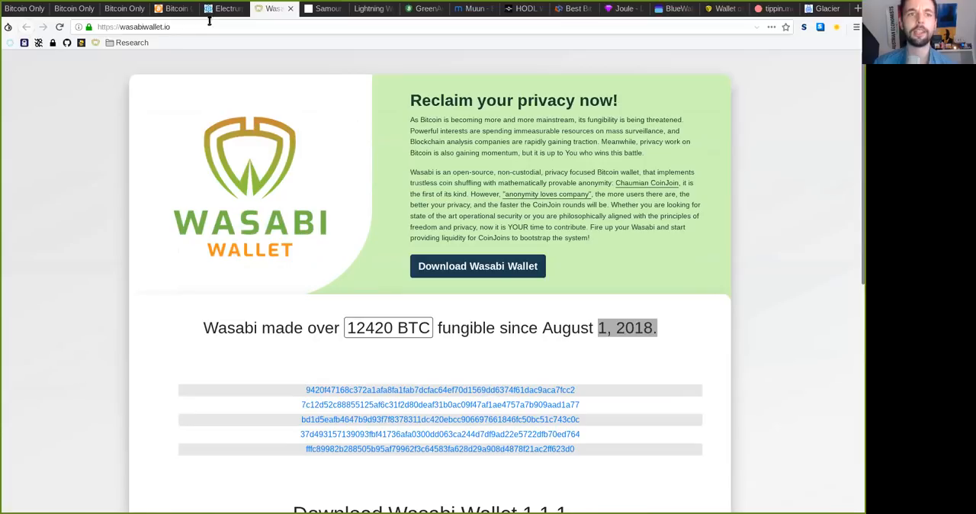
click(224, 9)
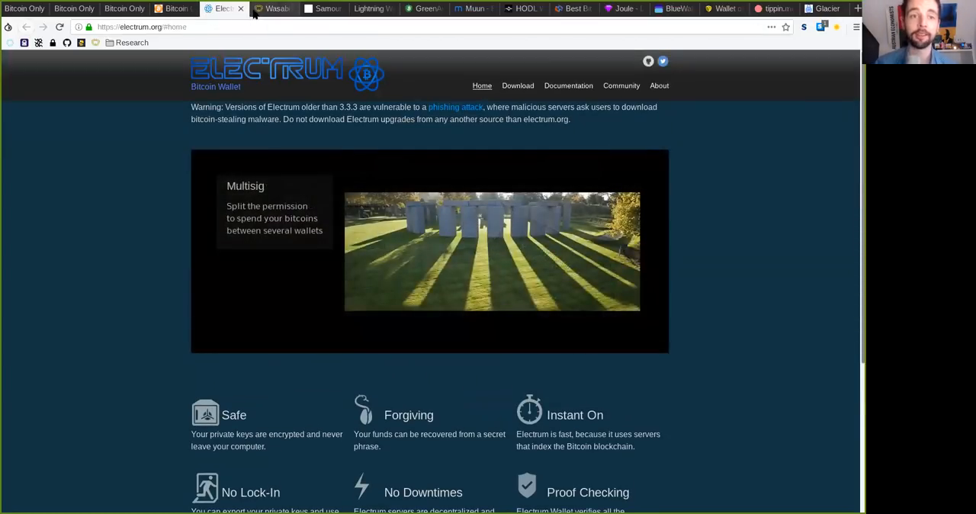
click(272, 9)
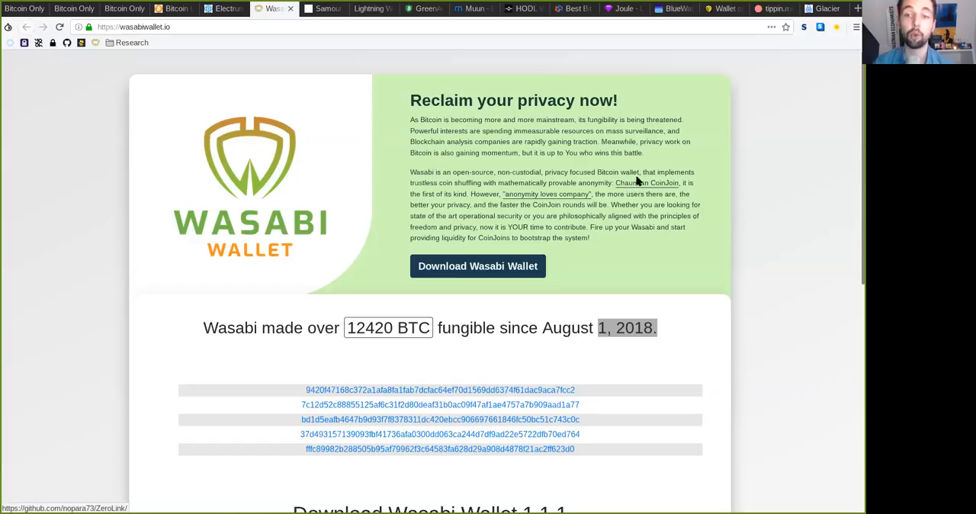
mouse_move(736, 360)
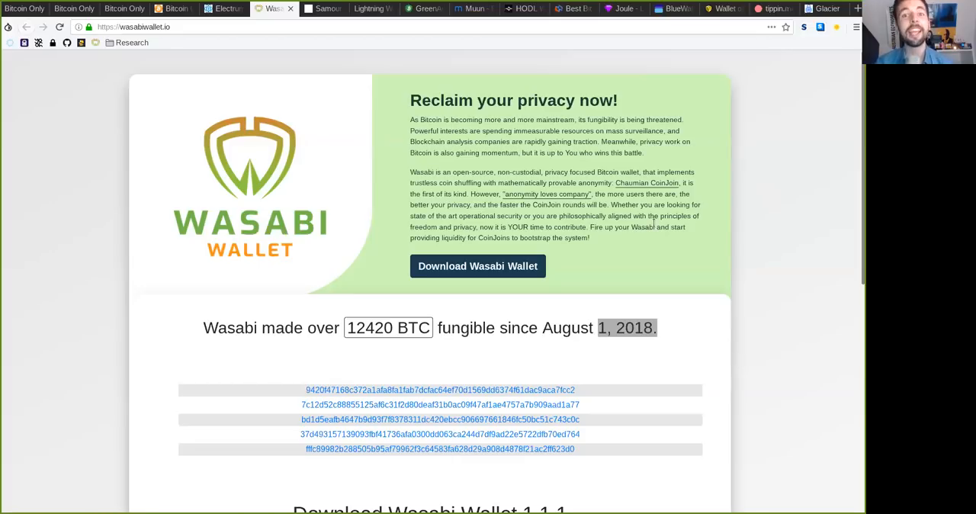
mouse_move(503, 166)
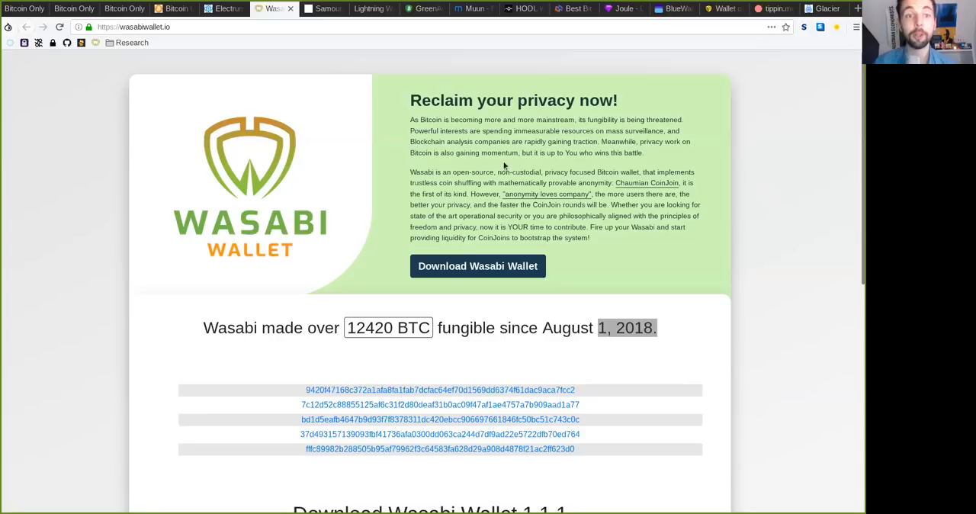
click(174, 8)
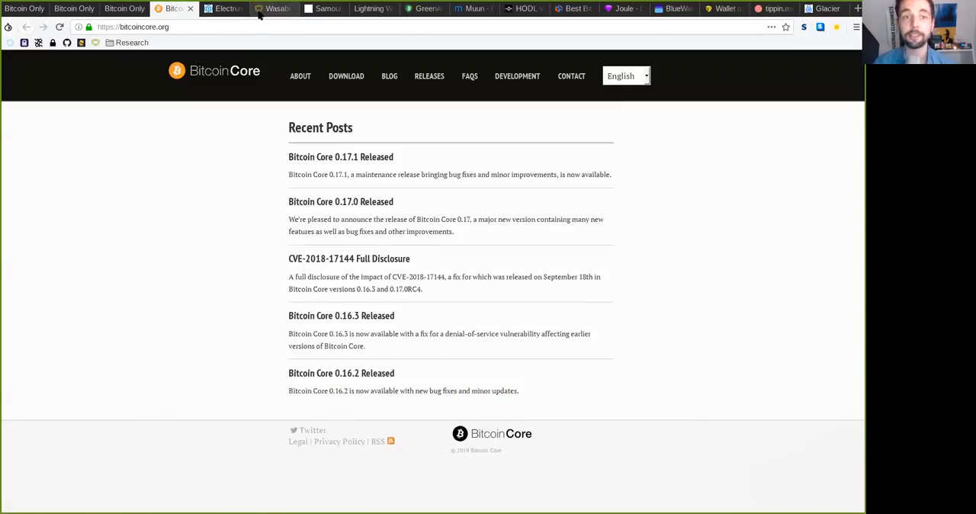
click(272, 8)
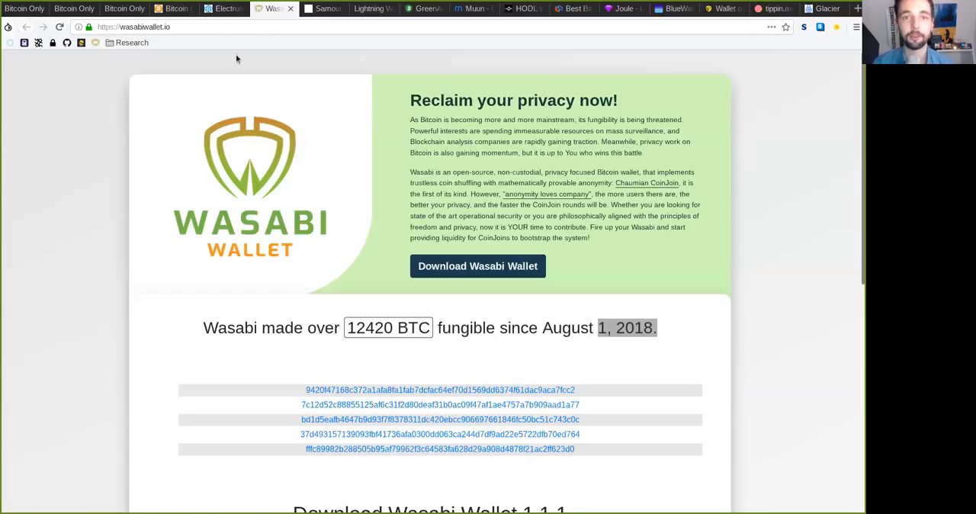
mouse_move(434, 100)
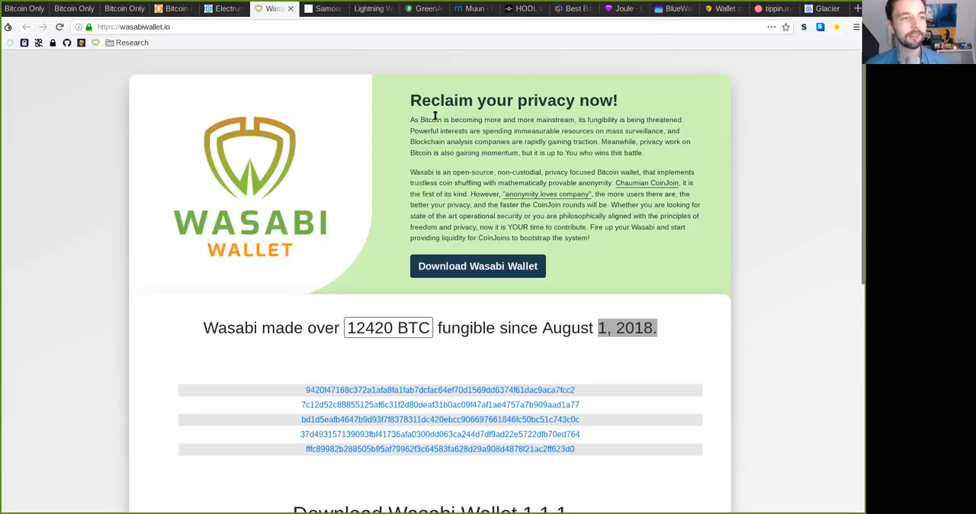
click(173, 9)
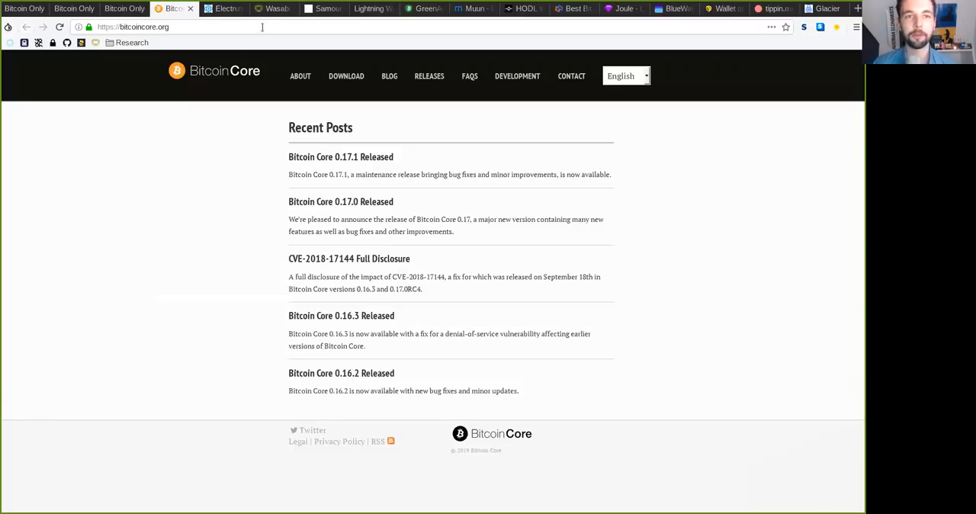
click(273, 9)
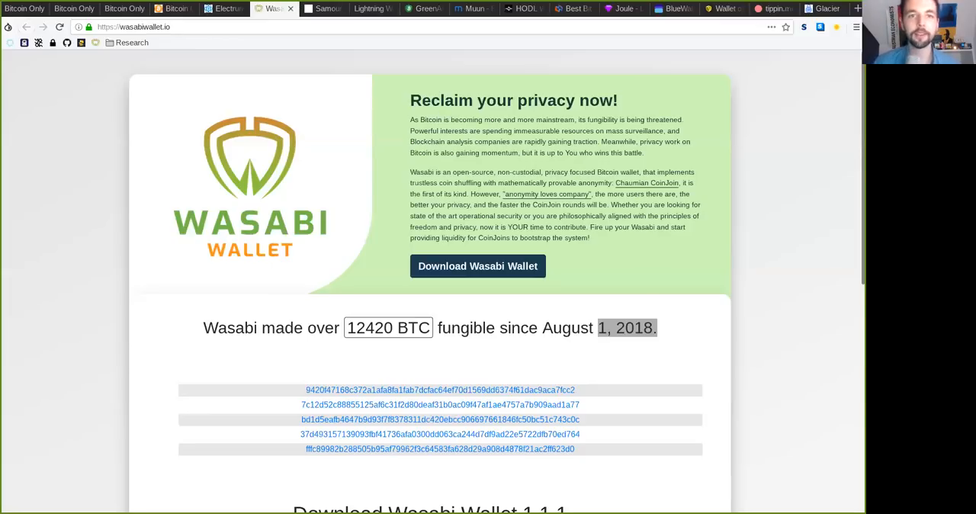
mouse_move(323, 8)
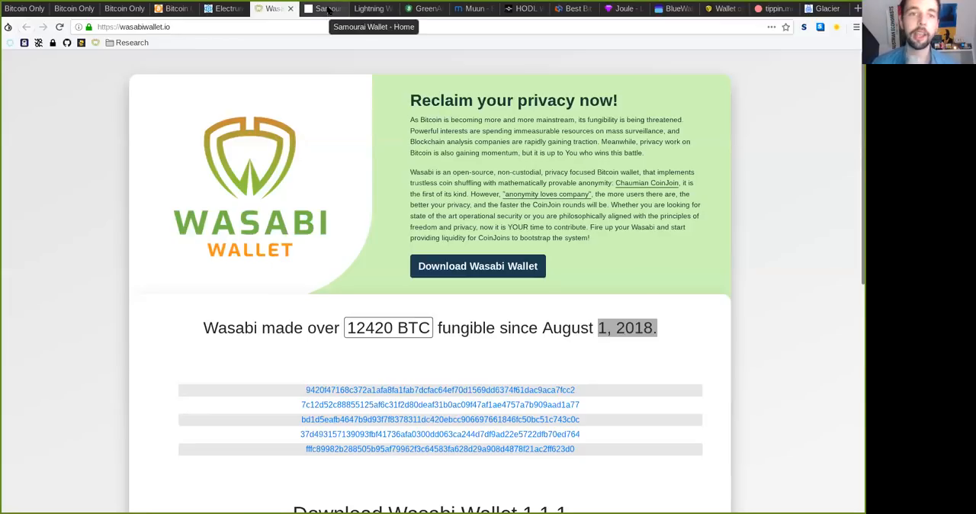
- Open the Samourai Wallet tab and select its samouraiwallet.com address
click(323, 9)
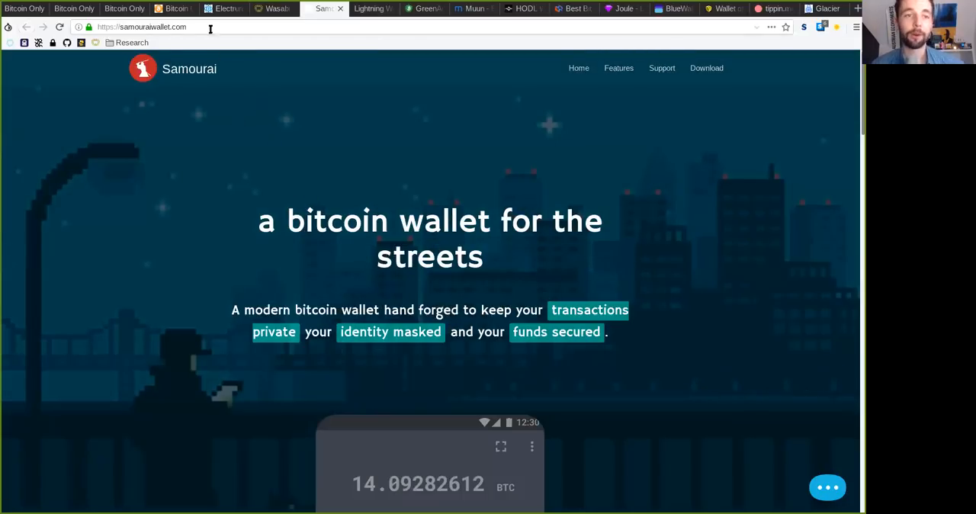
double_click(189, 68)
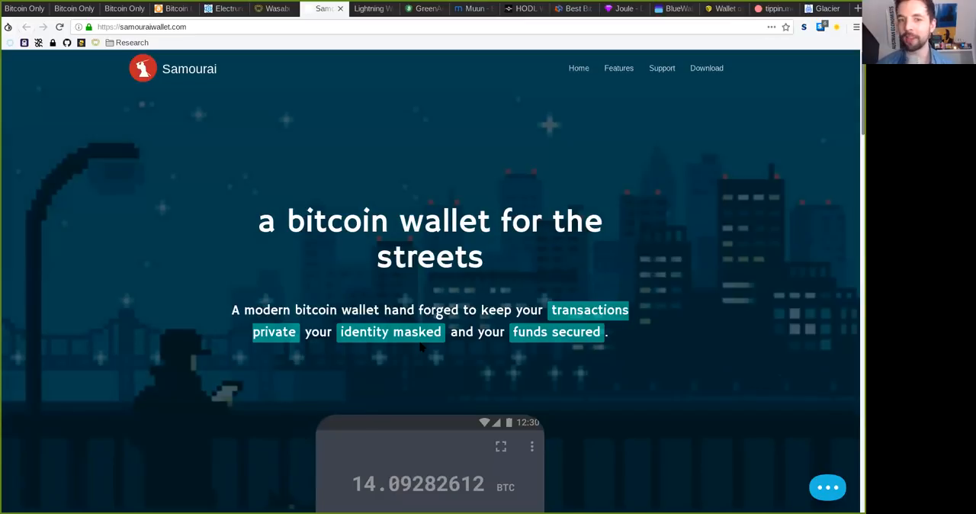
- Scroll to Samourai's demo wallet, briefly revisit Wasabi, then return to Samourai
scroll(down, 3)
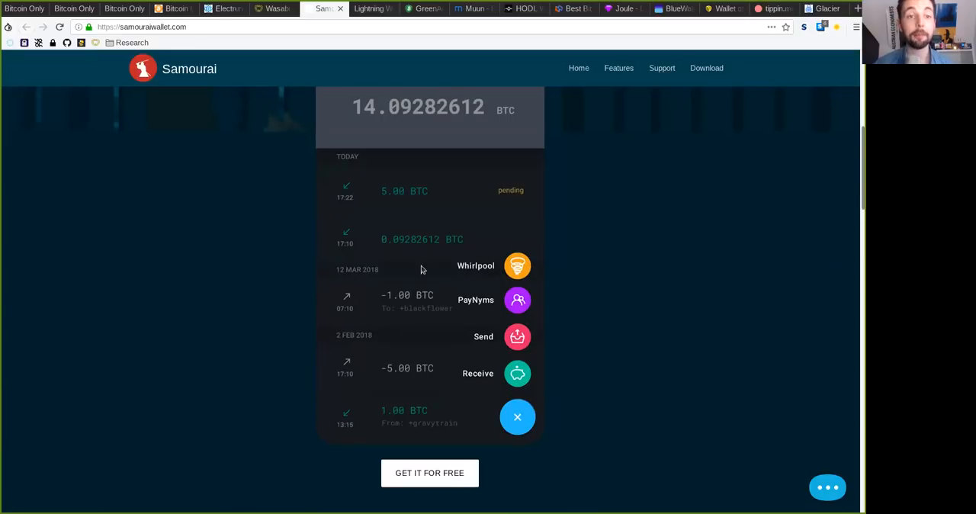
click(273, 9)
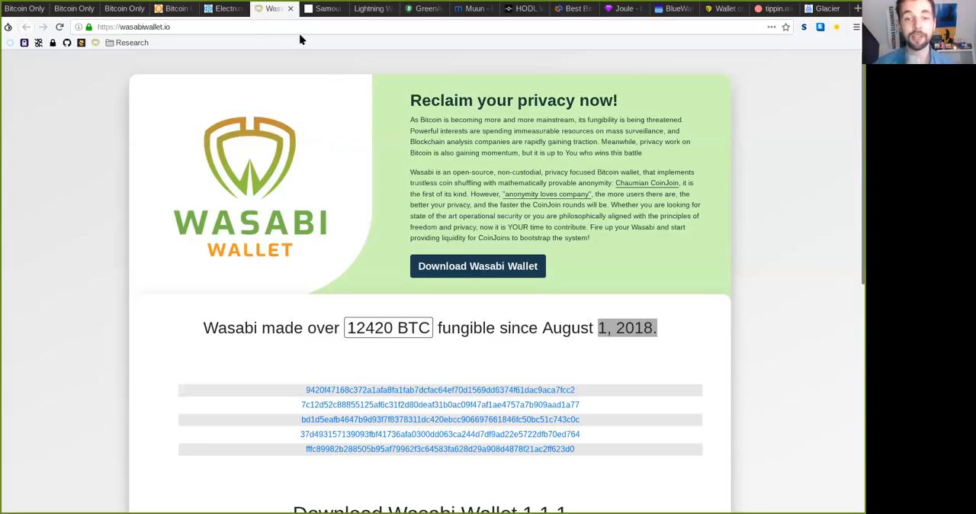
mouse_move(707, 225)
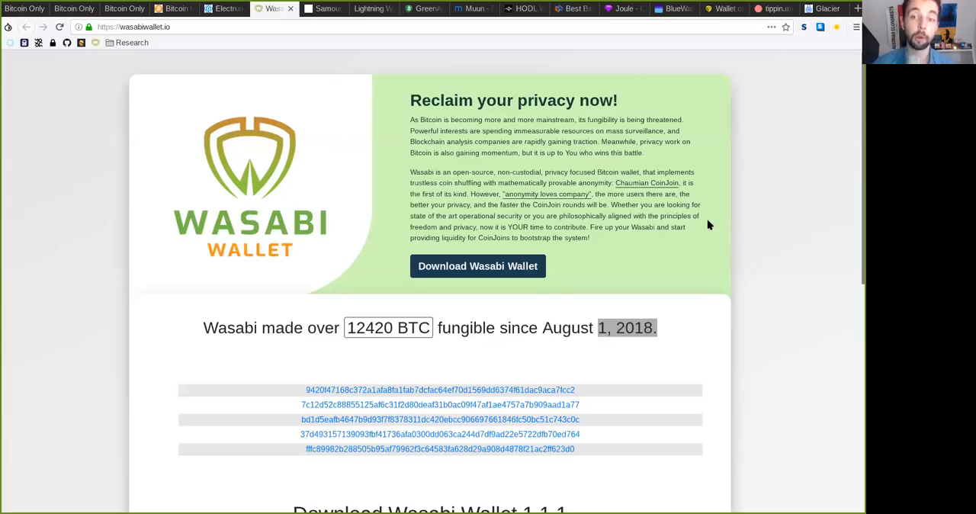
mouse_move(544, 241)
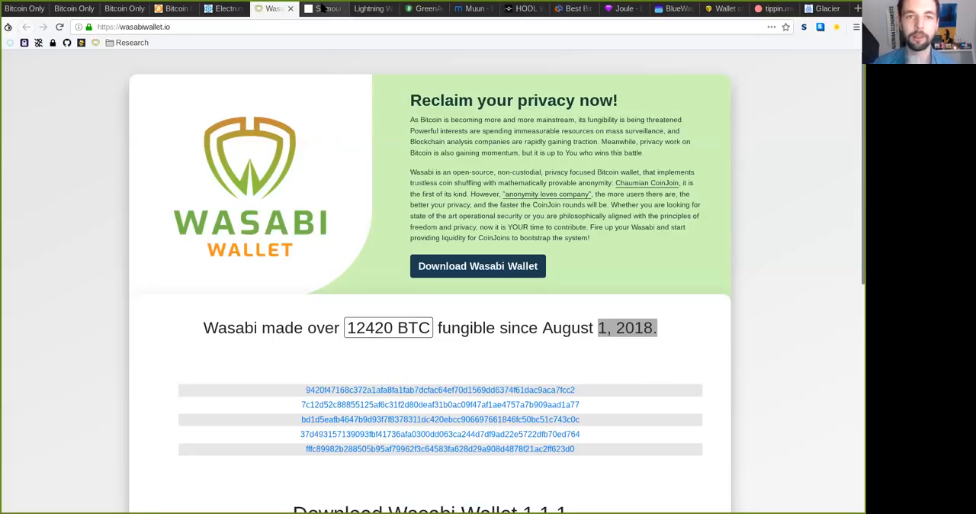
click(323, 8)
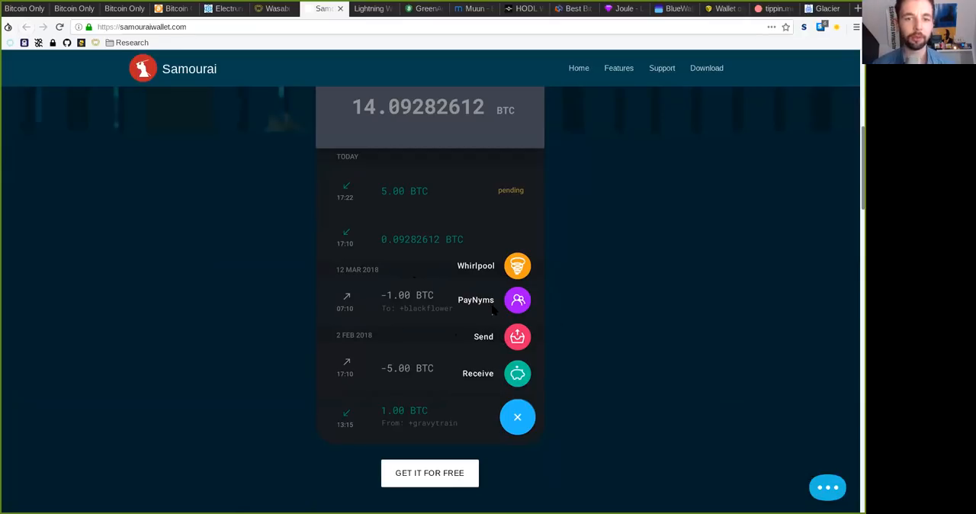
mouse_move(514, 340)
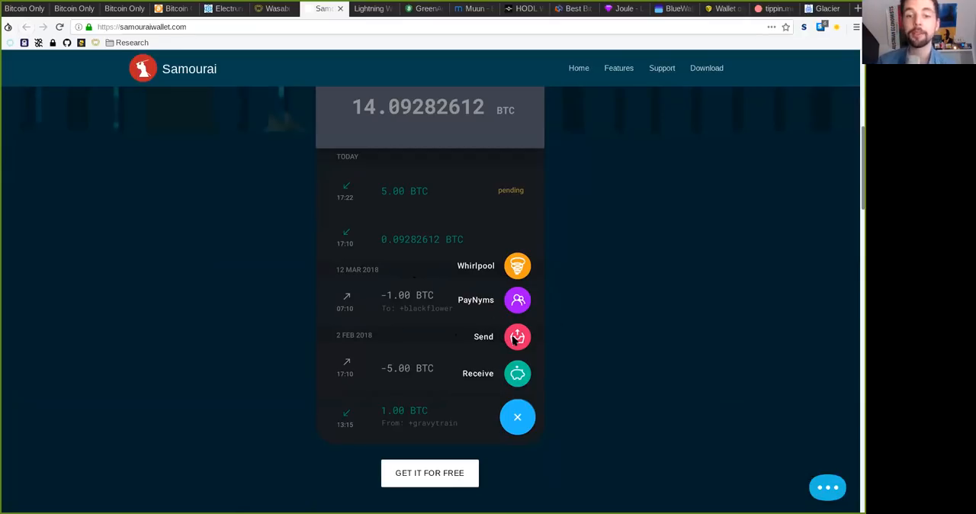
mouse_move(518, 303)
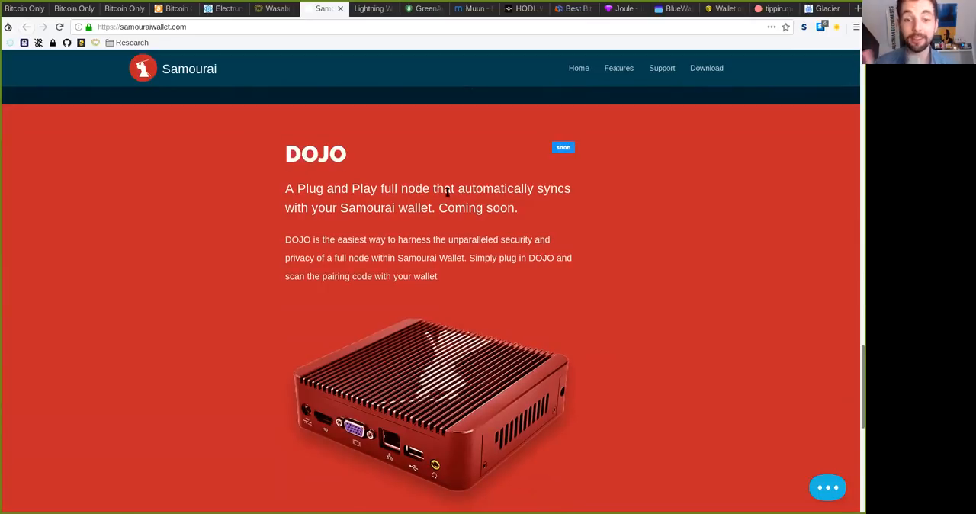
mouse_move(320, 78)
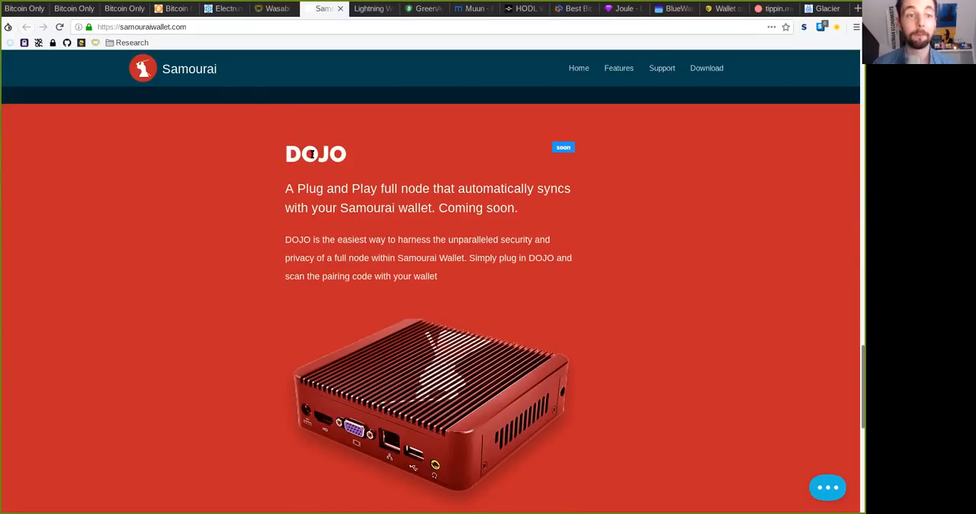
- Highlight the DOJO full-node heading, scroll past it, then open the Lightning Wallet site
double_click(314, 153)
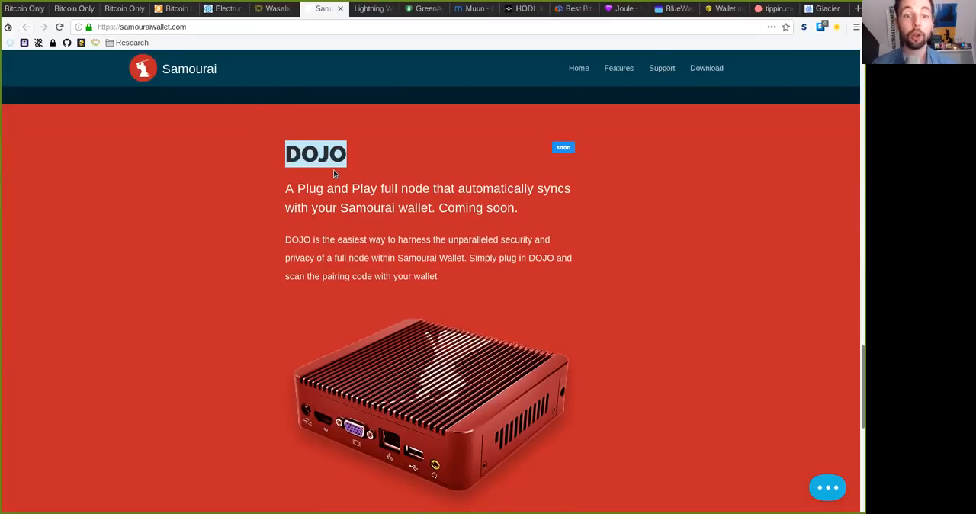
scroll(down, 3)
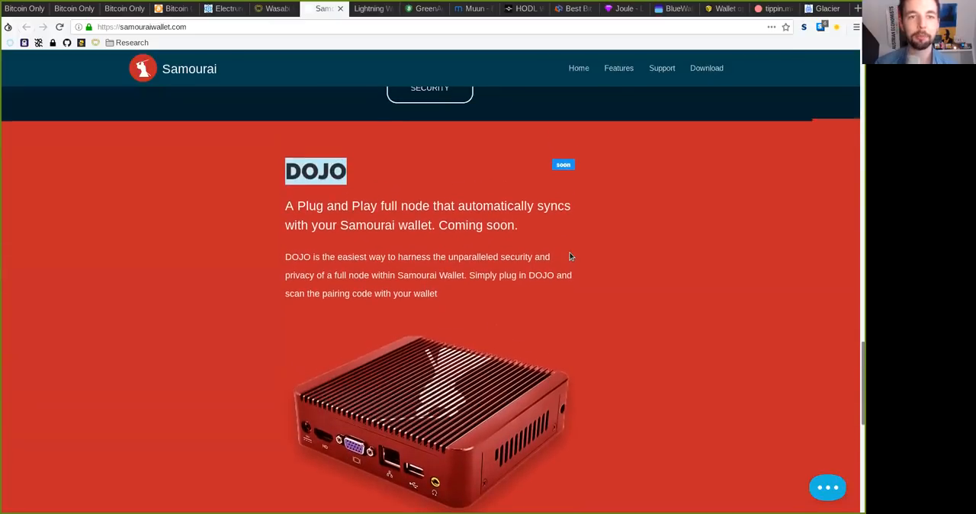
scroll(down, 3)
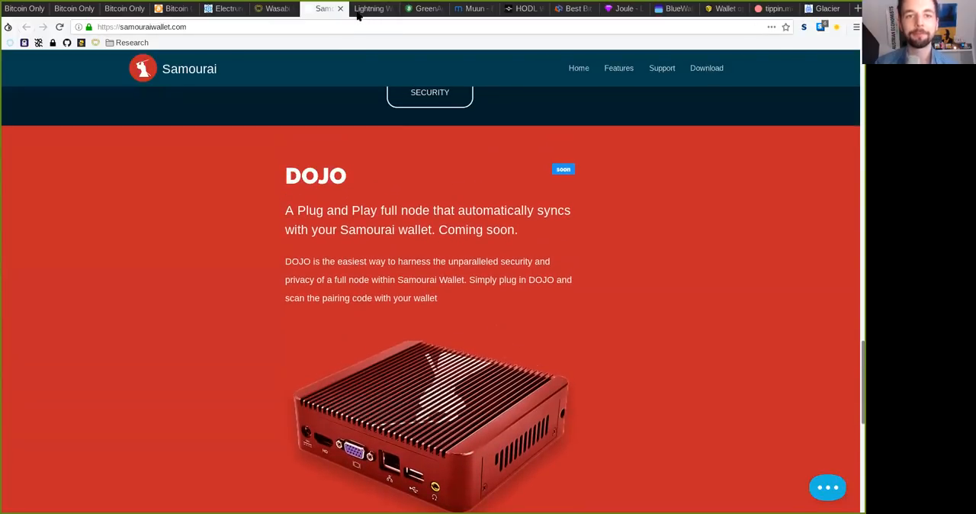
click(368, 9)
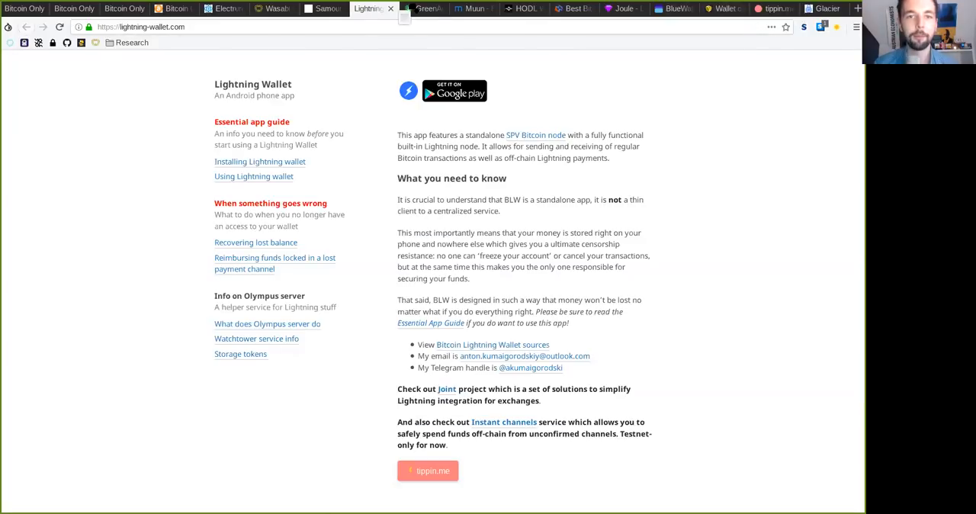
- Skim GreenAddress's 'safer Bitcoin wallet' homepage, then switch back to Lightning Wallet
click(373, 8)
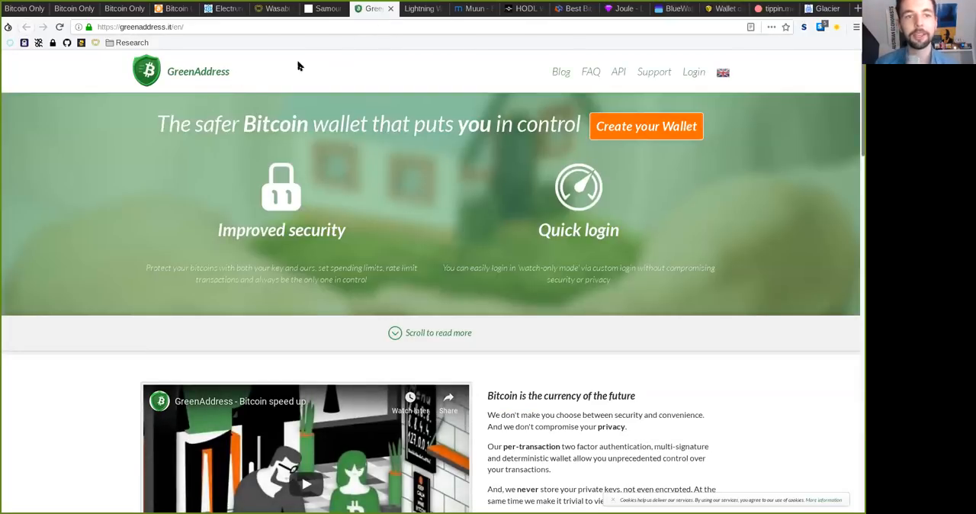
mouse_move(376, 216)
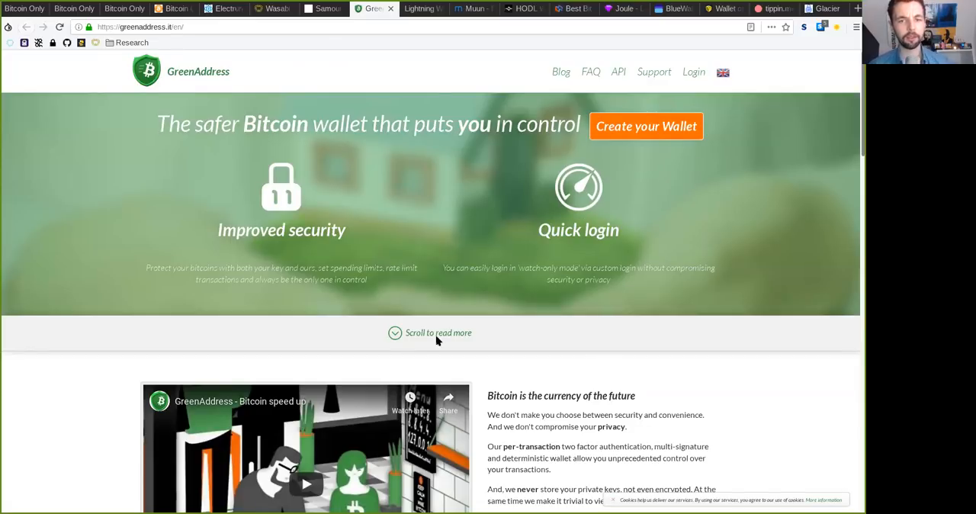
mouse_move(342, 318)
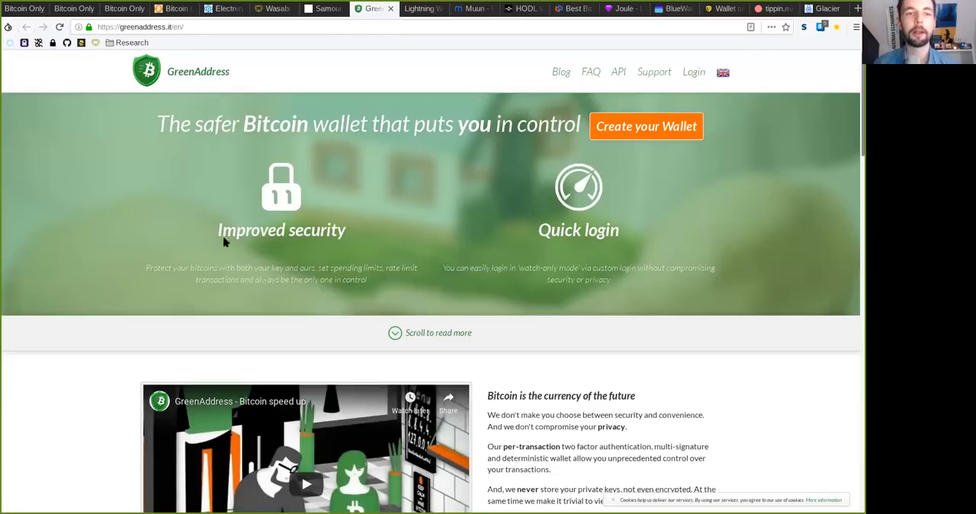
mouse_move(513, 409)
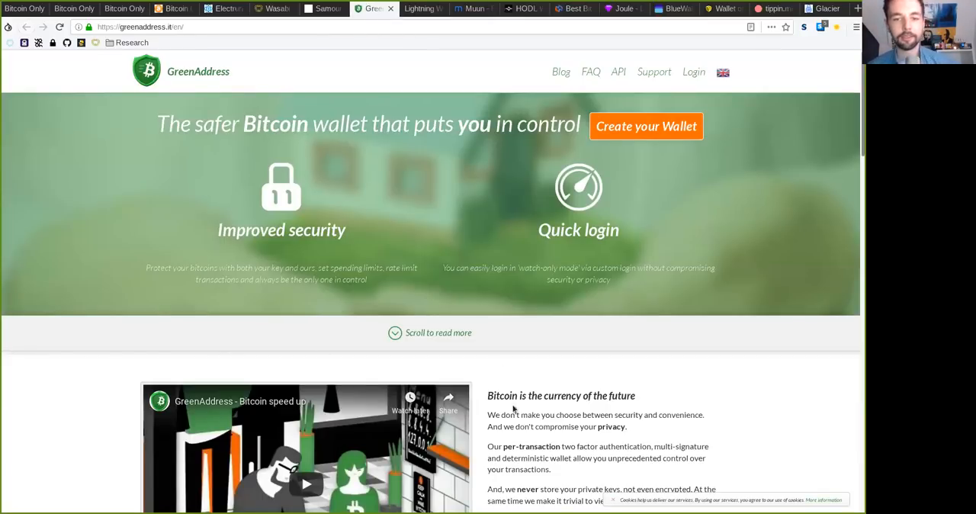
scroll(down, 3)
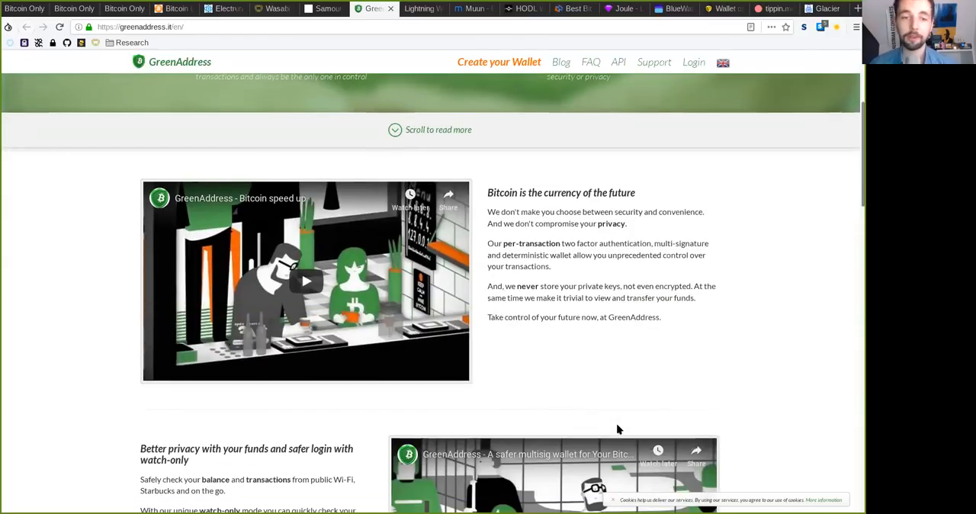
scroll(up, 3)
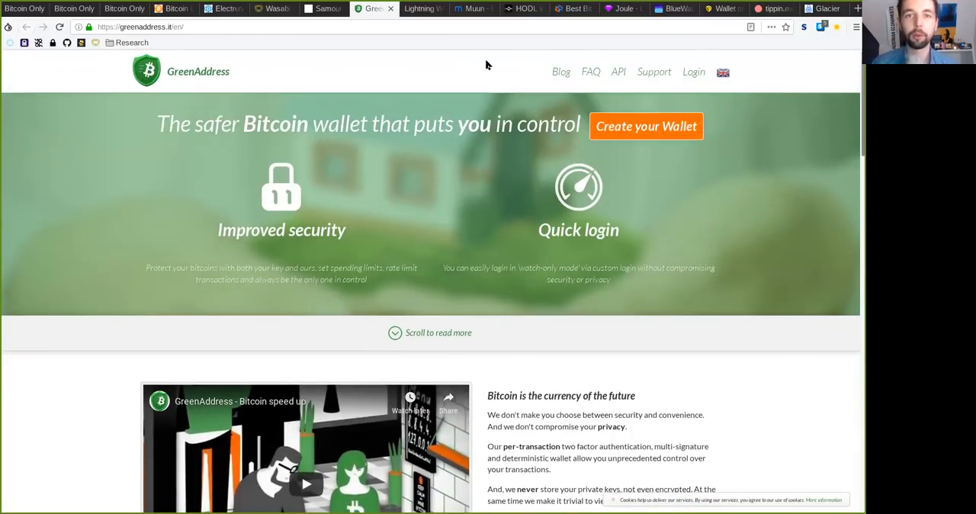
mouse_move(423, 8)
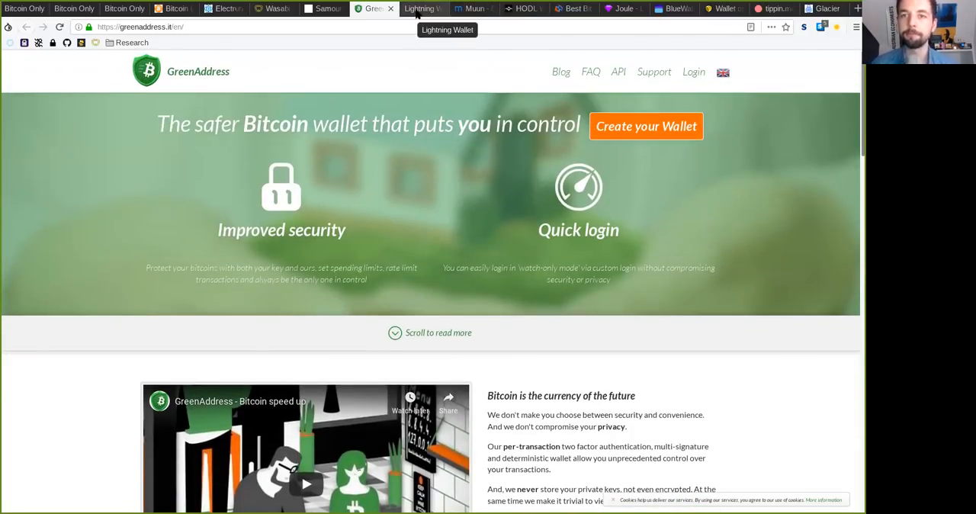
click(422, 9)
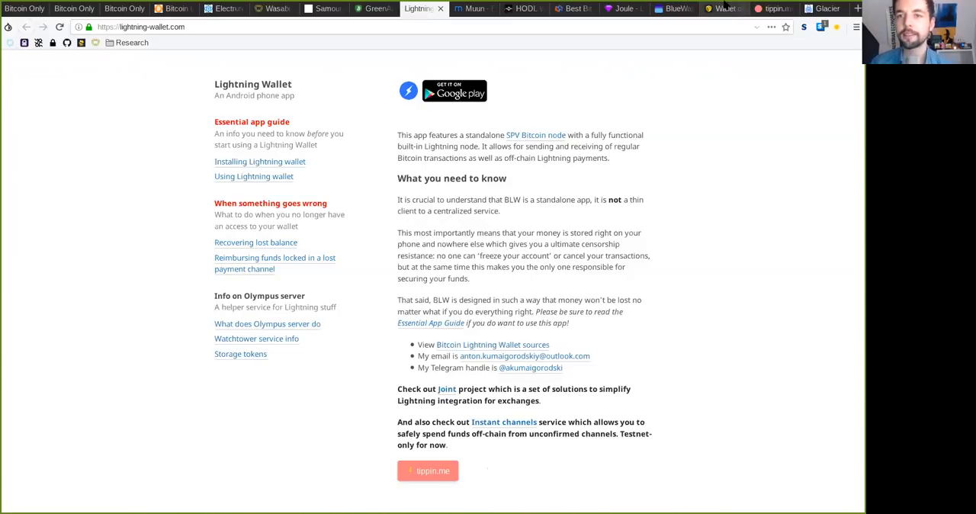
click(572, 8)
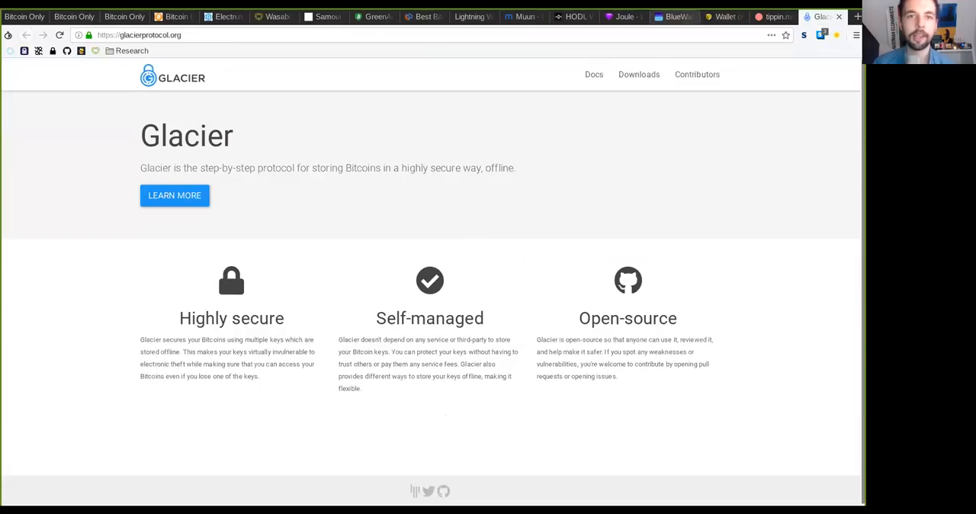
click(423, 16)
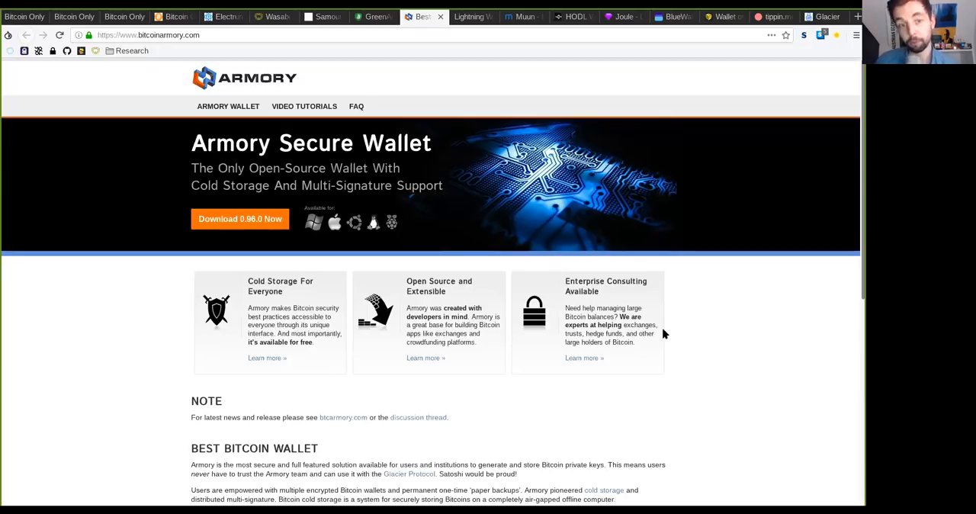
mouse_move(710, 292)
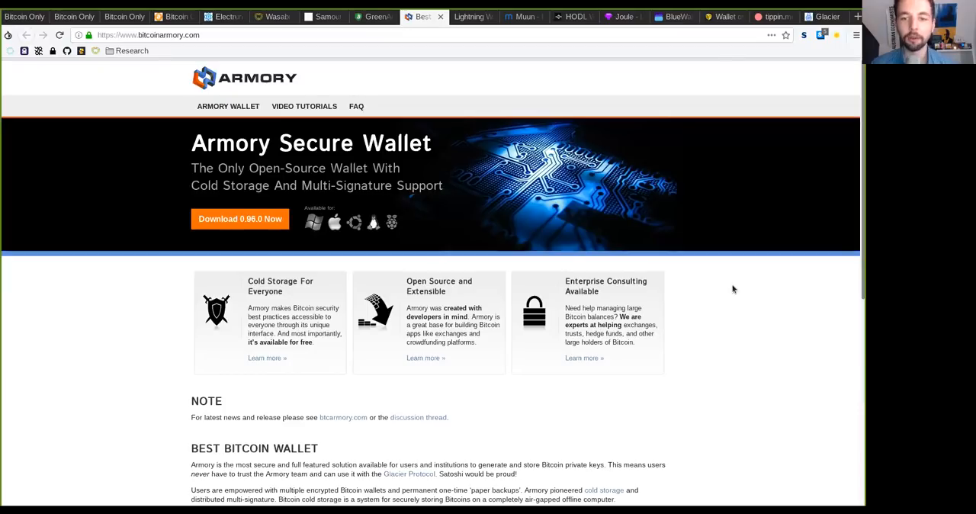
scroll(down, 3)
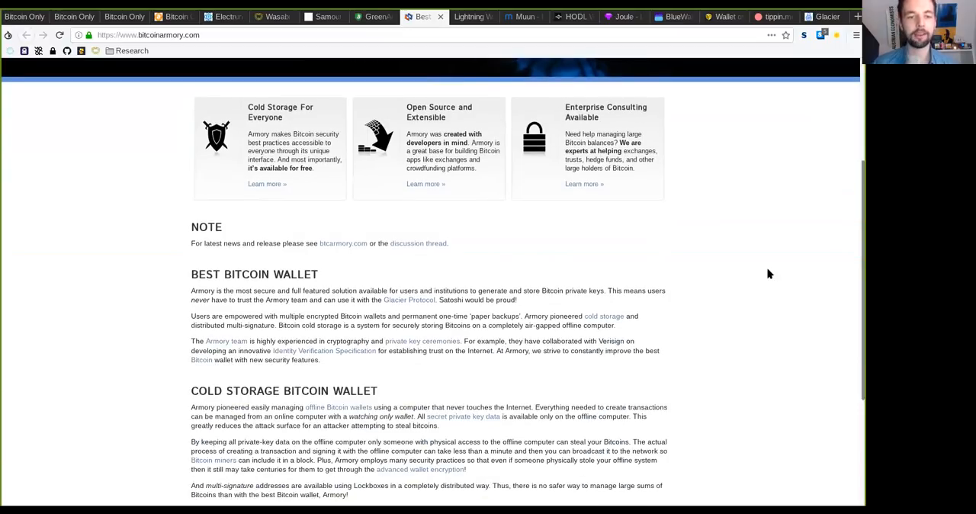
scroll(down, 3)
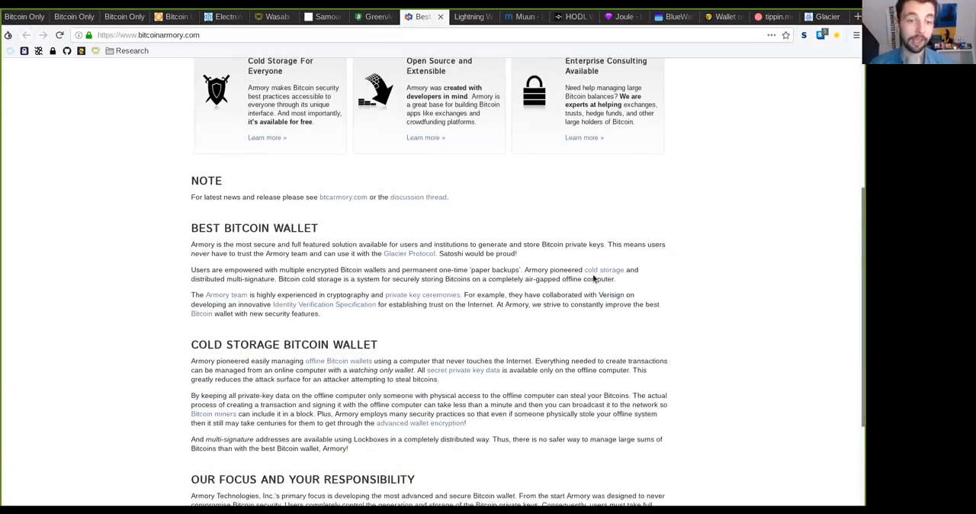
scroll(up, 3)
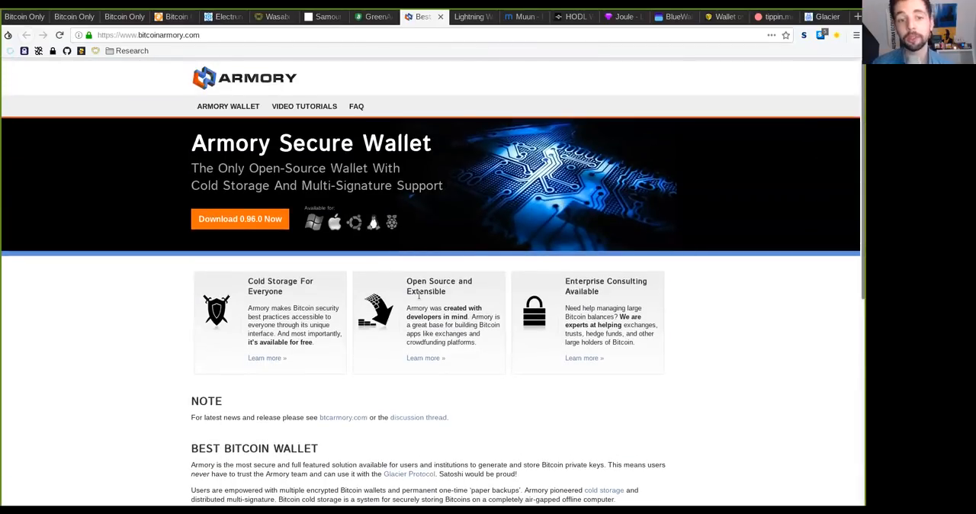
mouse_move(240, 218)
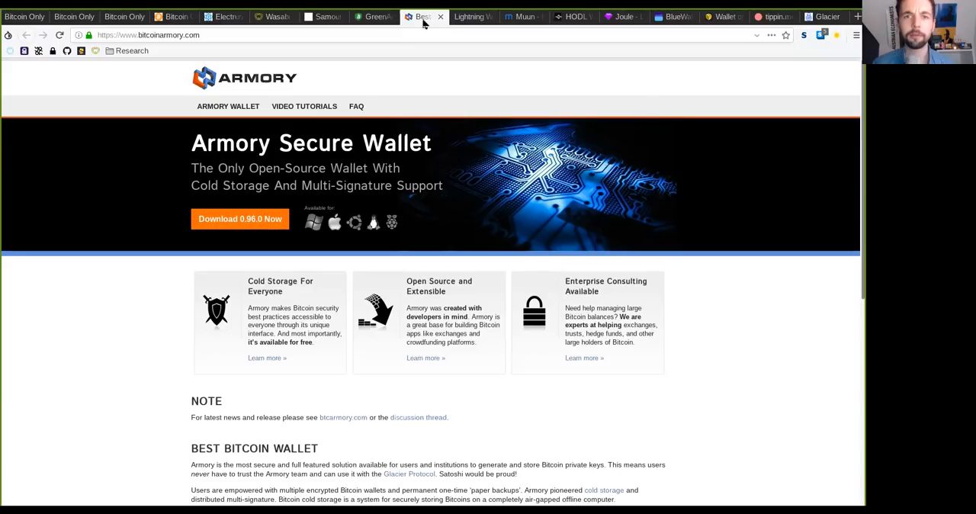
- Open muun.com and scroll to its secure spending and unfreezable funds features
click(522, 16)
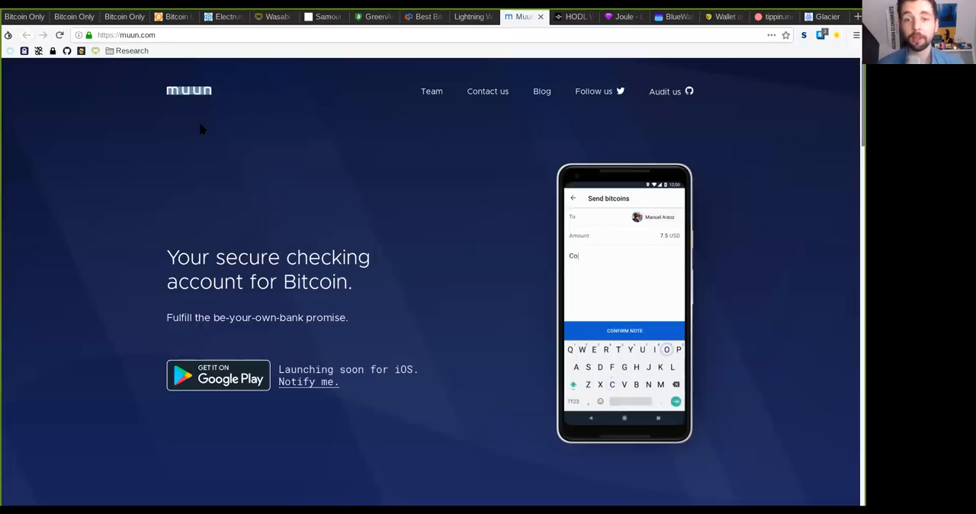
text(ffee)
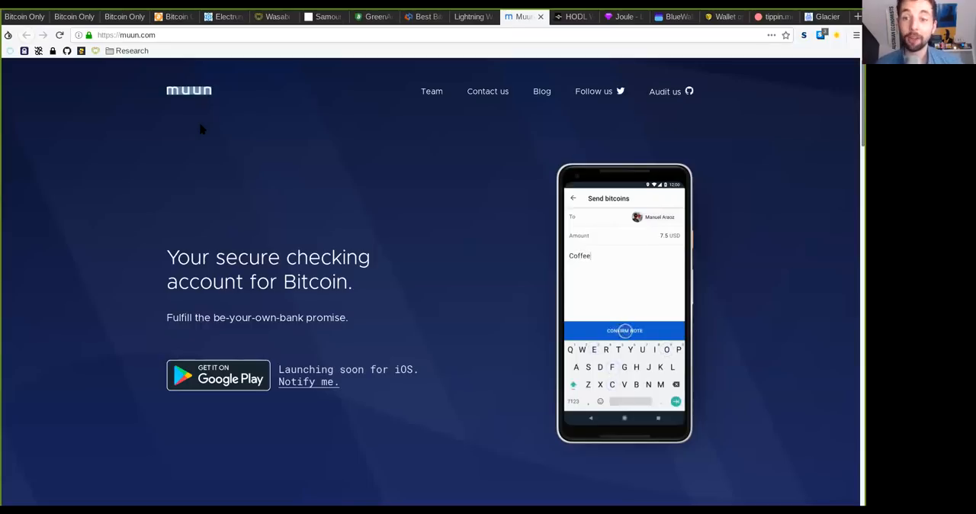
click(624, 330)
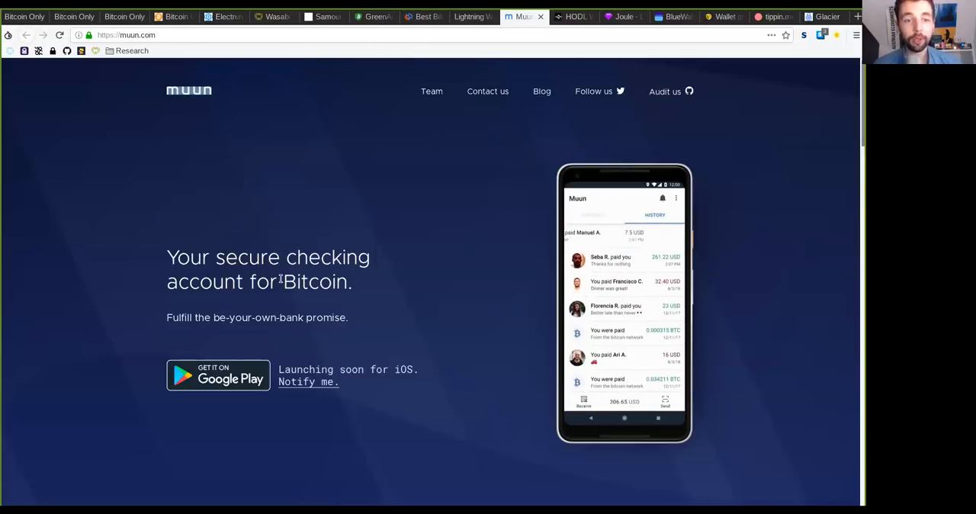
scroll(down, 3)
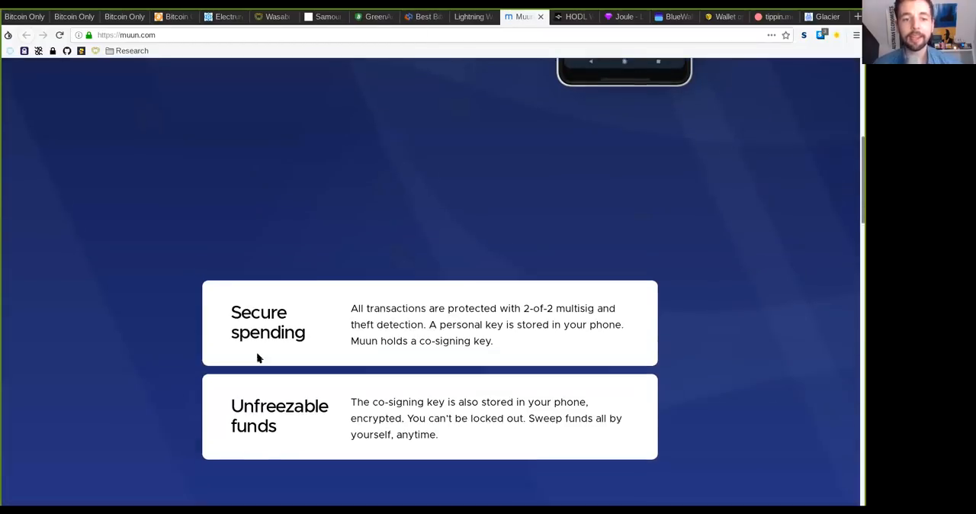
scroll(up, 3)
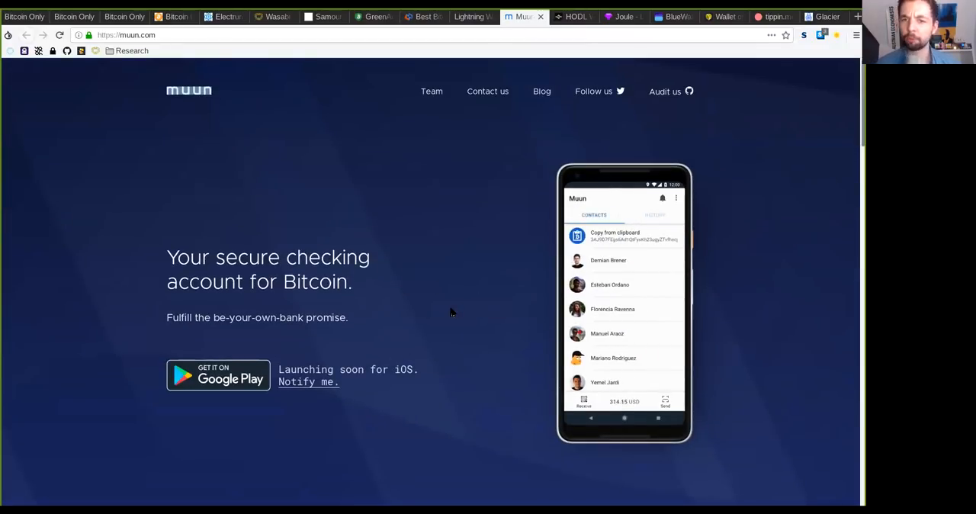
mouse_move(793, 248)
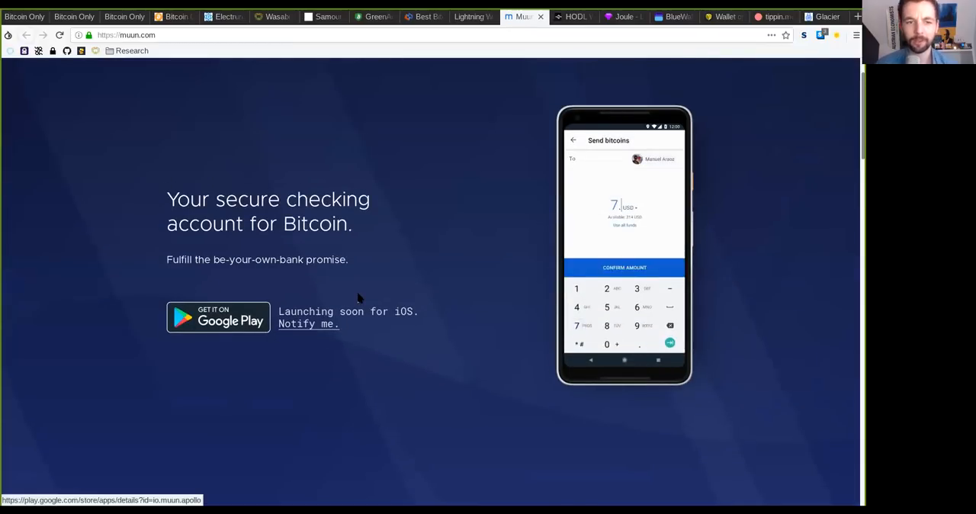
scroll(down, 3)
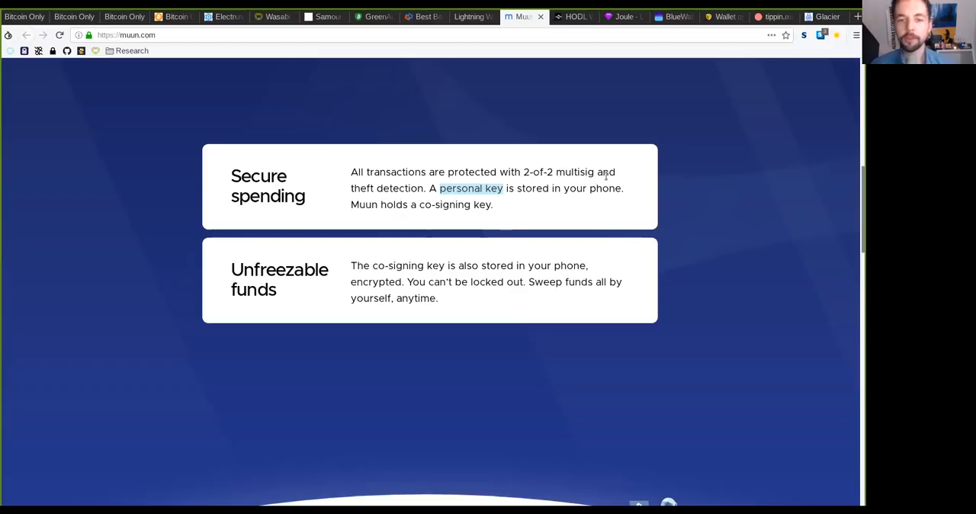
mouse_move(545, 185)
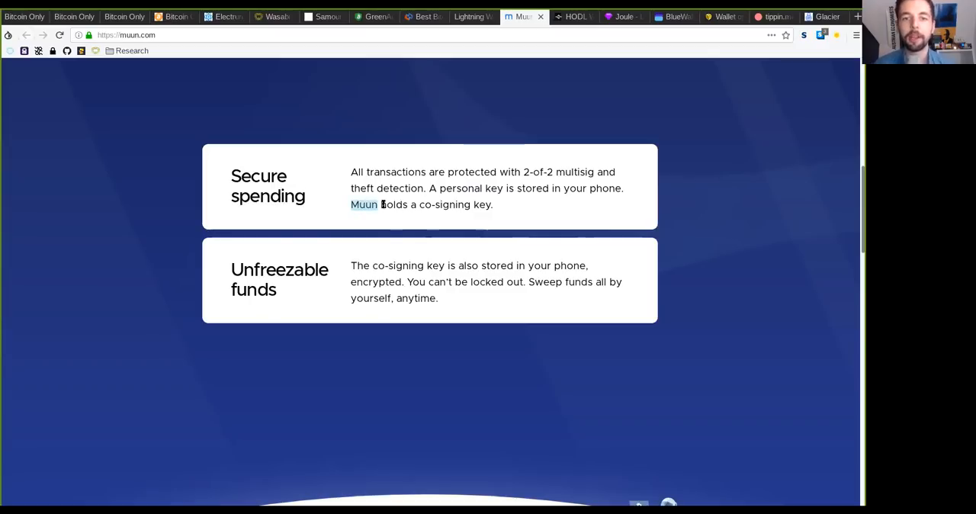
- Highlight 'co-signing key', Muun and '2-of-2' multisig, then scroll toward the security features
double_click(445, 204)
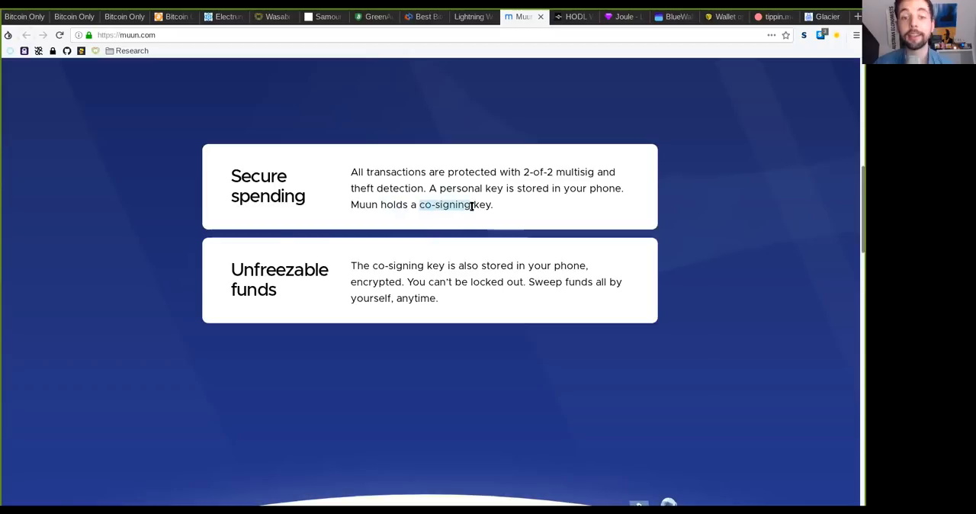
drag(471, 204, 494, 204)
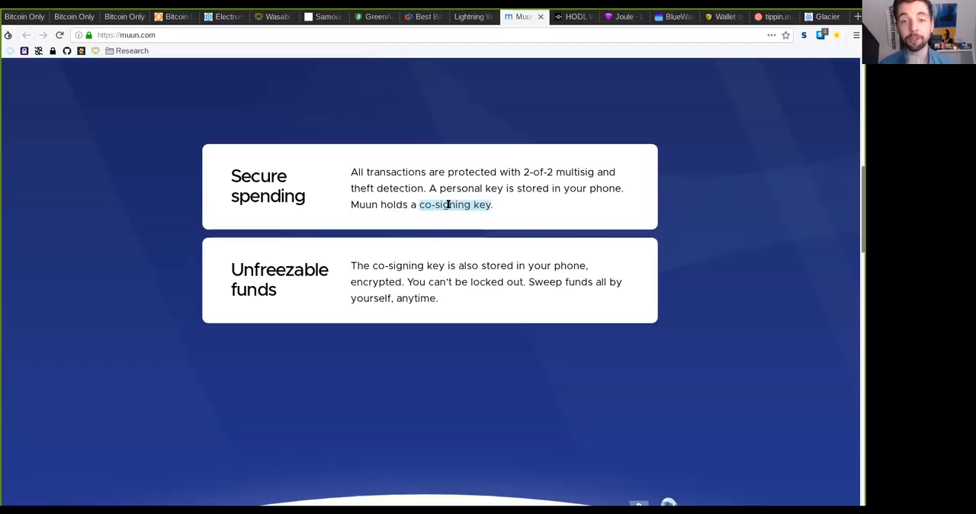
mouse_move(531, 166)
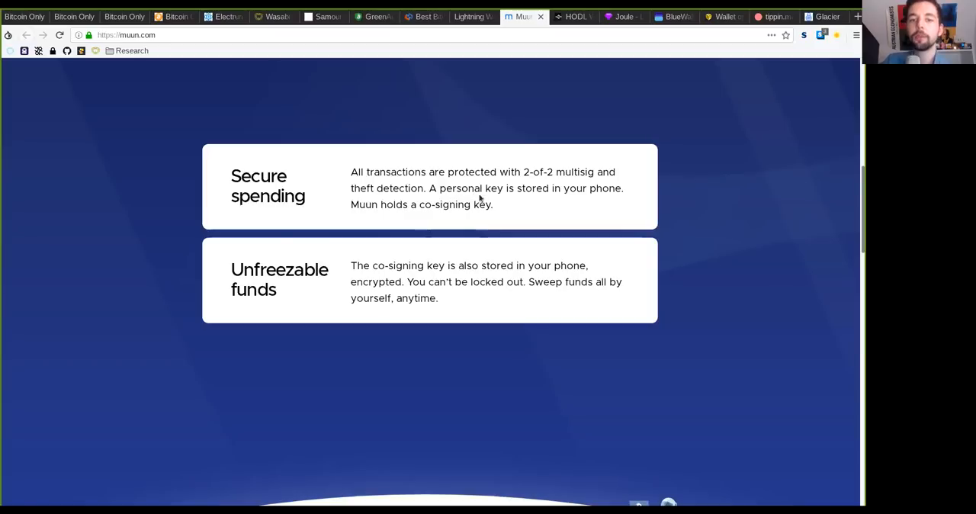
double_click(362, 204)
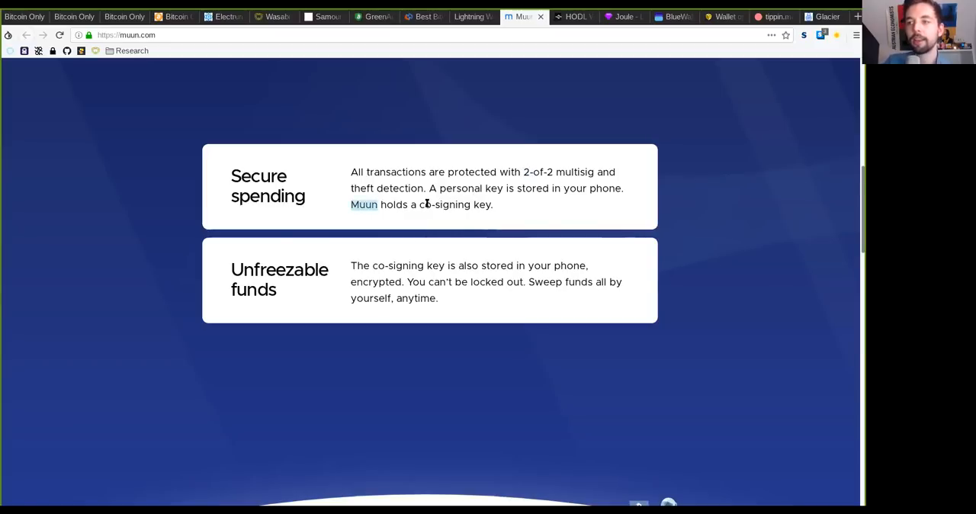
mouse_move(417, 203)
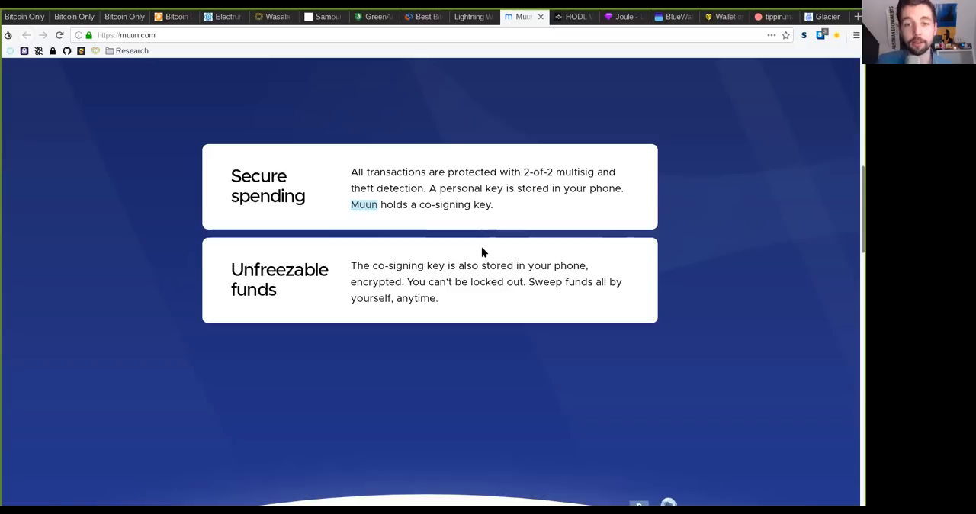
mouse_move(511, 298)
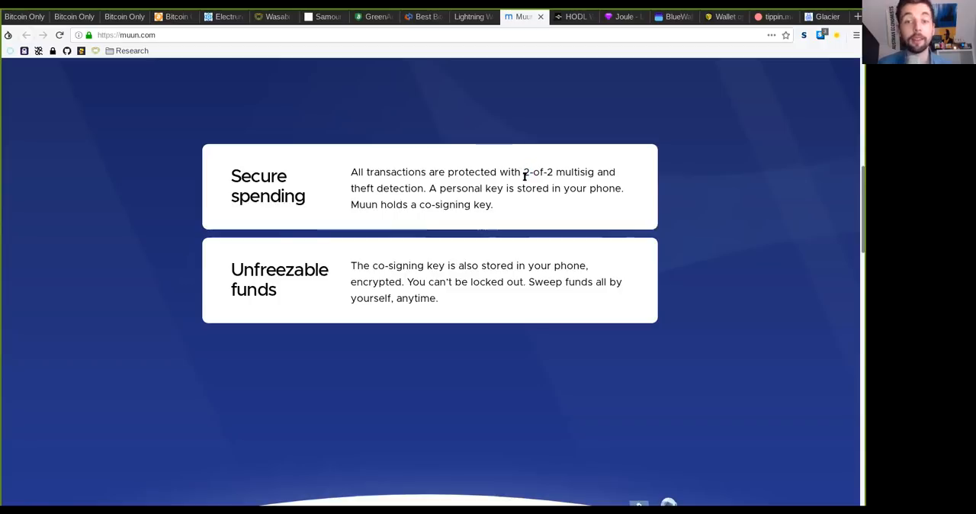
double_click(537, 172)
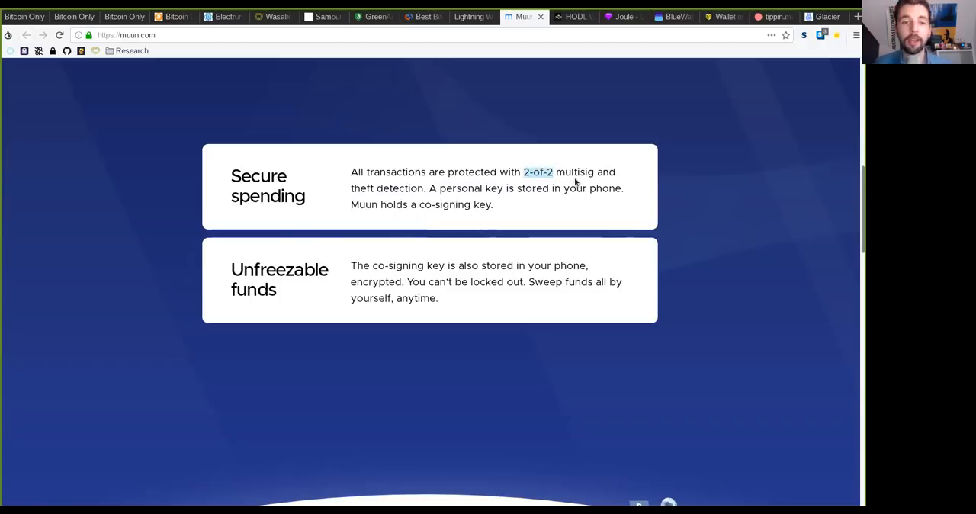
scroll(down, 3)
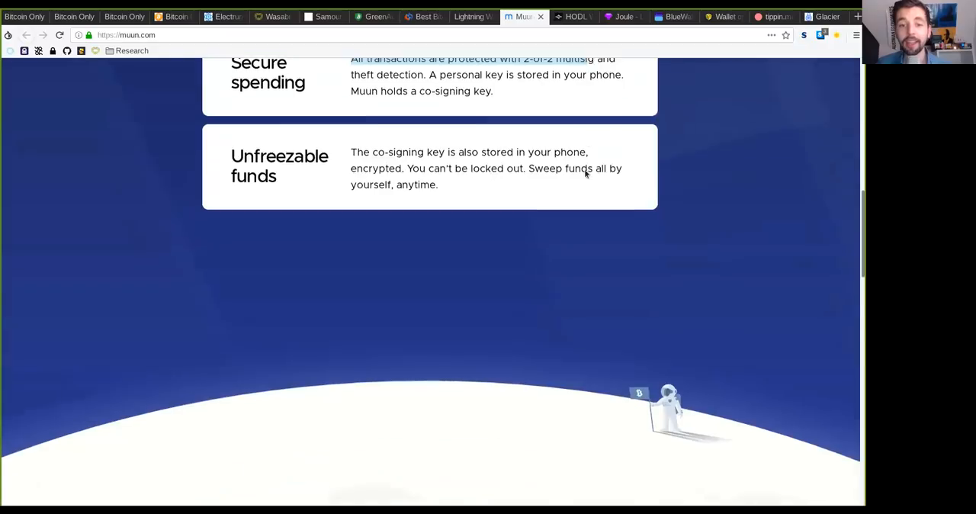
scroll(down, 3)
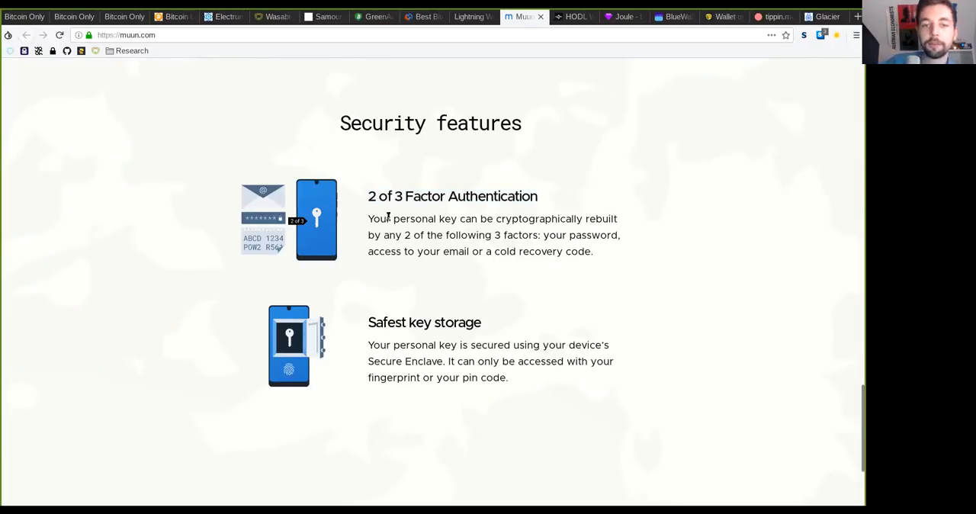
- Highlight 'personal key', 'your password' and 'a cold recovery code' under 2-of-3 authentication
double_click(416, 219)
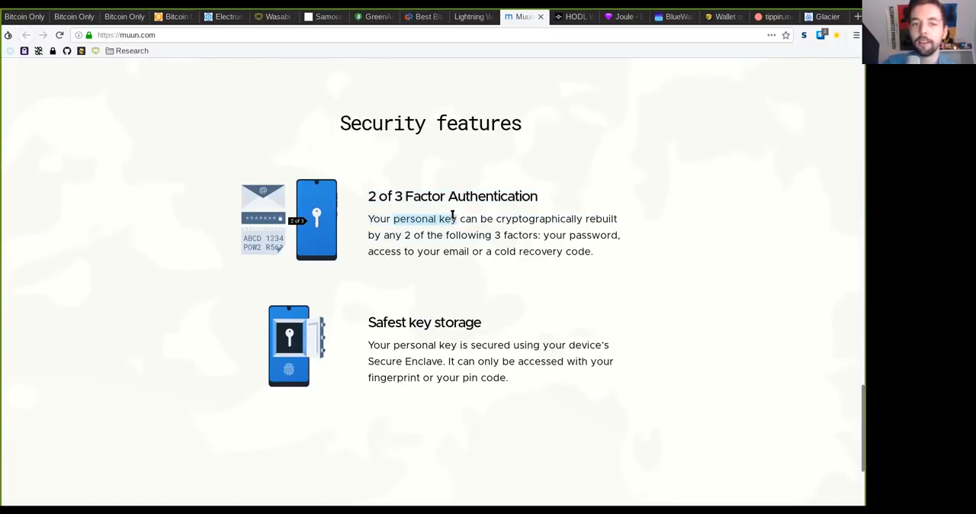
mouse_move(508, 292)
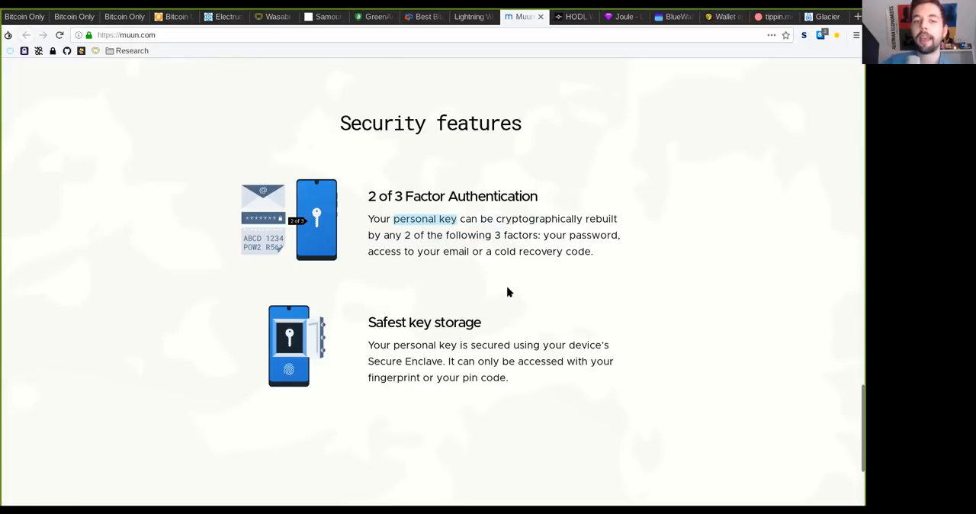
mouse_move(492, 185)
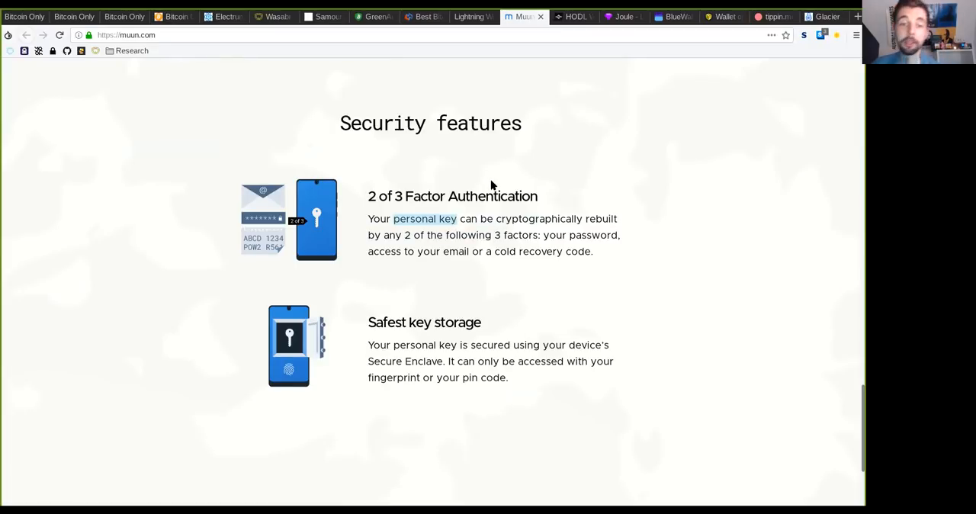
mouse_move(411, 237)
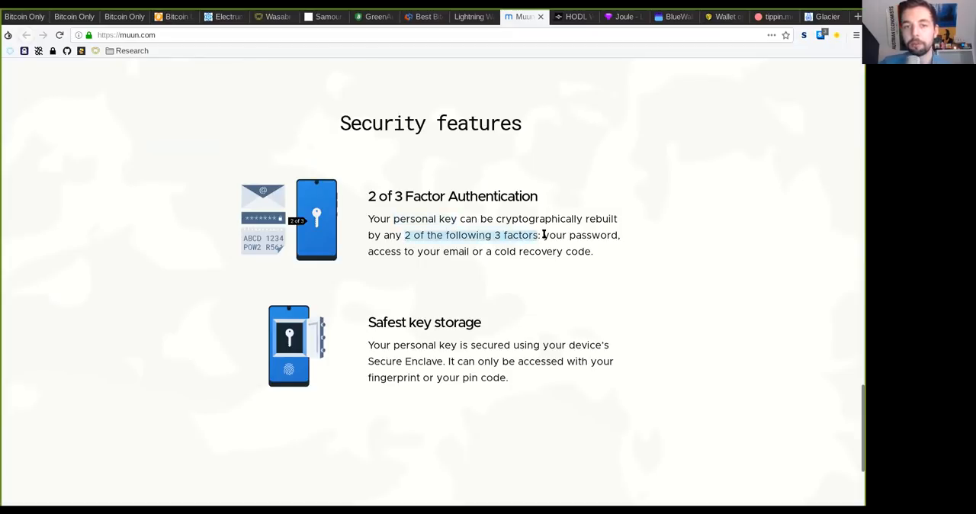
drag(543, 234, 619, 234)
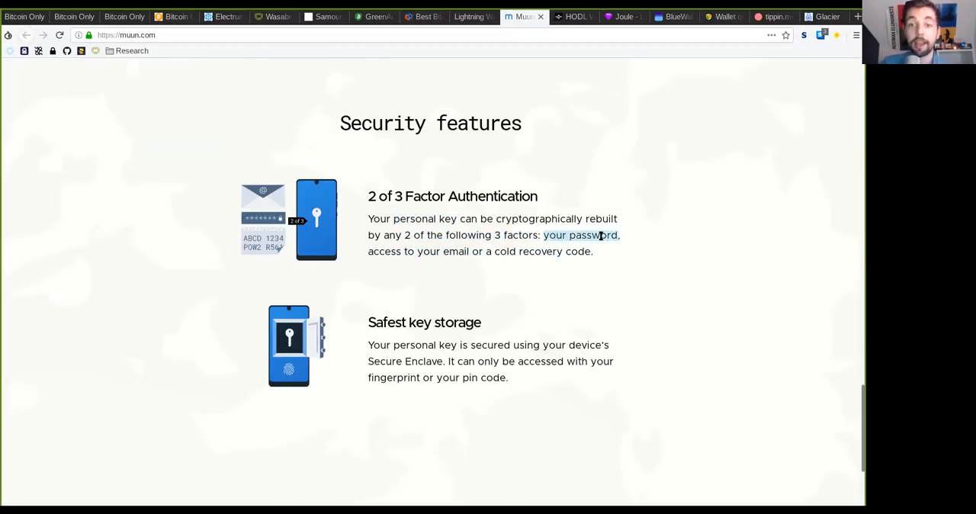
mouse_move(640, 132)
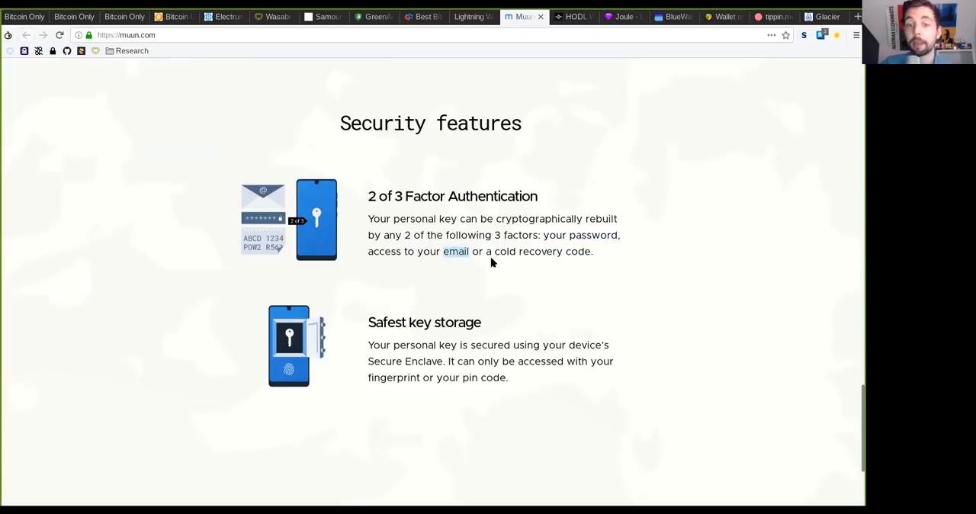
drag(455, 250, 591, 251)
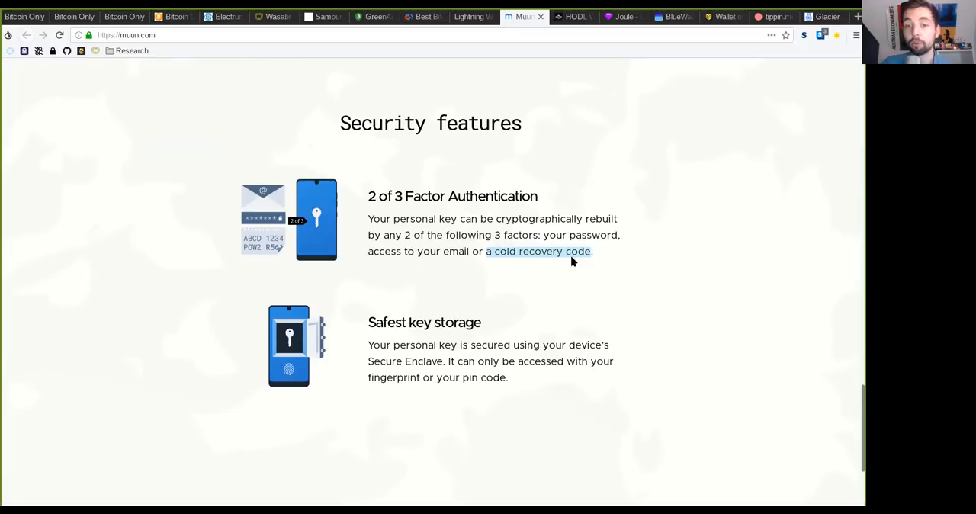
mouse_move(825, 248)
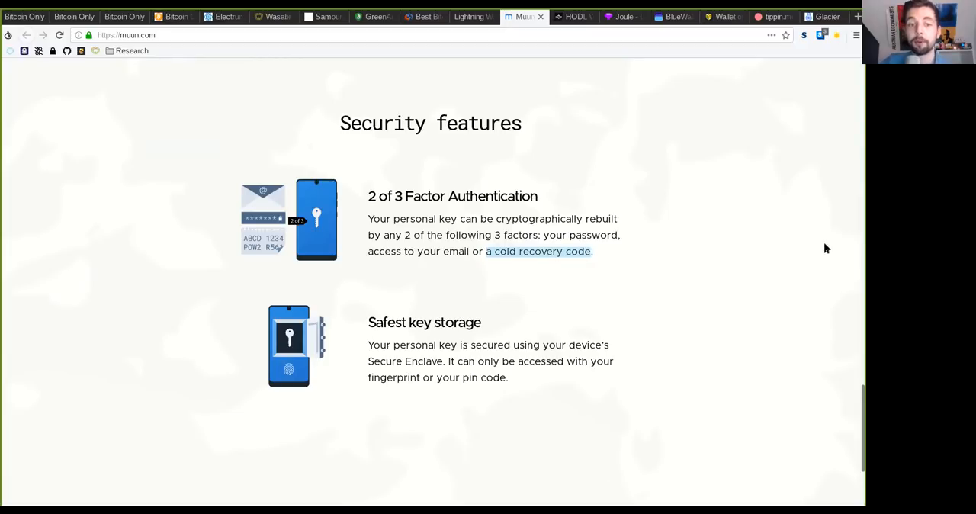
mouse_move(716, 226)
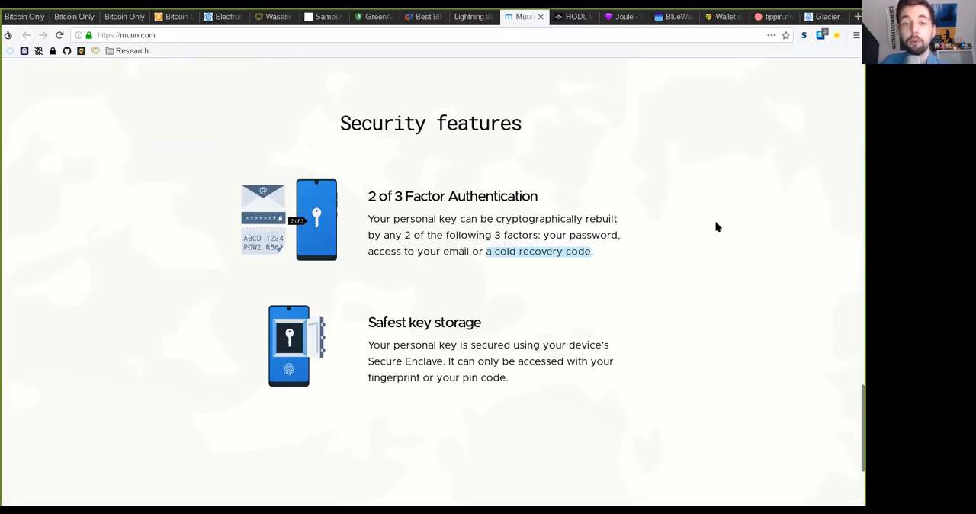
scroll(down, 3)
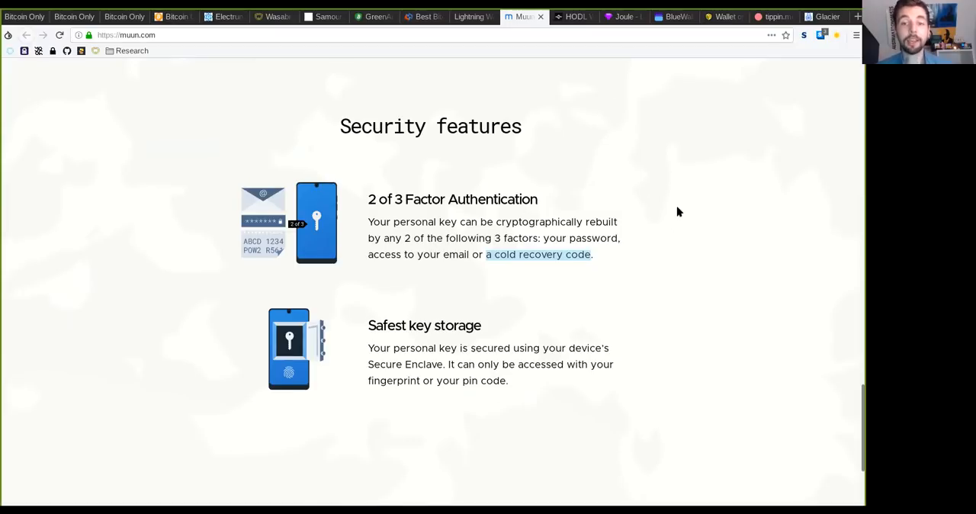
- Scroll back to Secure spending and highlight the '2-of-2' multisig phrase
scroll(down, 3)
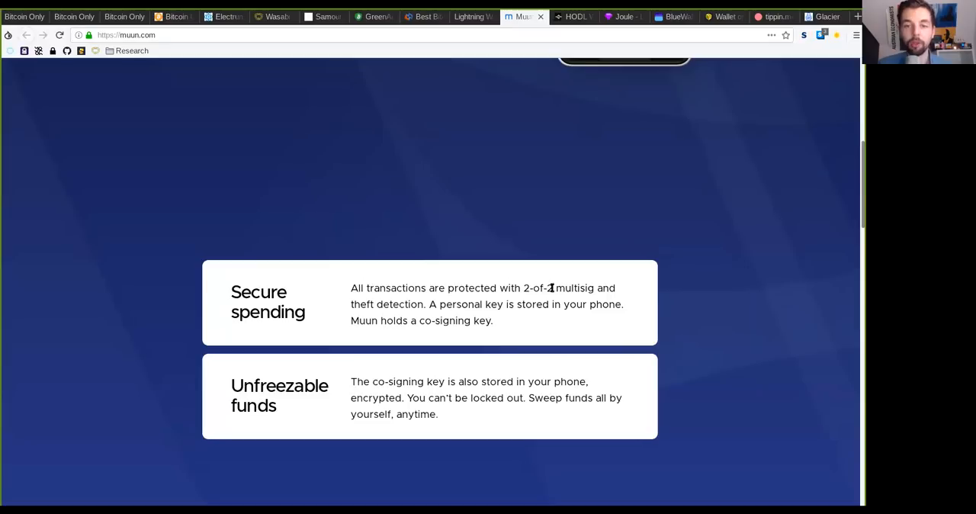
scroll(down, 3)
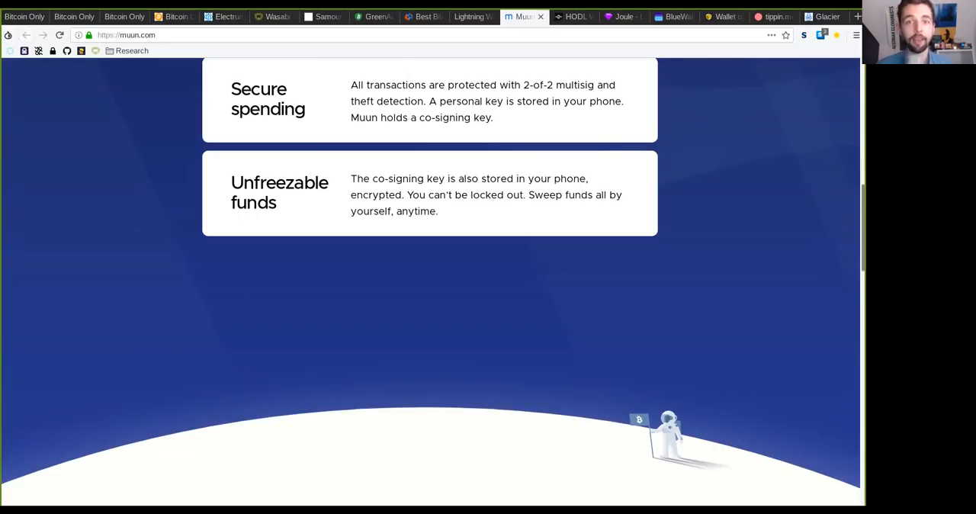
double_click(537, 85)
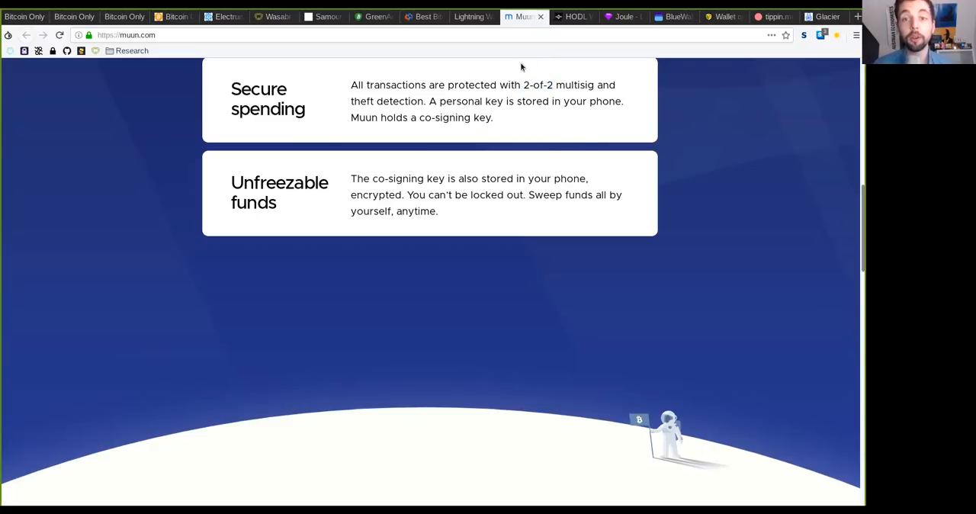
double_click(538, 84)
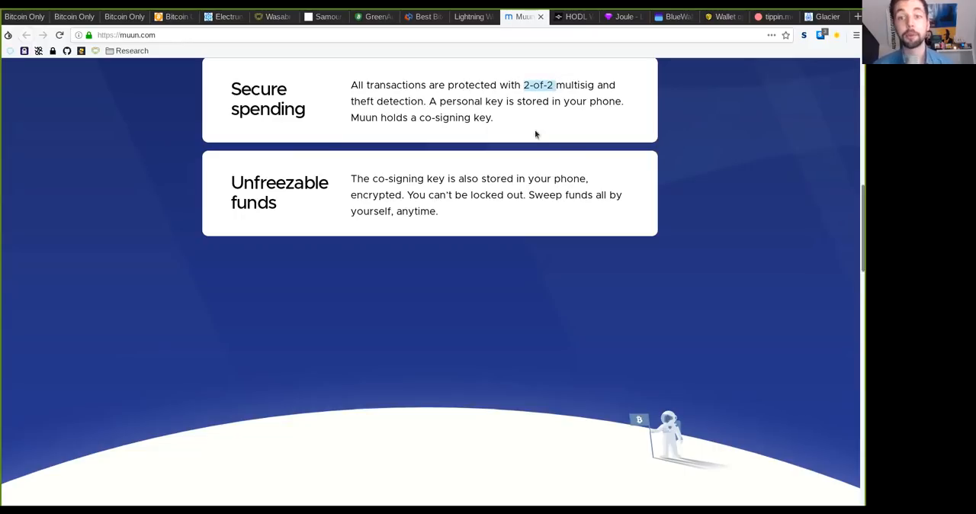
- Highlight another Secure spending word, then move on to the HODL Wallet website
scroll(down, 3)
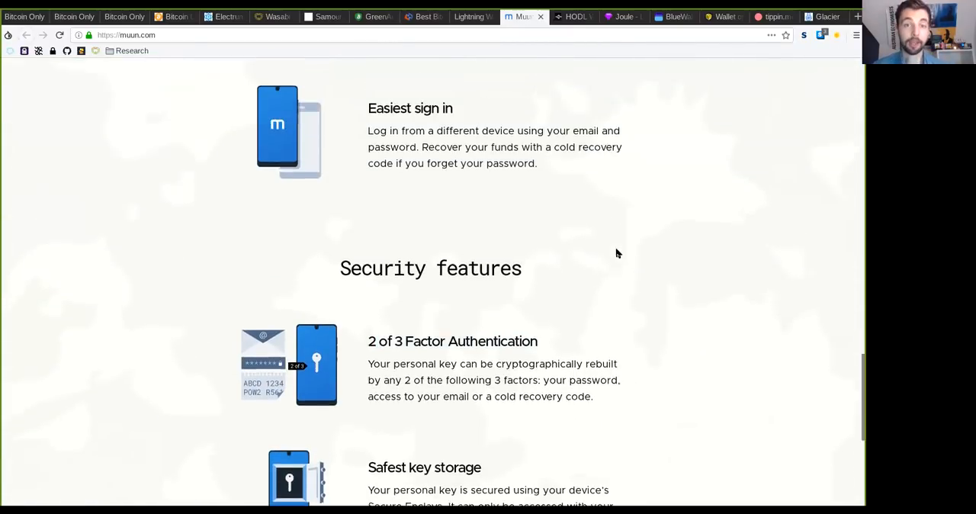
scroll(down, 3)
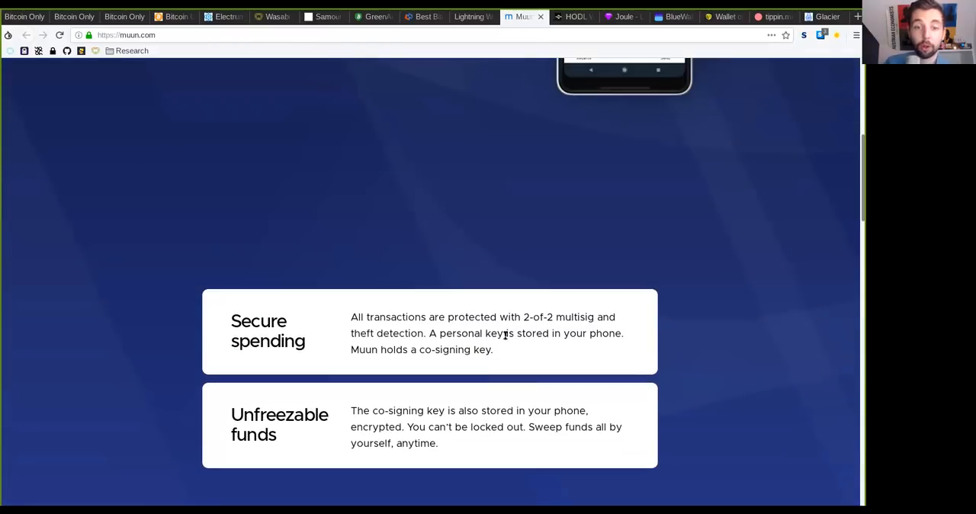
double_click(363, 349)
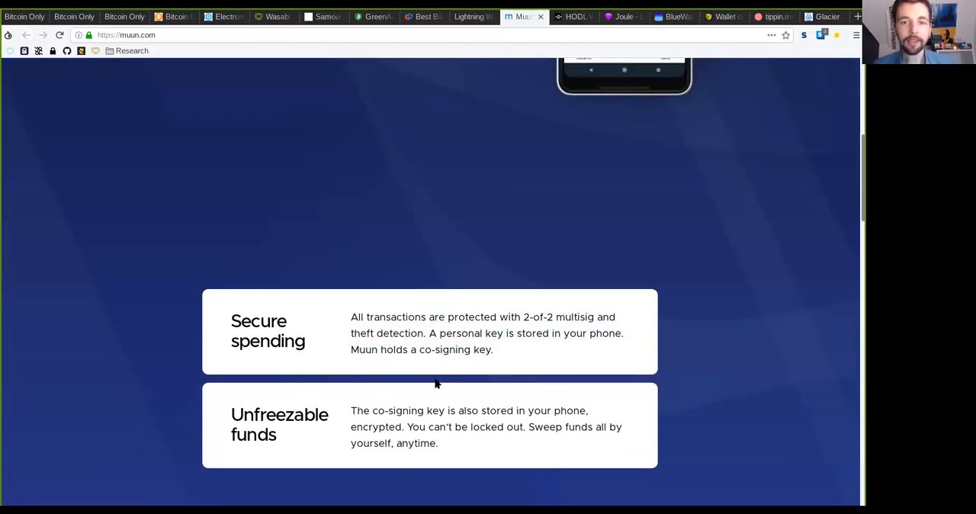
scroll(up, 3)
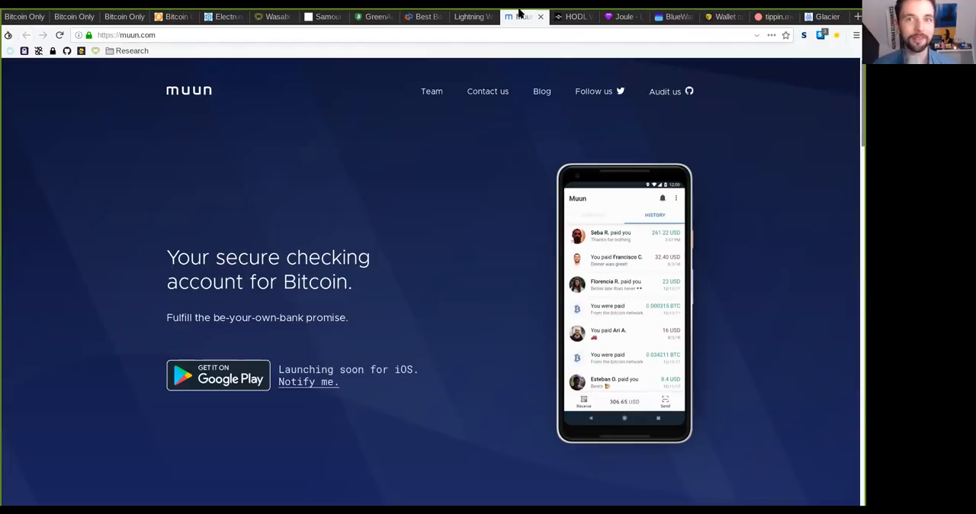
click(573, 16)
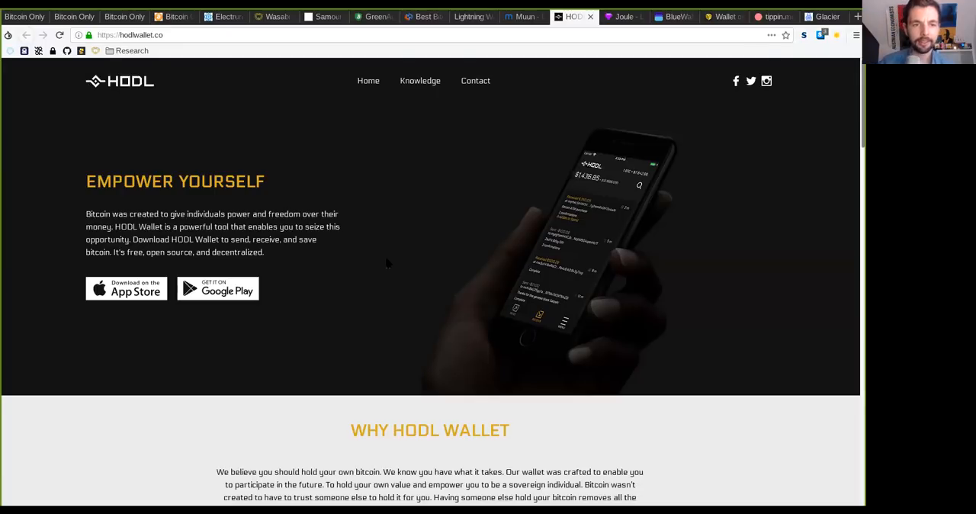
scroll(down, 3)
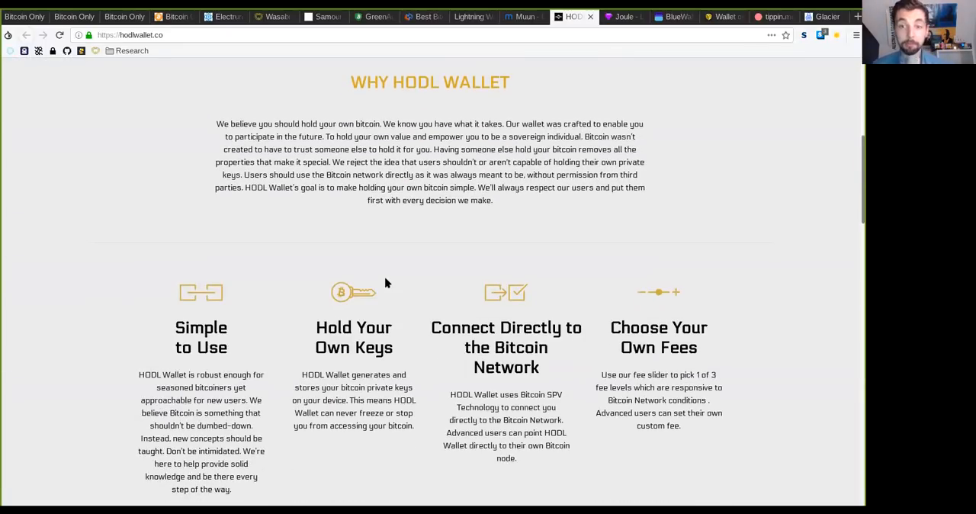
scroll(down, 3)
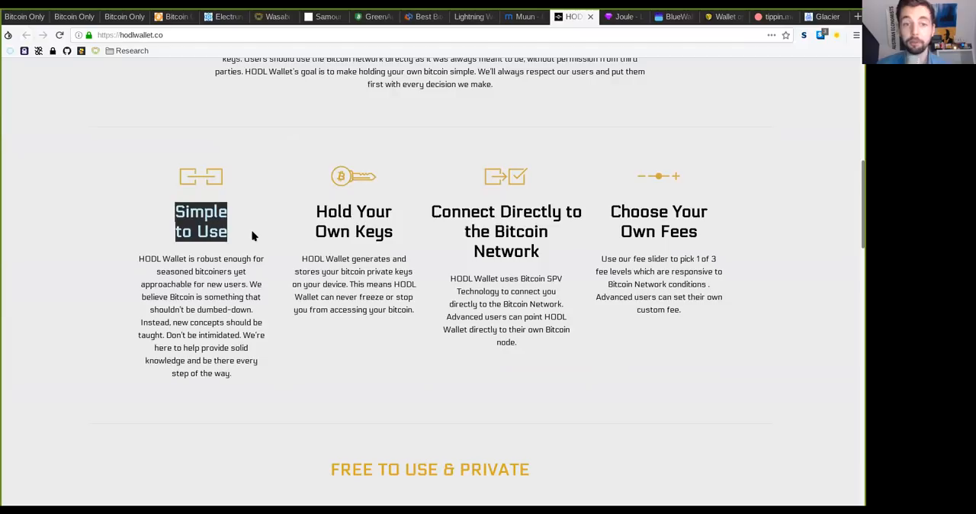
scroll(down, 3)
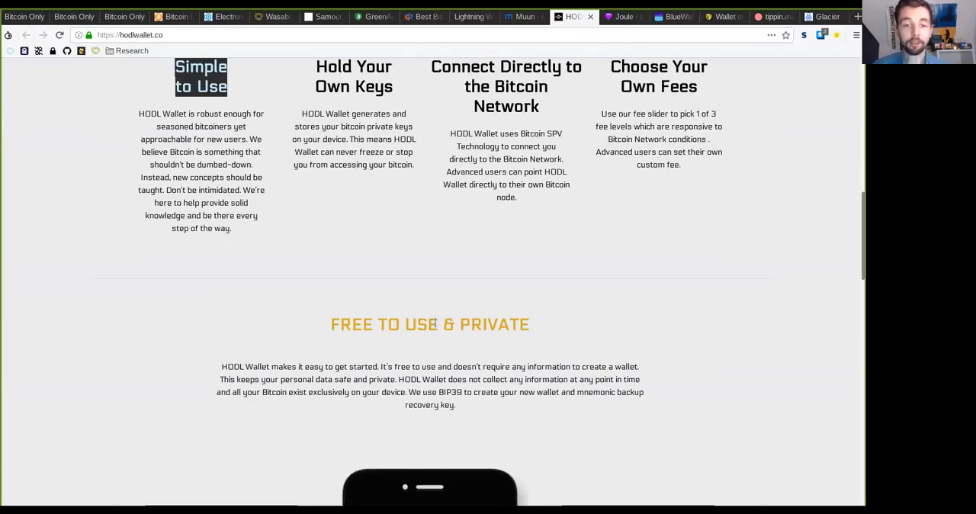
scroll(down, 3)
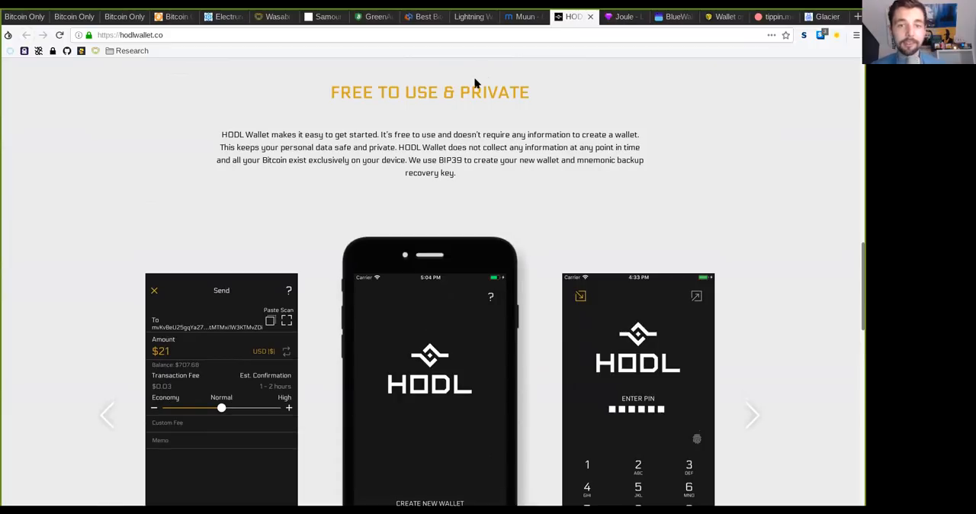
double_click(494, 92)
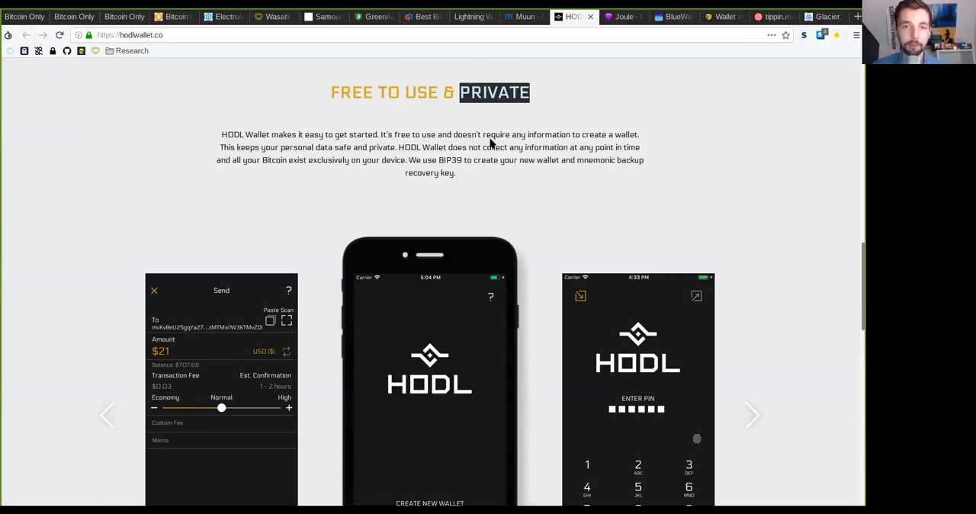
scroll(down, 3)
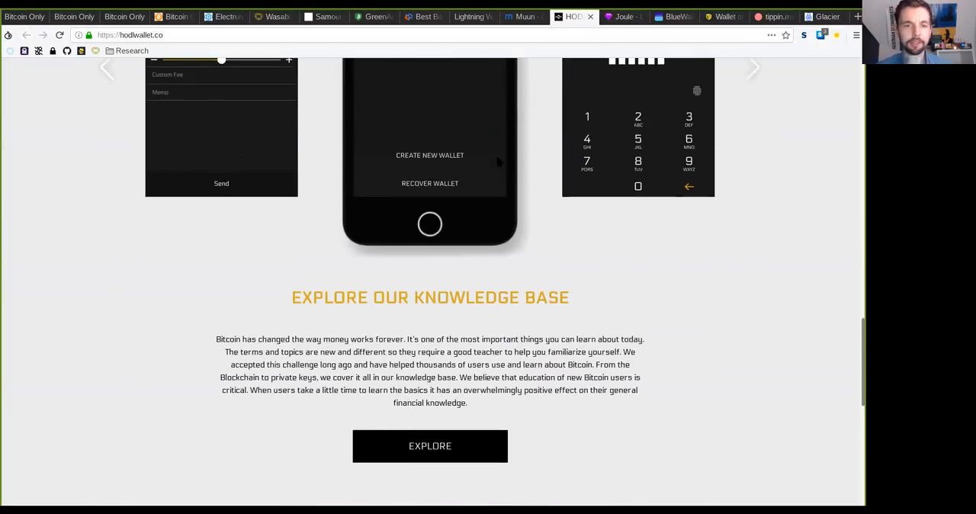
scroll(down, 3)
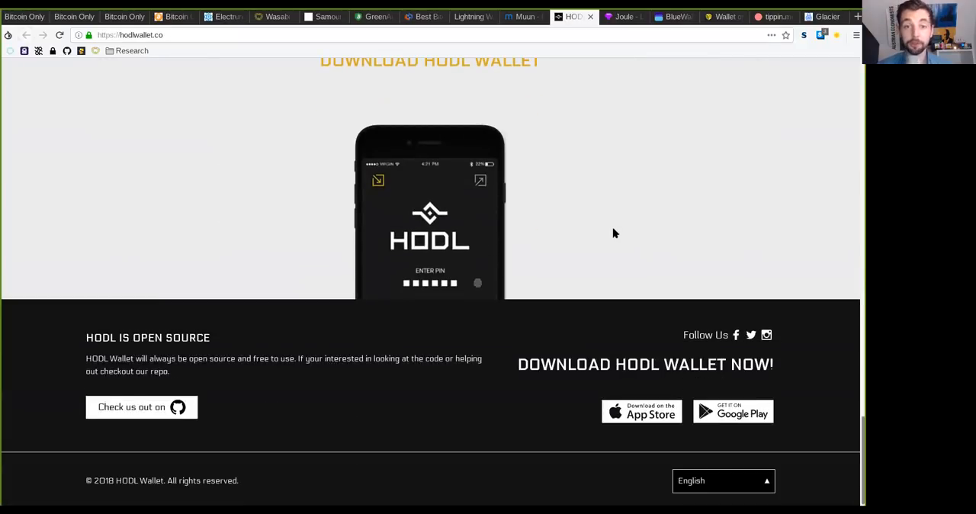
scroll(down, 3)
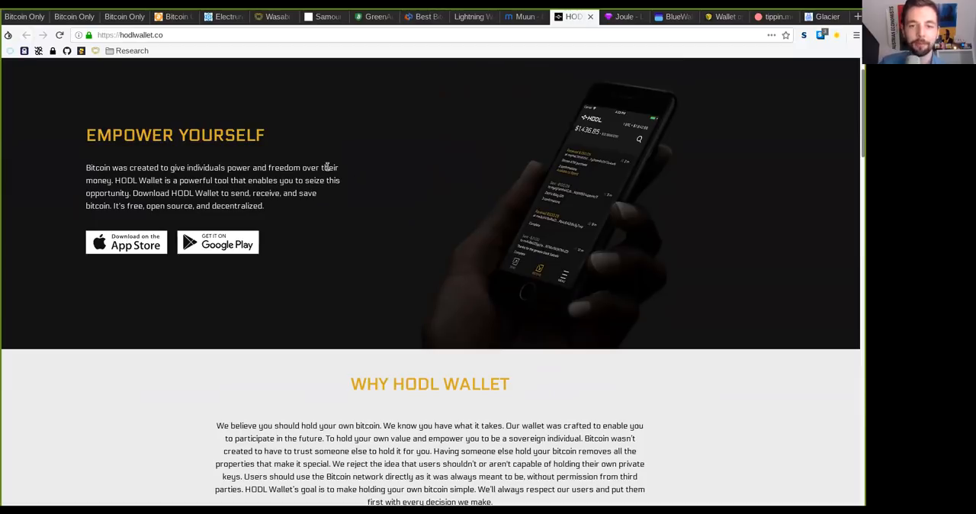
mouse_move(438, 260)
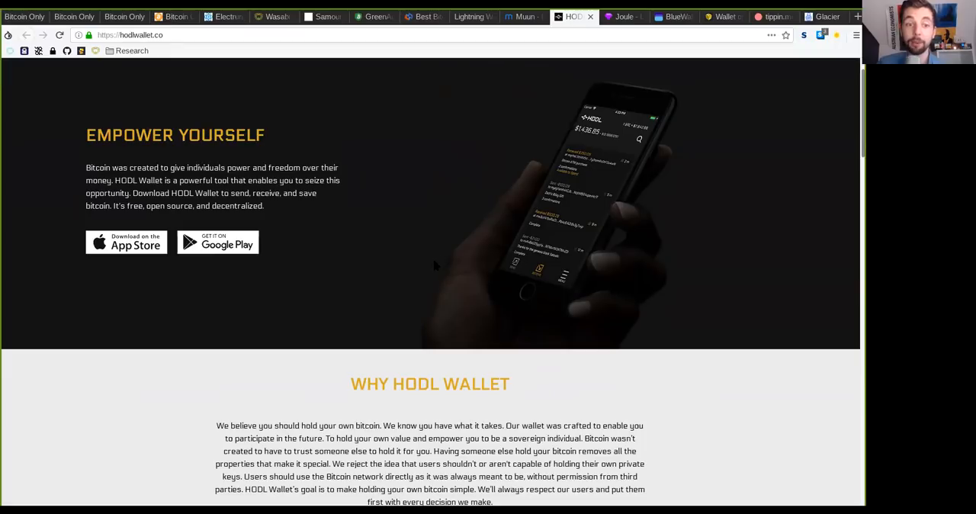
mouse_move(430, 272)
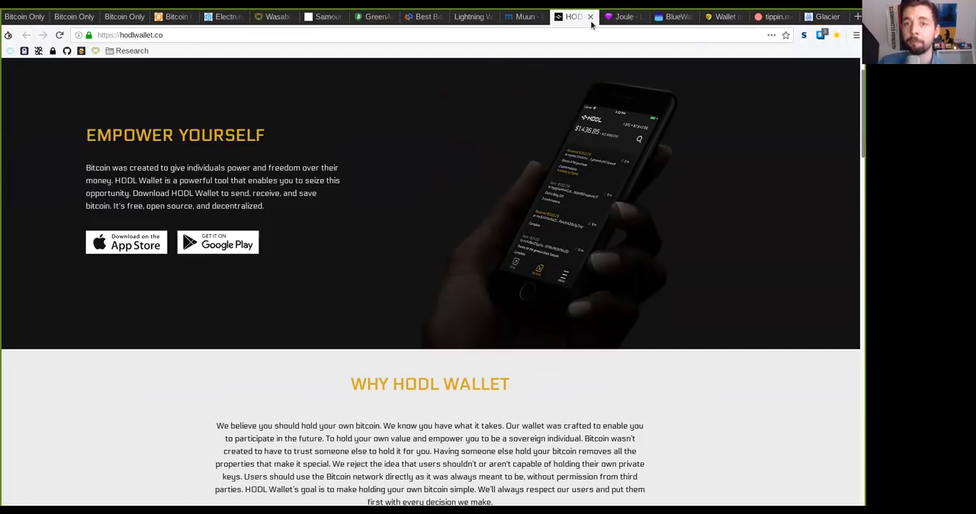
mouse_move(644, 27)
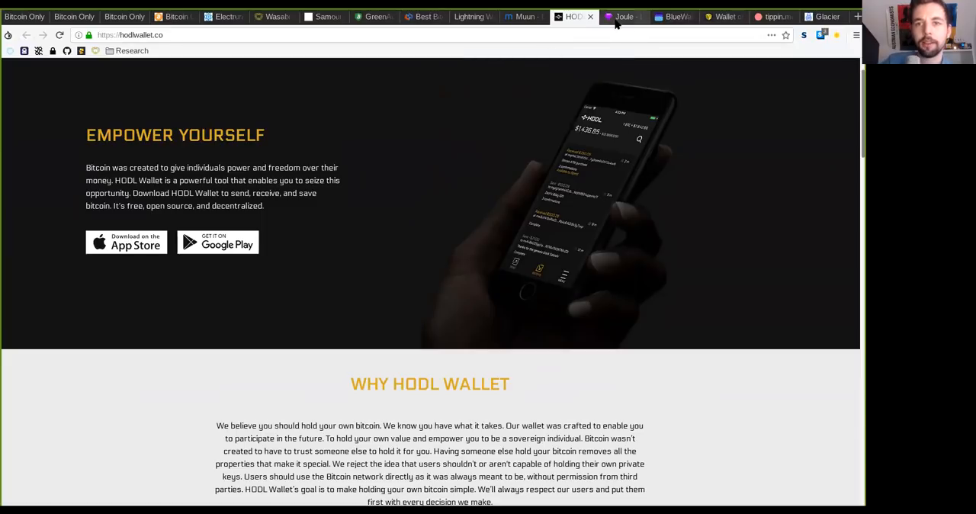
- Show the Joule site, checking and then dismissing the HTTPS Everywhere popup
click(623, 16)
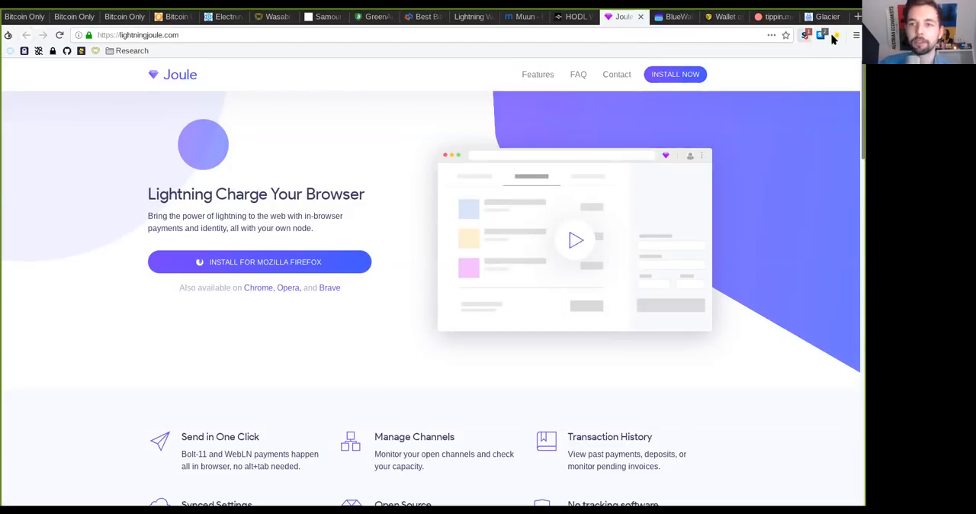
click(822, 35)
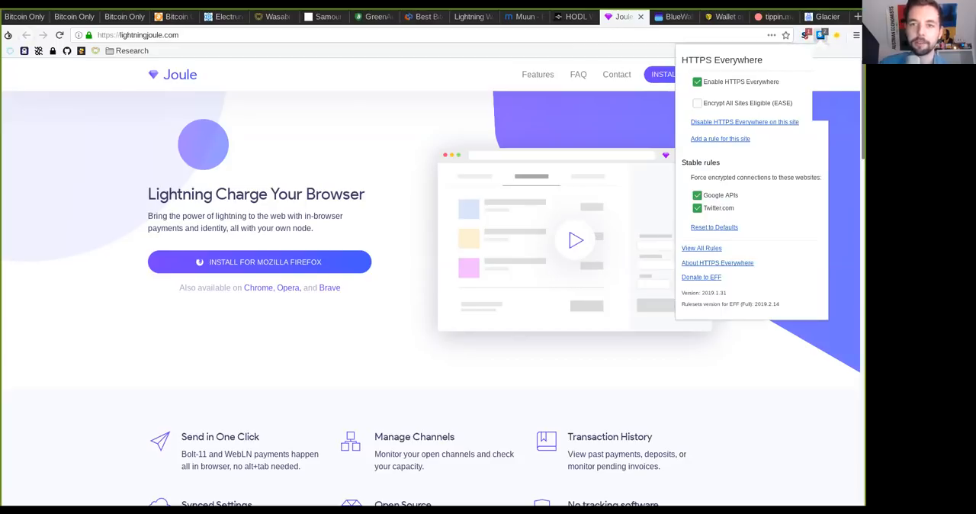
click(54, 196)
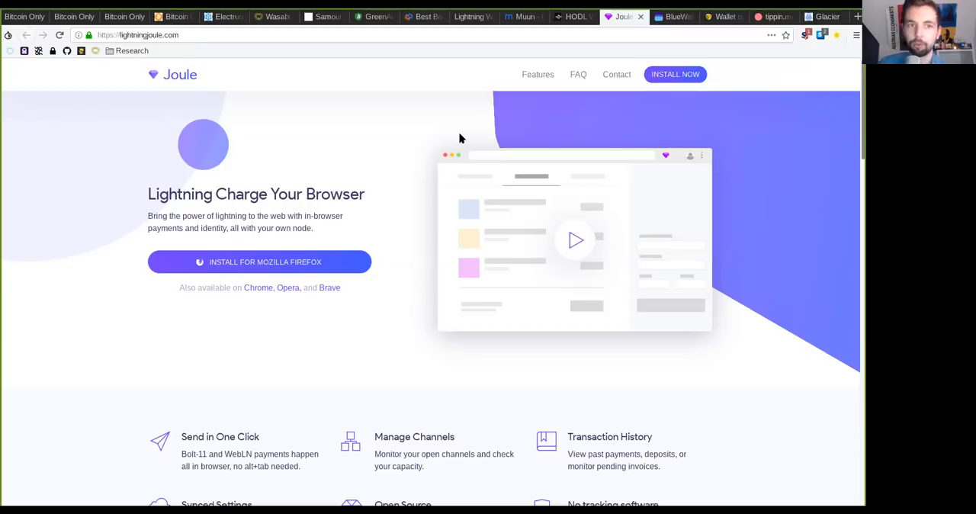
scroll(down, 3)
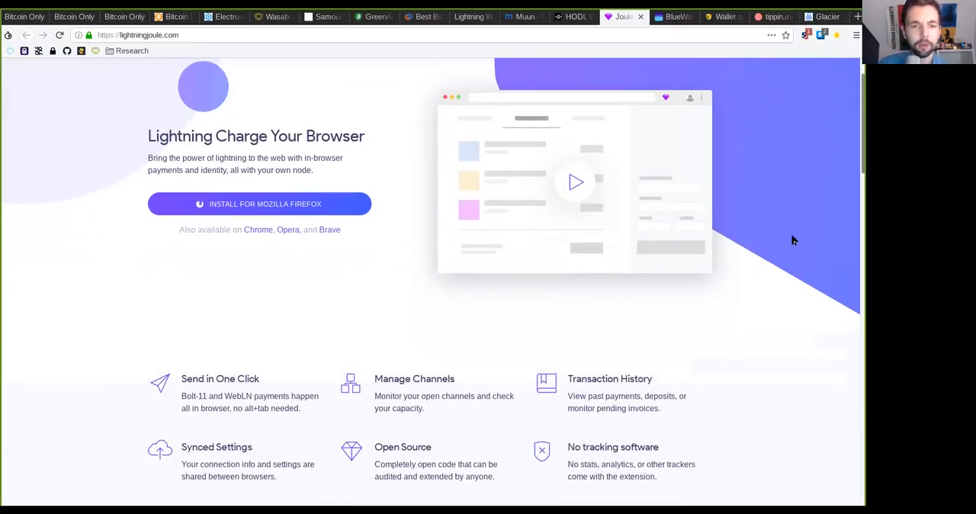
mouse_move(774, 230)
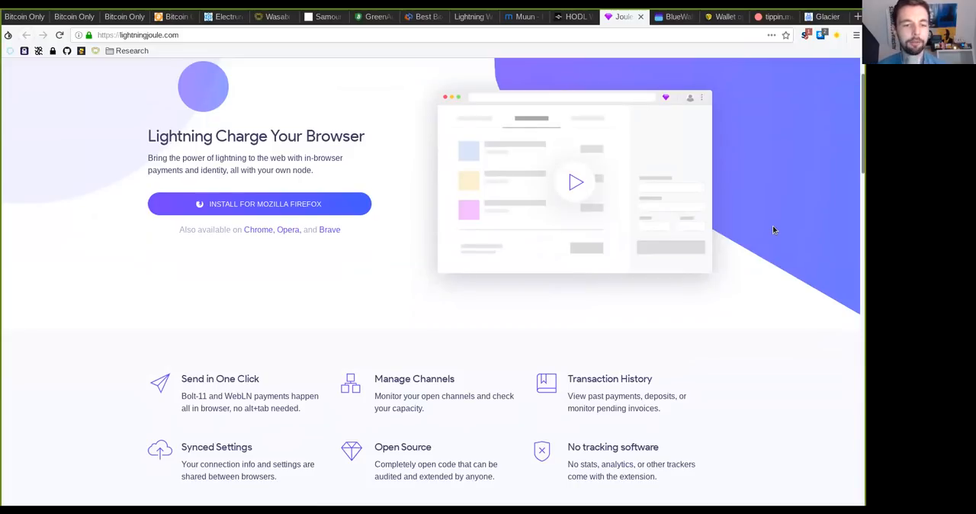
mouse_move(636, 355)
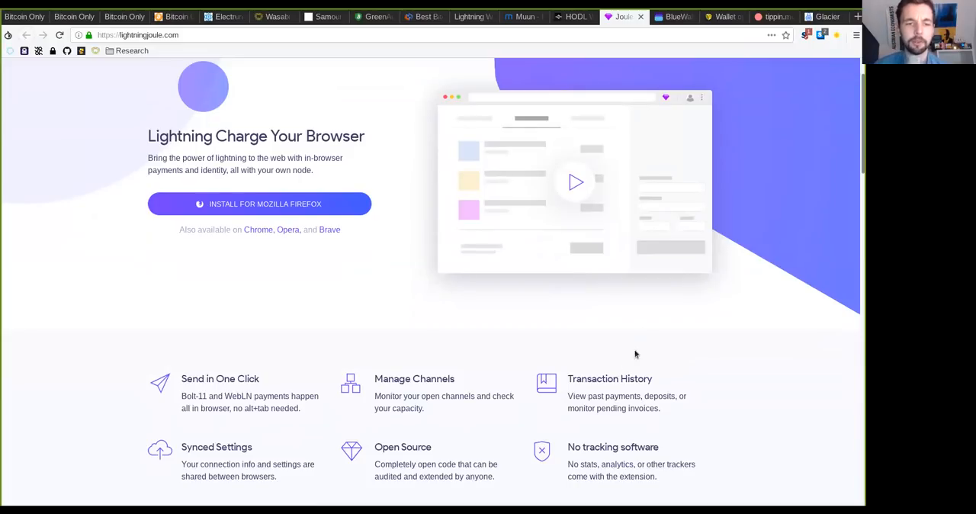
scroll(down, 3)
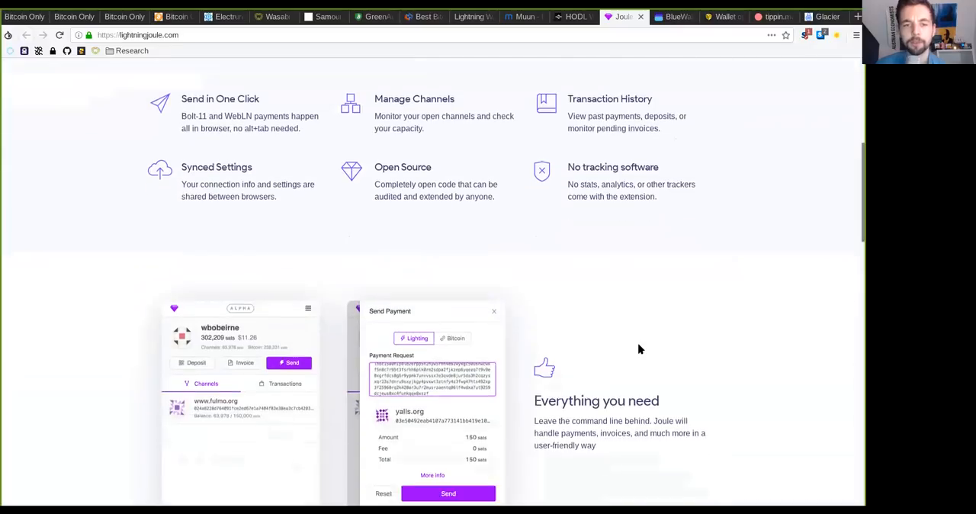
scroll(down, 3)
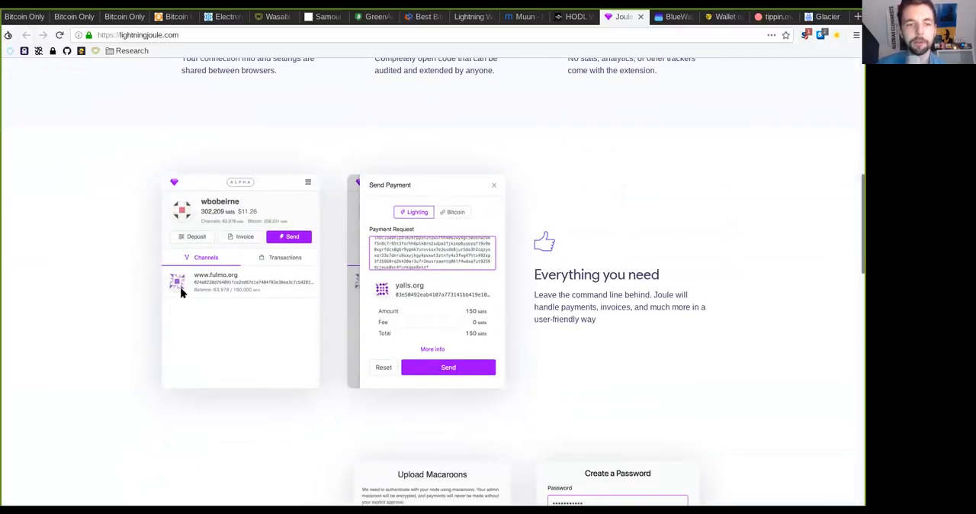
mouse_move(417, 436)
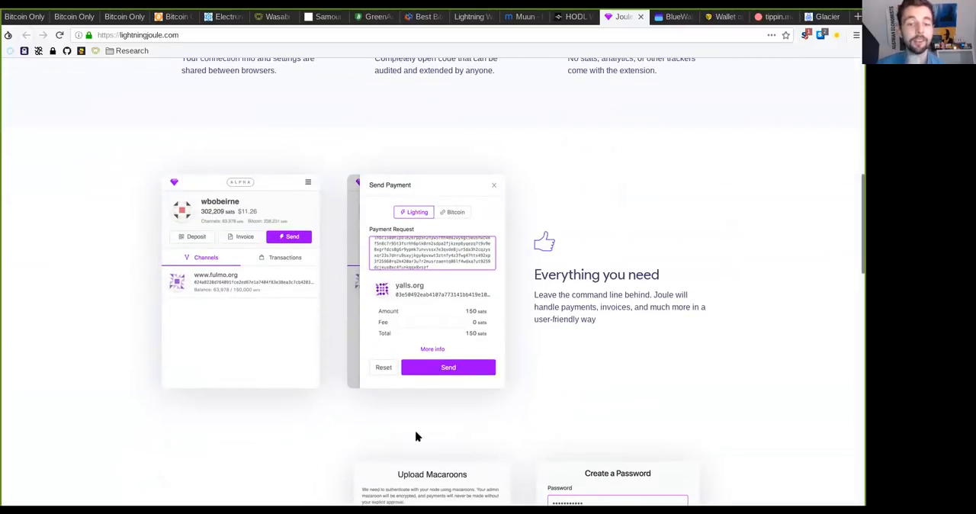
scroll(down, 3)
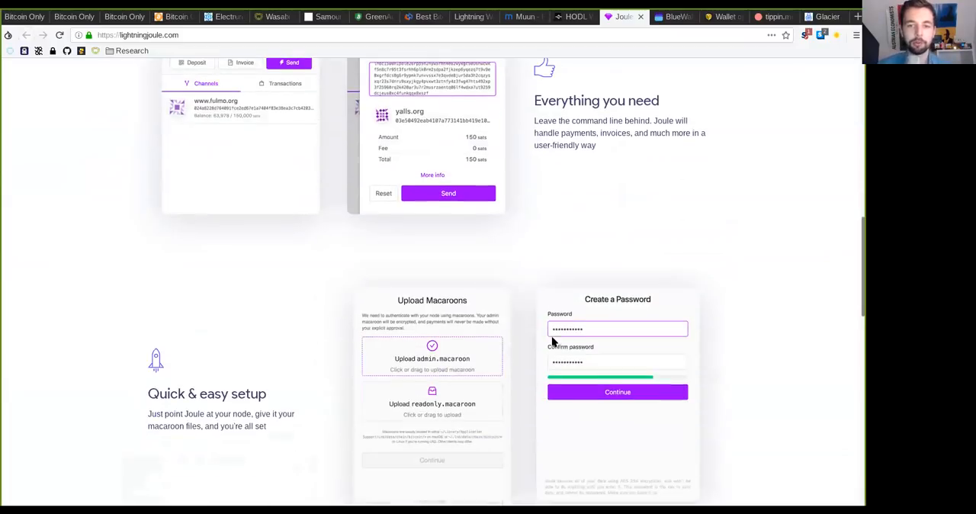
scroll(down, 3)
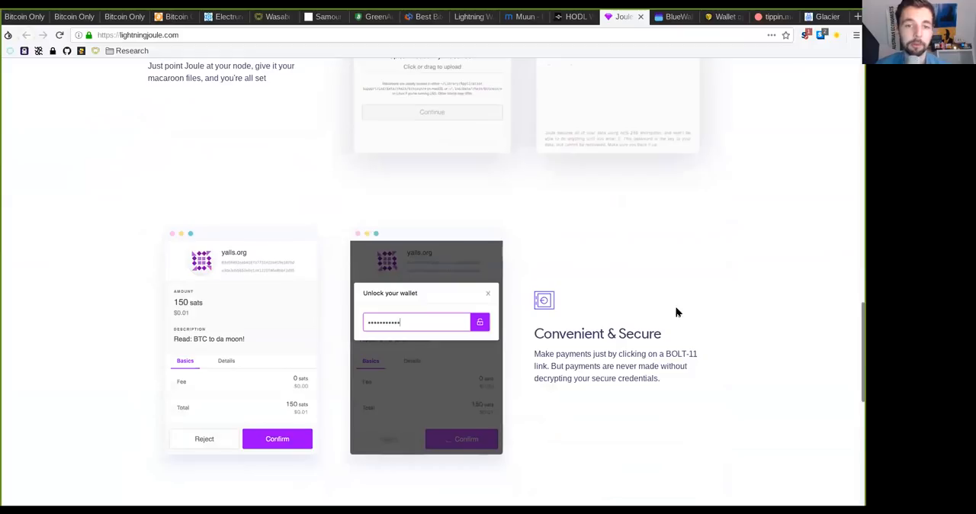
scroll(down, 3)
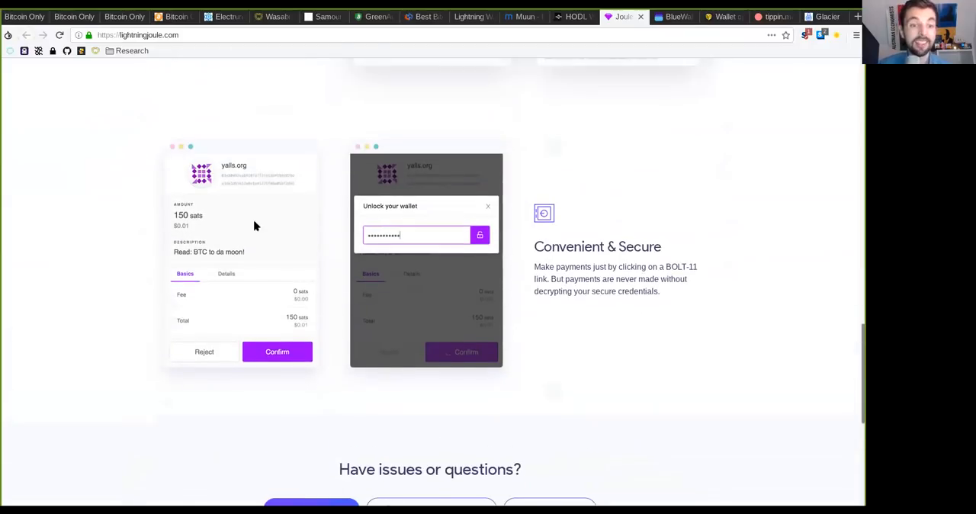
scroll(down, 3)
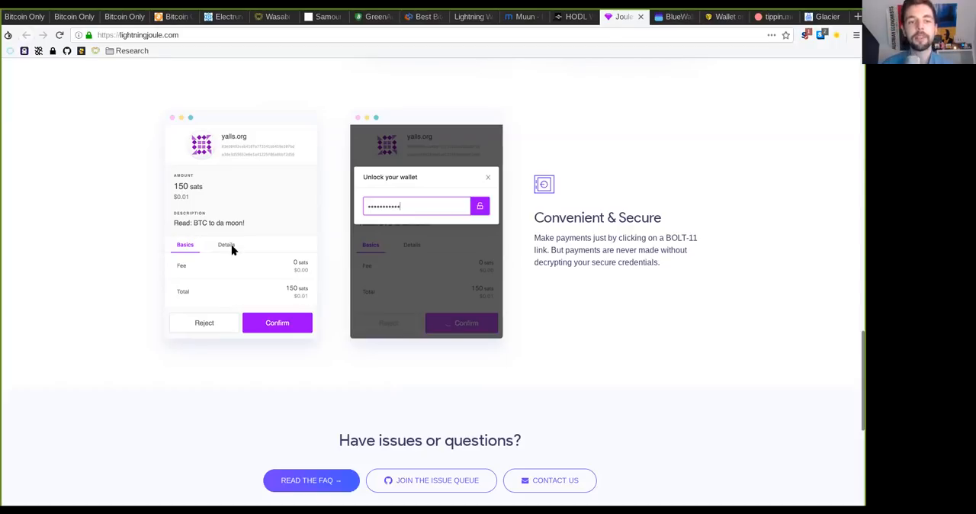
mouse_move(257, 130)
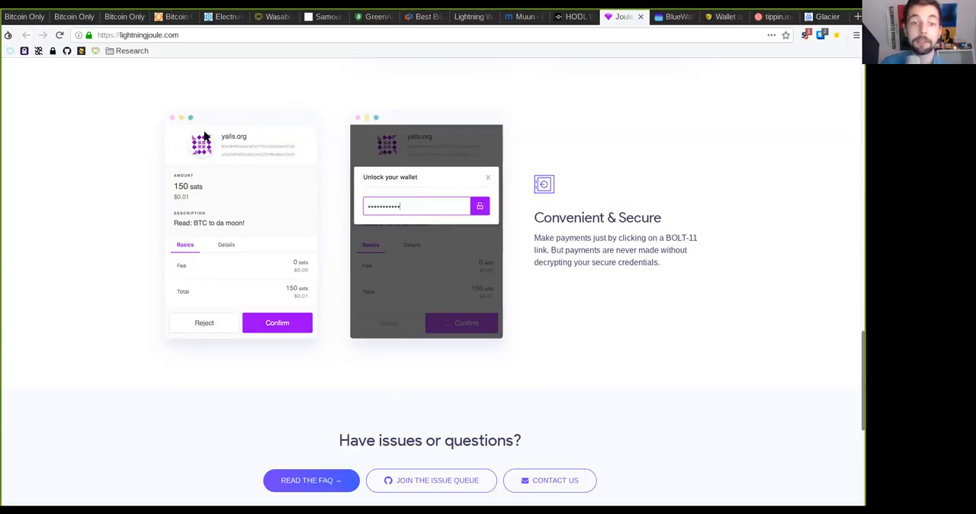
mouse_move(170, 195)
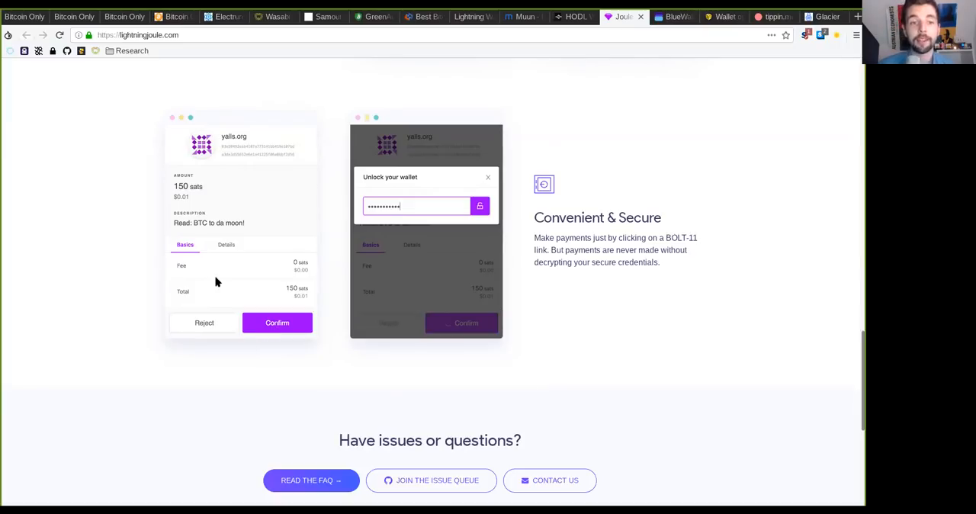
mouse_move(244, 135)
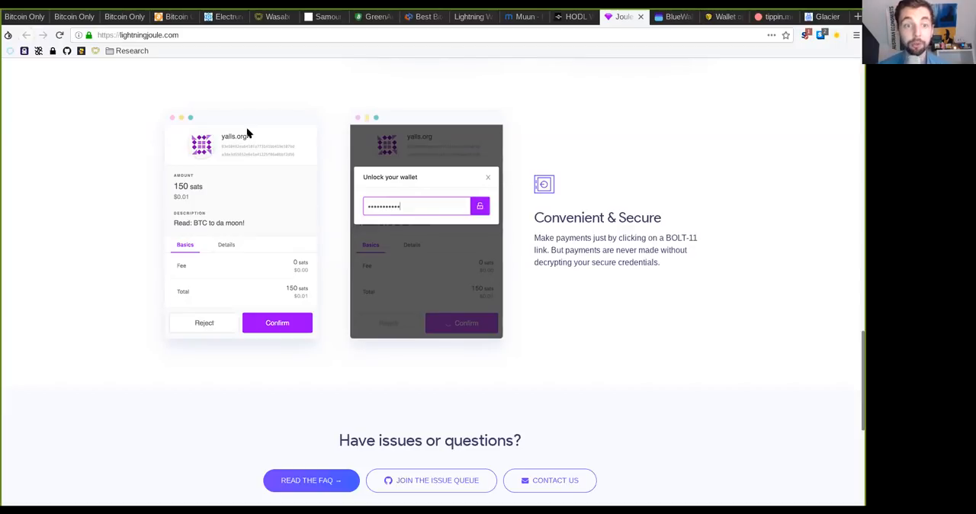
mouse_move(174, 204)
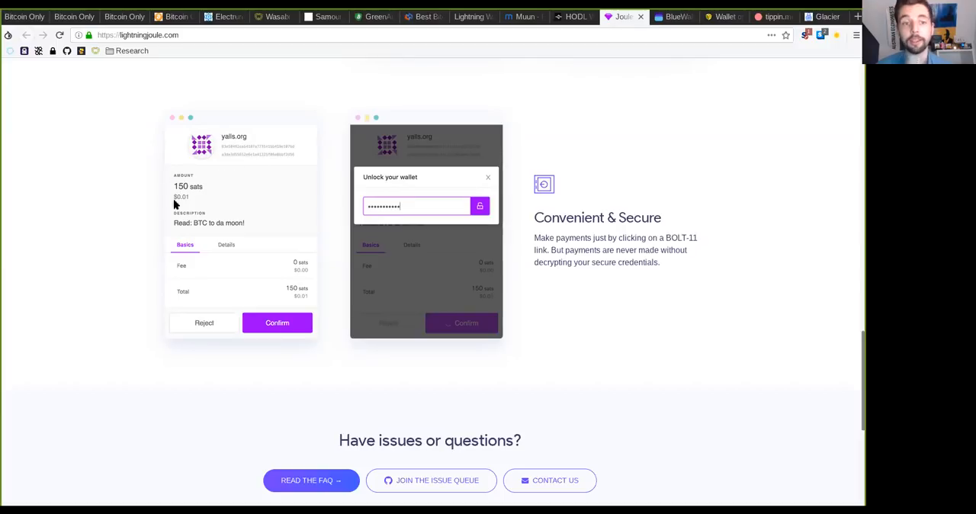
mouse_move(187, 186)
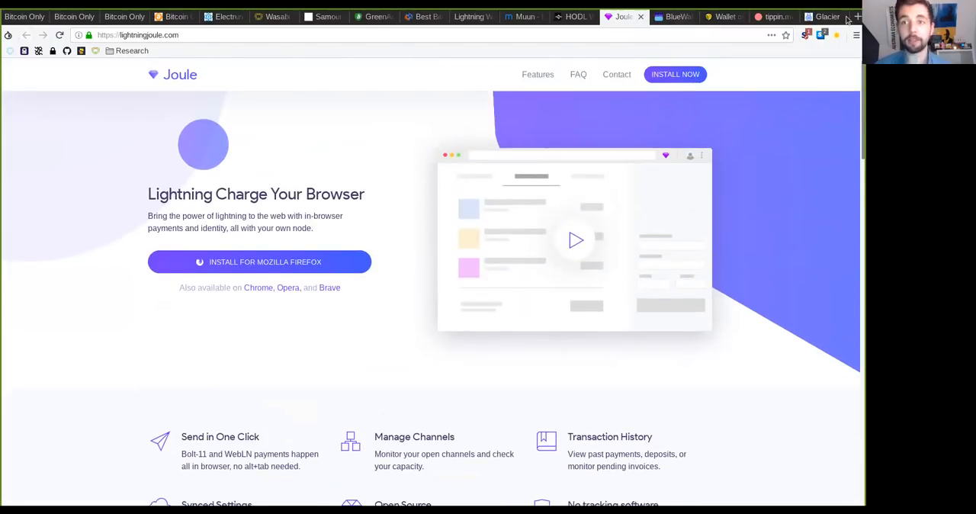
- Search DuckDuckGo in a new tab for 'lightning zap jack mallers' and open zap.jackmallers.com
click(857, 16)
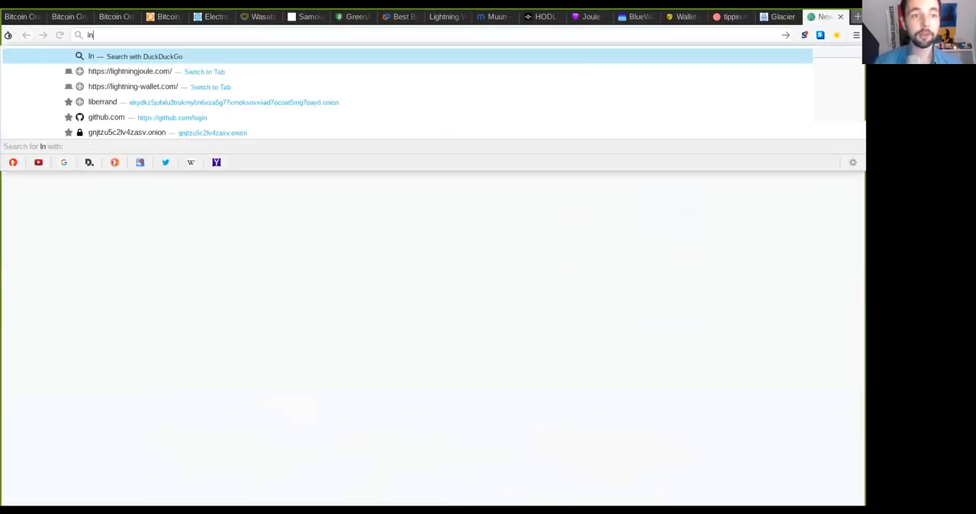
text(lightning za)
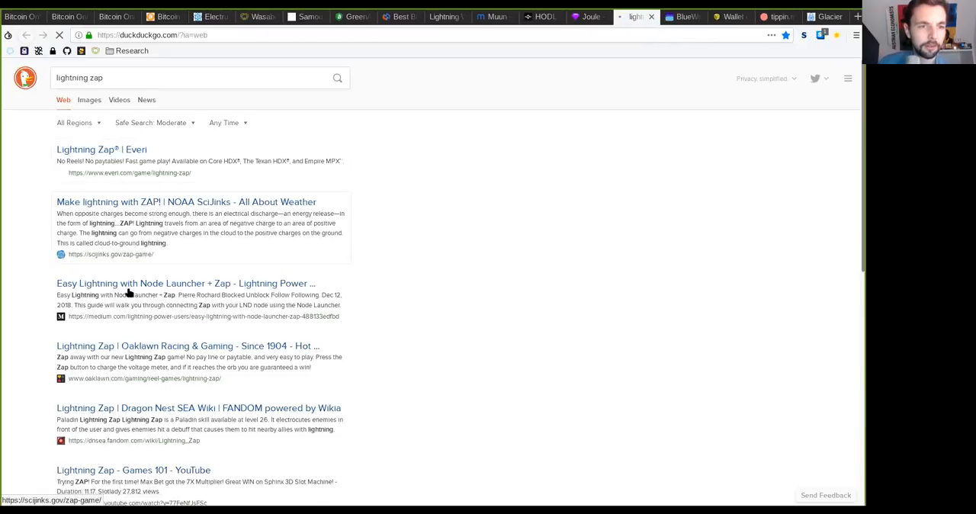
scroll(down, 3)
text( jack mallers)
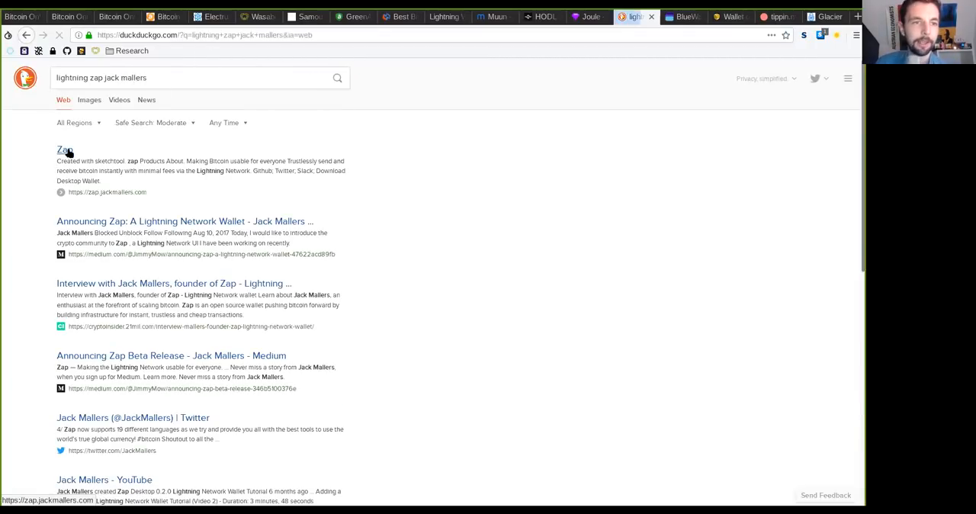
click(64, 149)
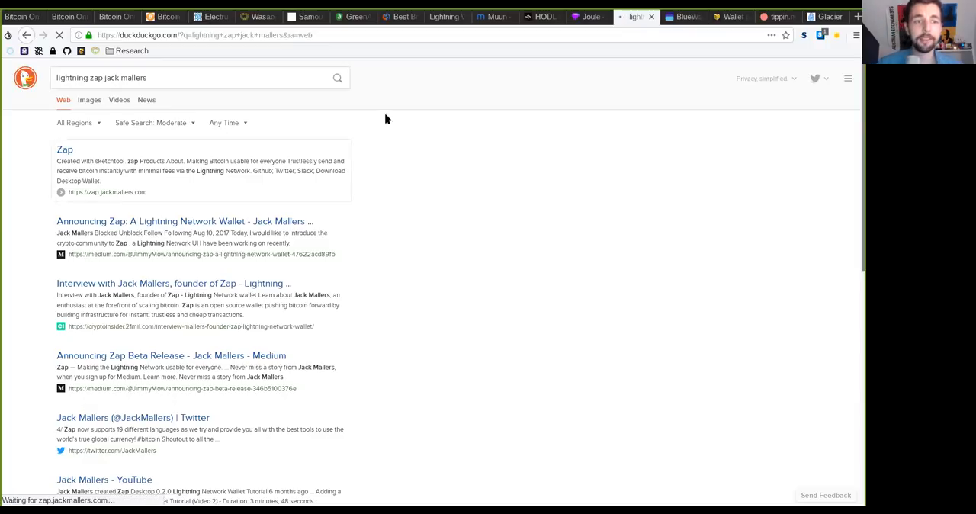
click(64, 149)
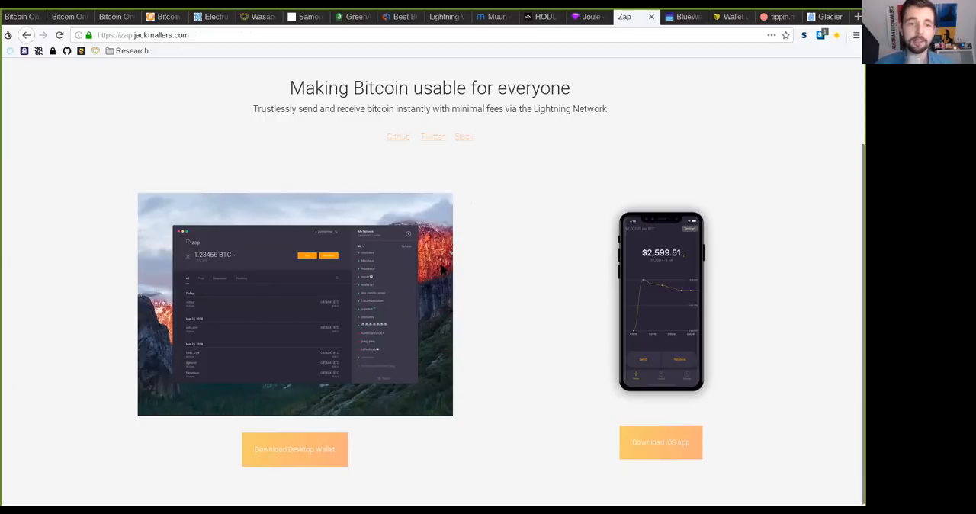
mouse_move(354, 276)
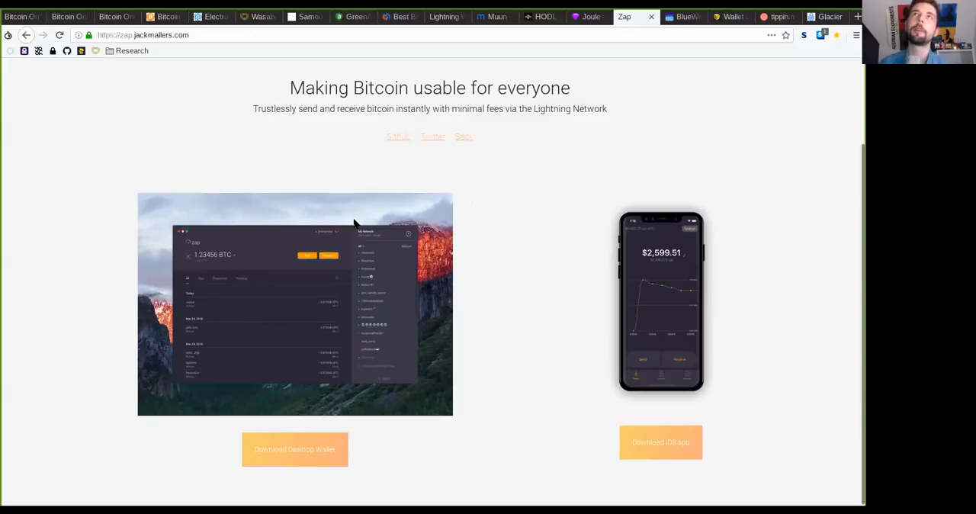
mouse_move(378, 269)
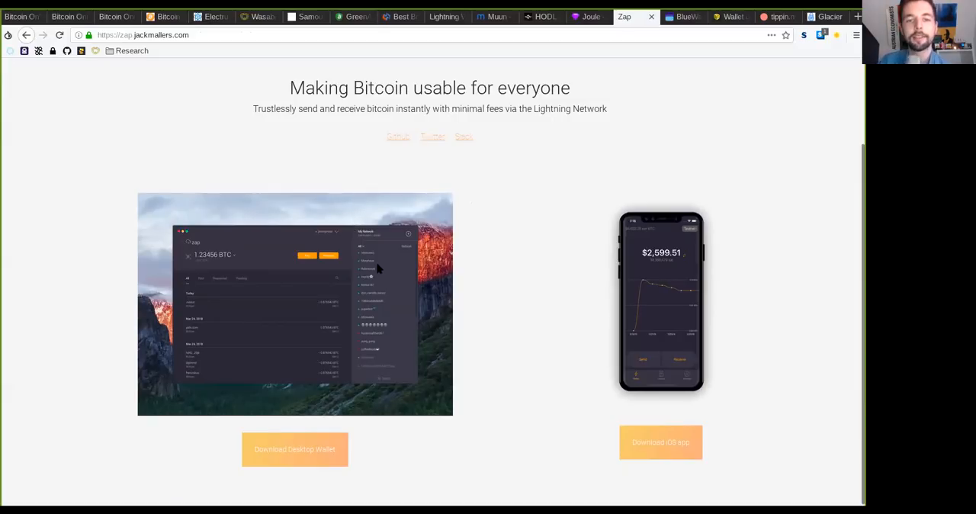
mouse_move(270, 263)
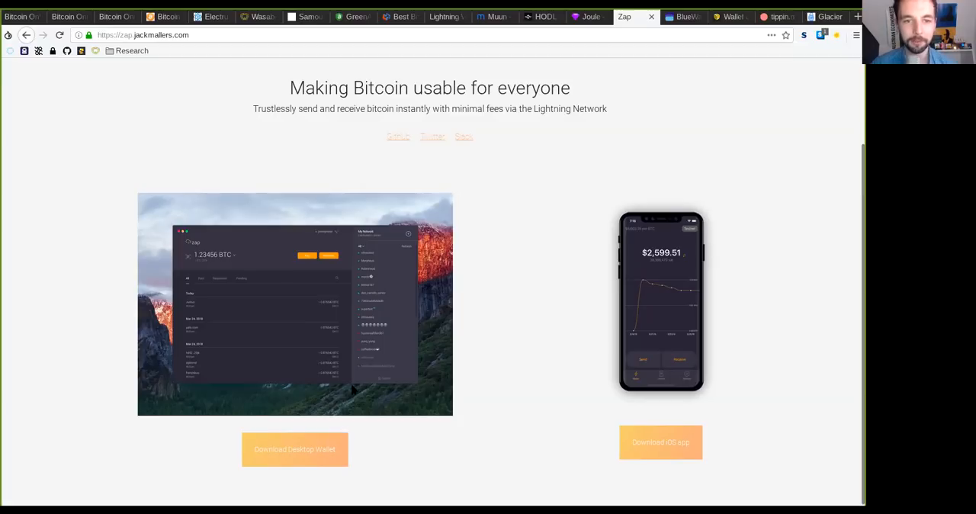
mouse_move(437, 232)
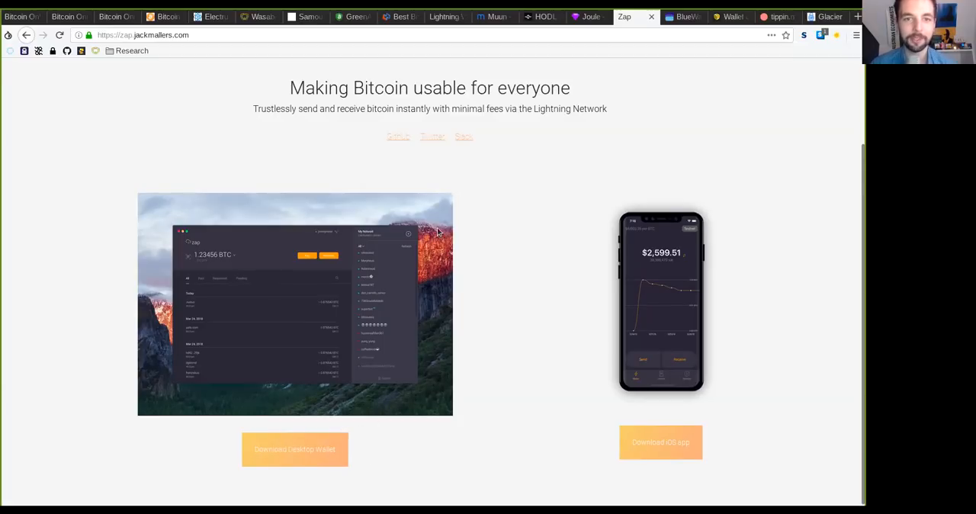
mouse_move(540, 358)
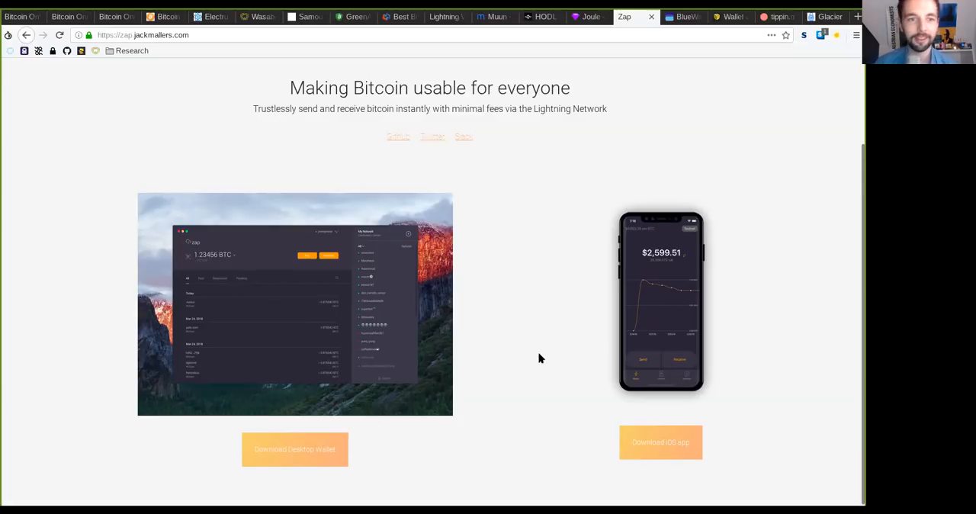
mouse_move(335, 315)
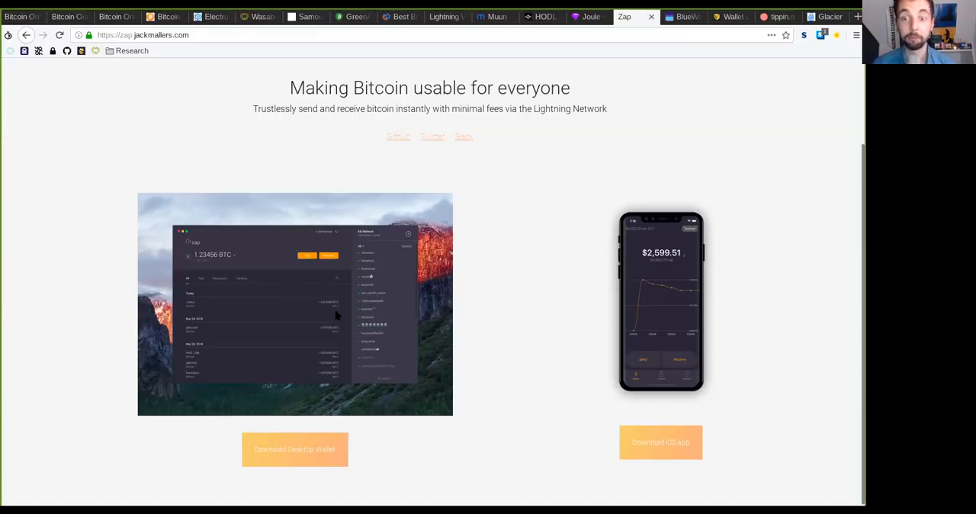
mouse_move(284, 305)
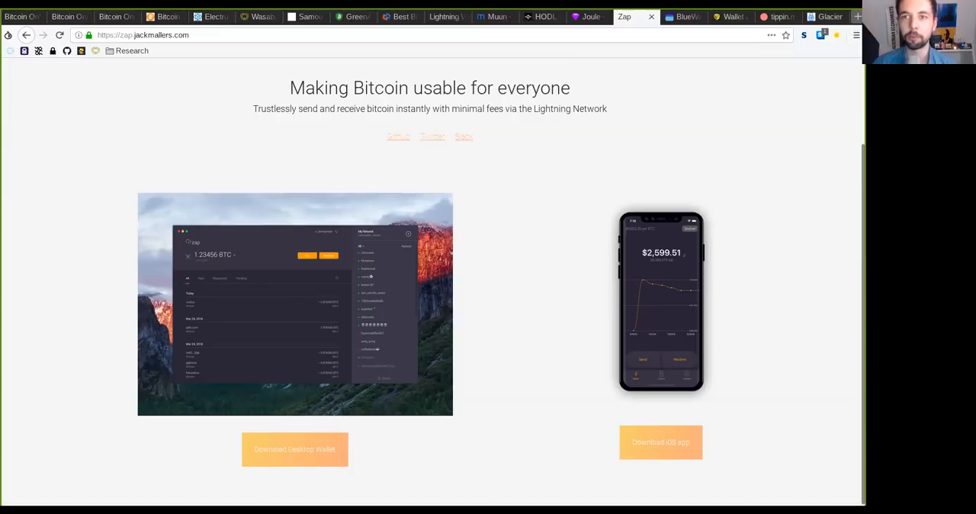
- Search DuckDuckGo for 'ride the lightning bitcoin' and open the Markdown Notebook result
text(ride)
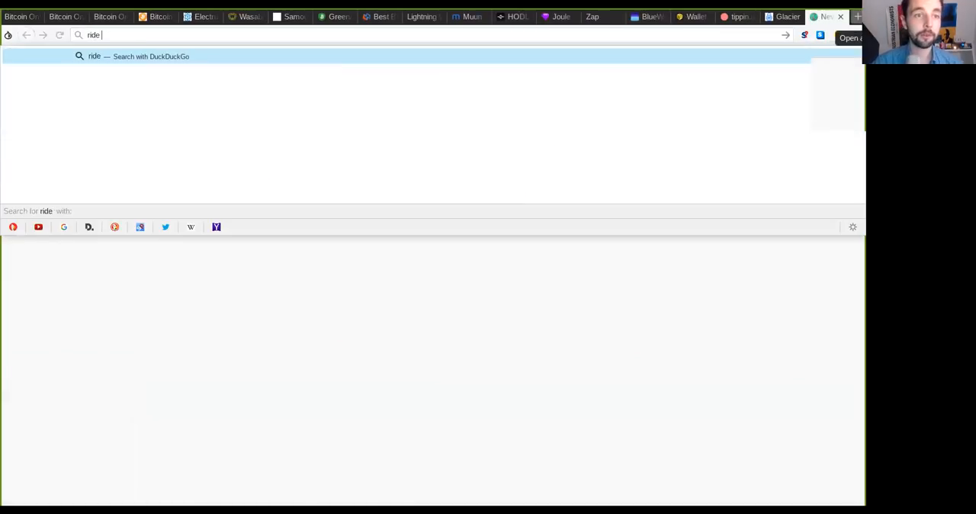
text(the lightning)
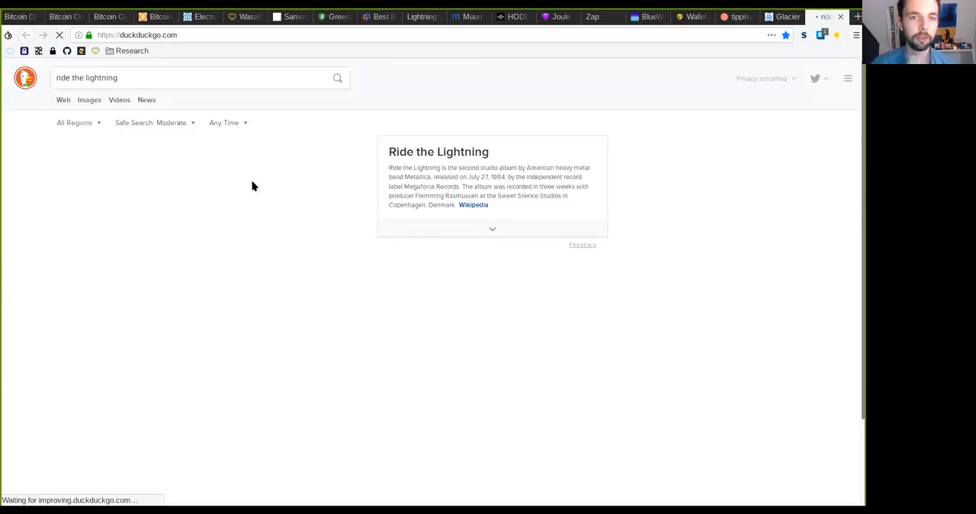
click(191, 77)
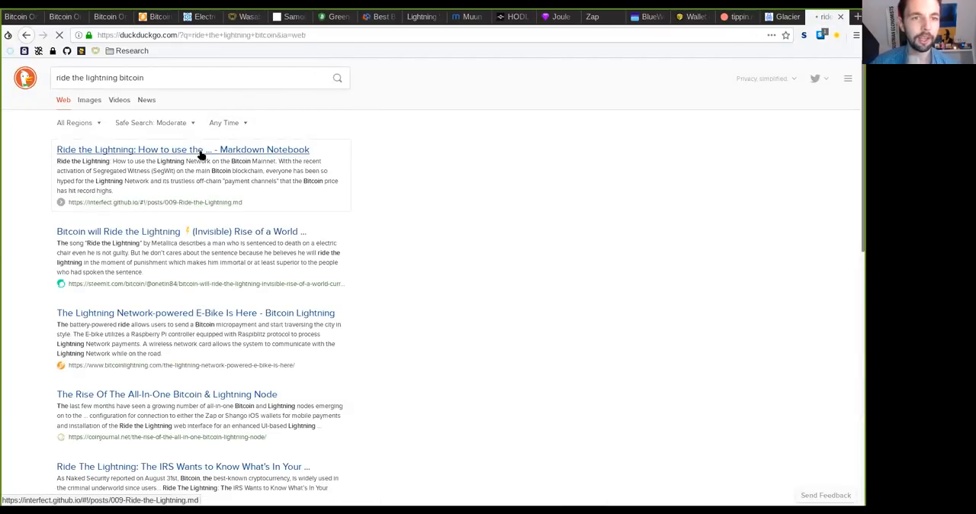
click(182, 150)
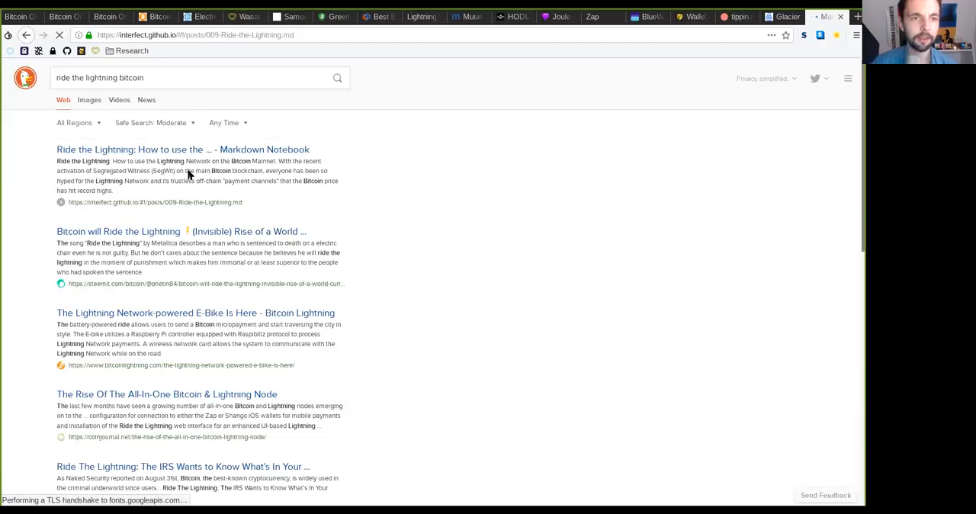
click(183, 149)
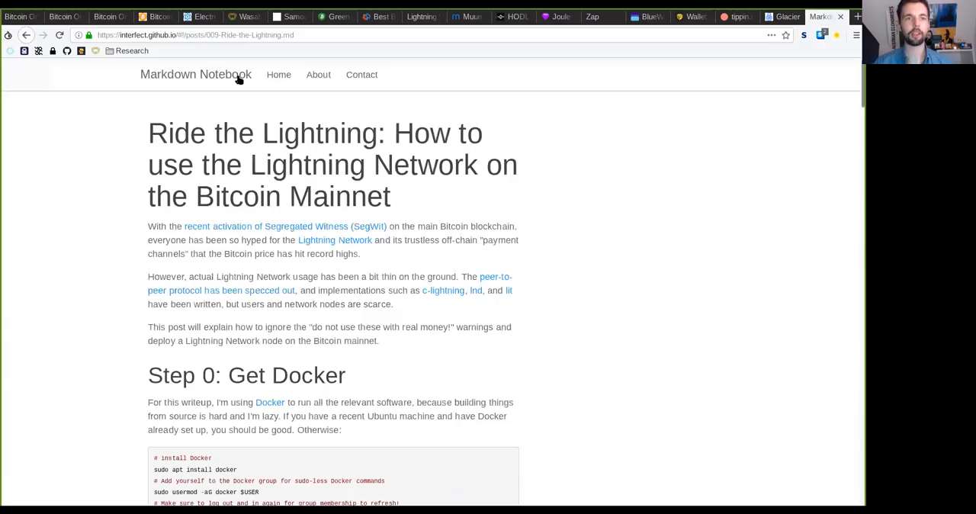
- Scroll through the Markdown Notebook guide, then return to search and the BlueWallet tab
scroll(down, 3)
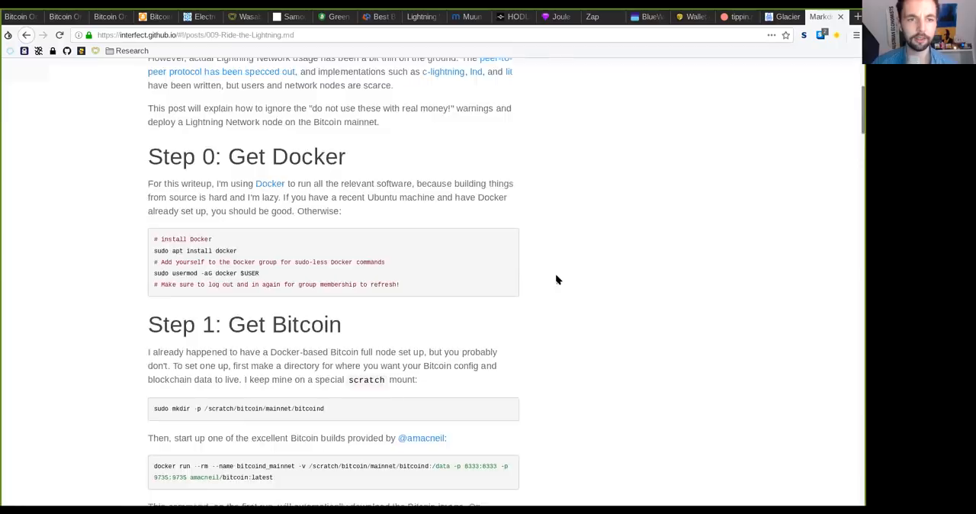
scroll(down, 3)
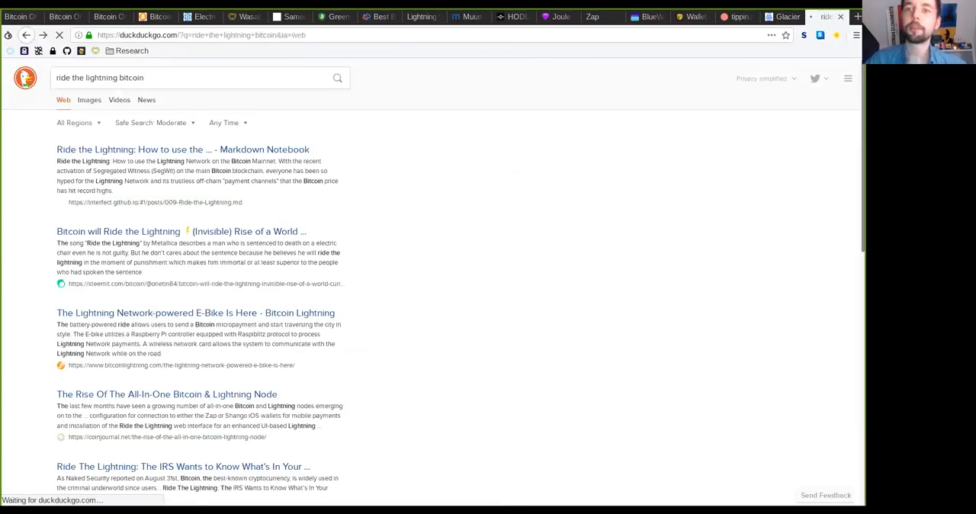
scroll(down, 3)
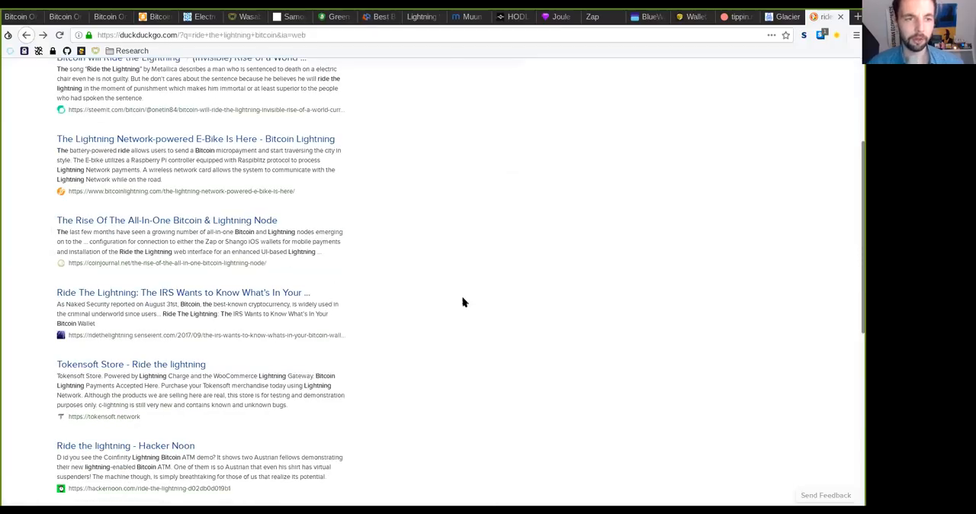
mouse_move(696, 56)
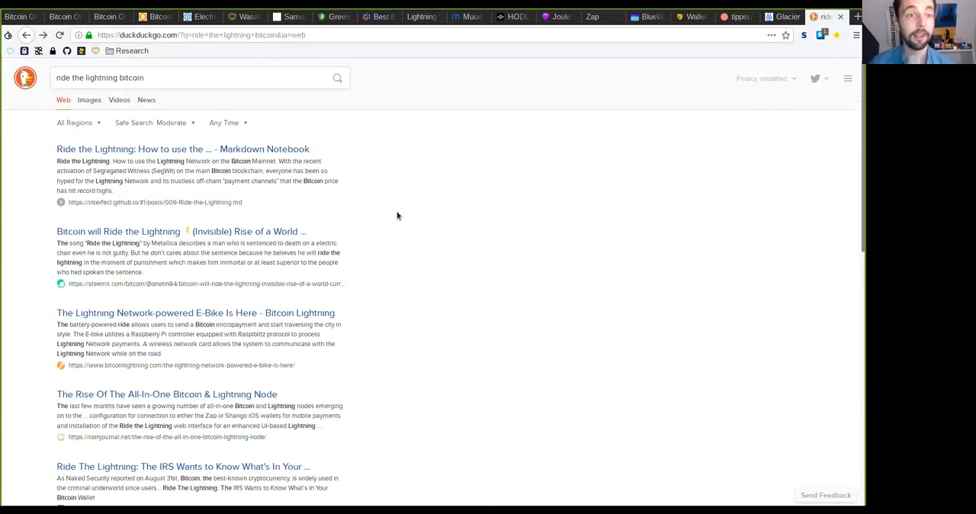
click(191, 77)
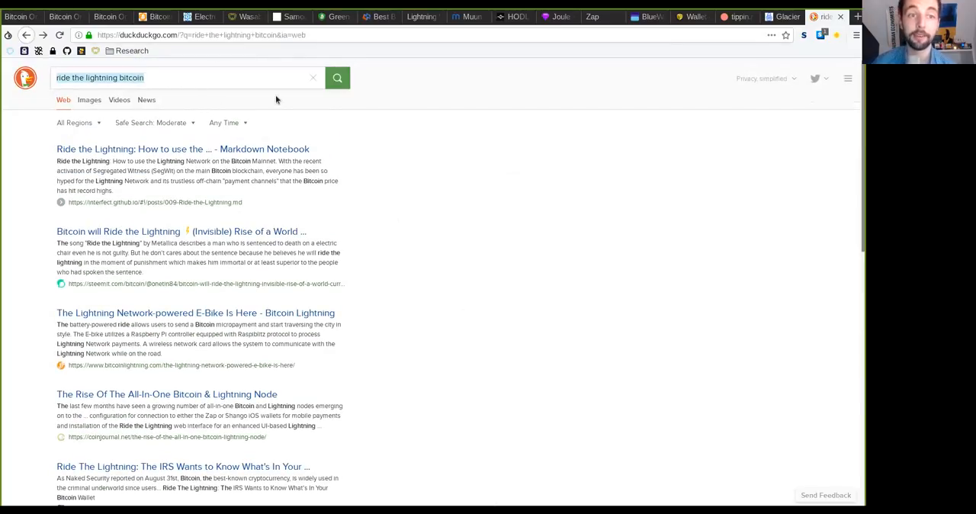
click(183, 77)
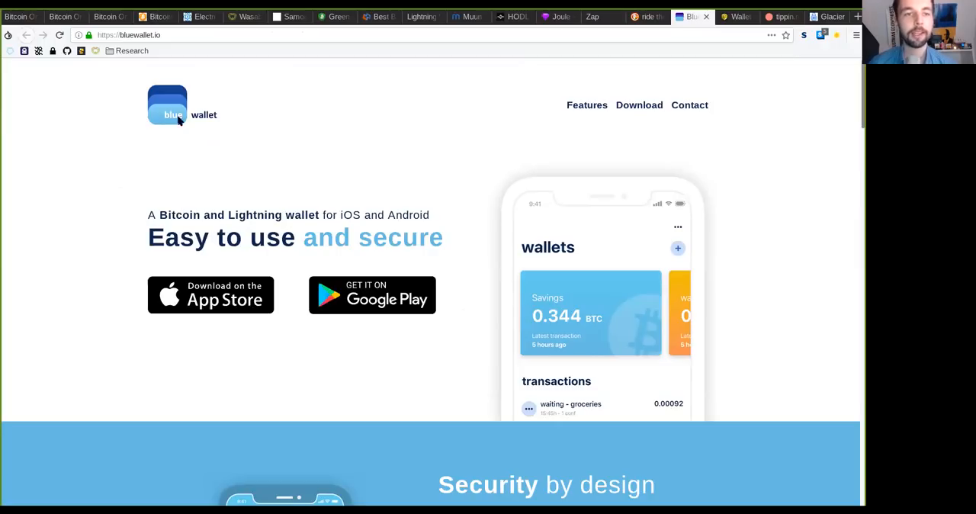
mouse_move(179, 217)
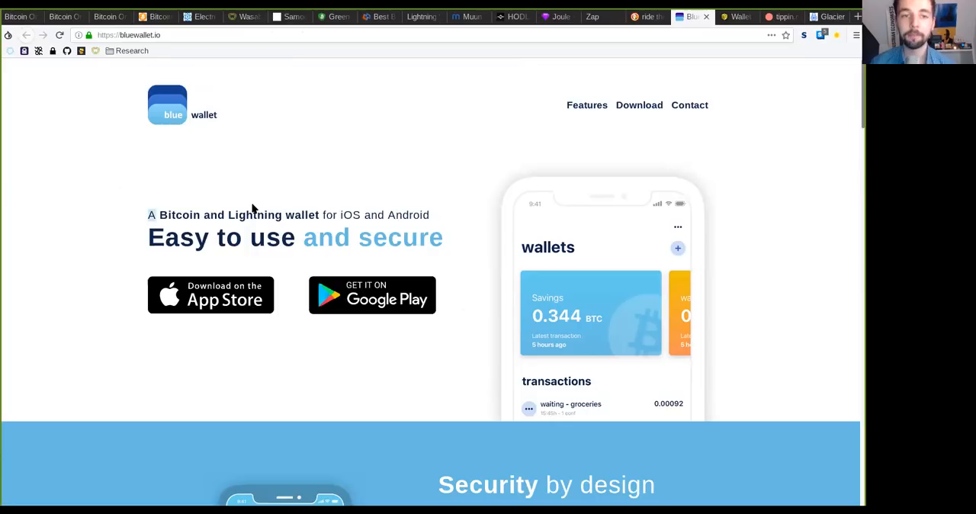
- Highlight a word of BlueWallet's tagline and scroll toward 'Security by design'
double_click(253, 215)
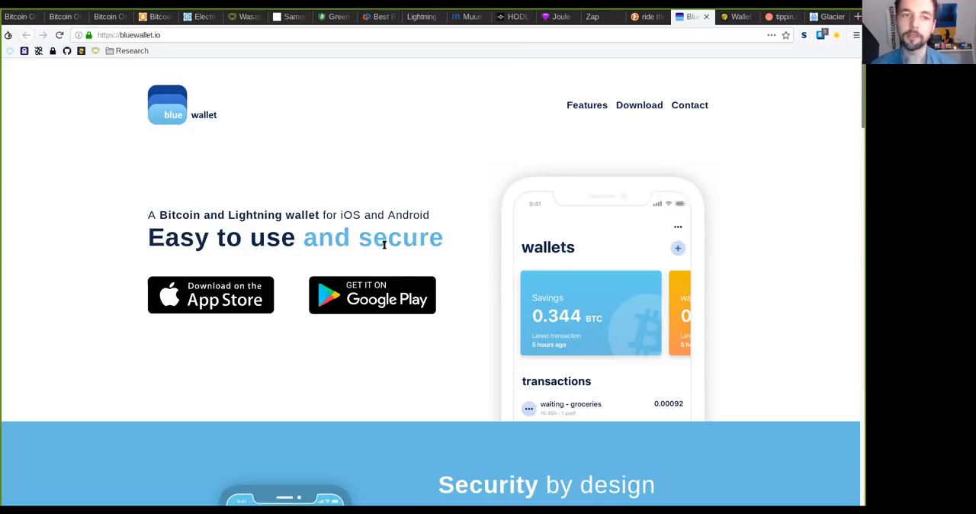
mouse_move(479, 304)
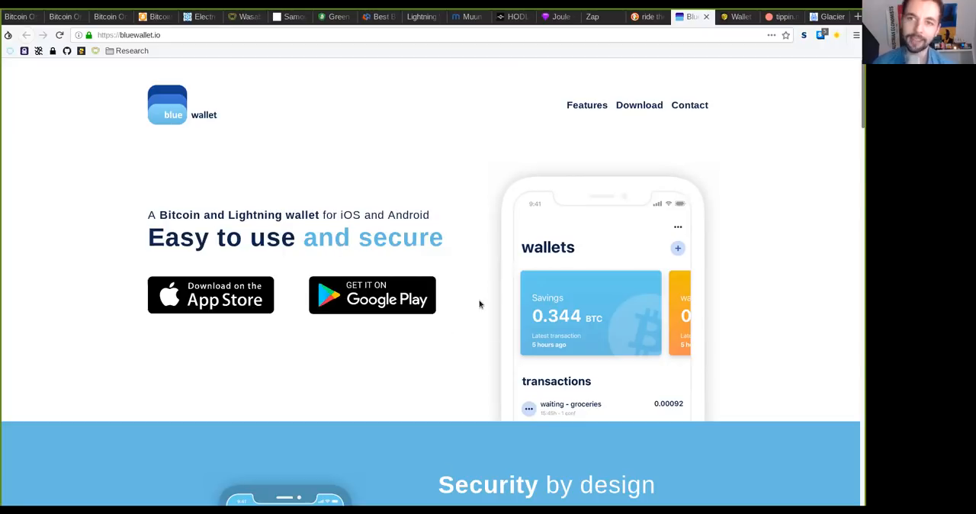
mouse_move(501, 256)
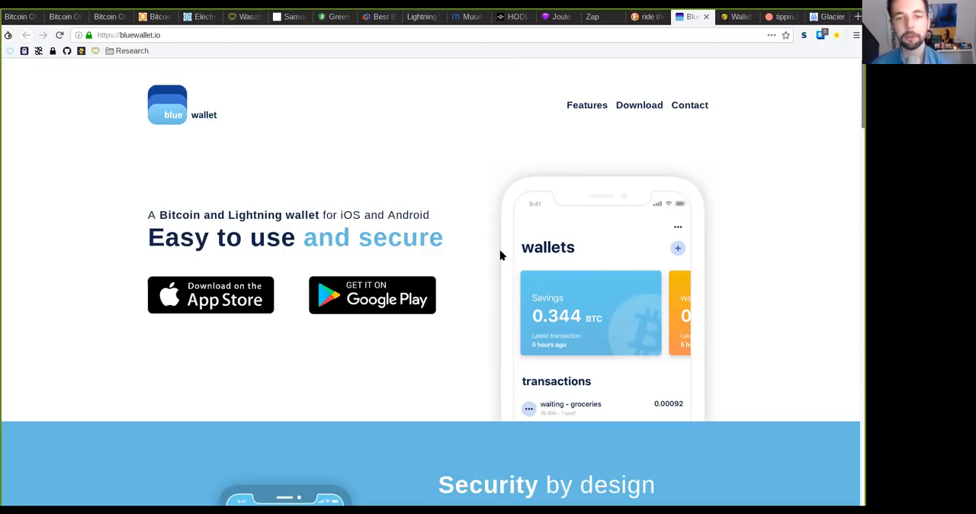
mouse_move(484, 280)
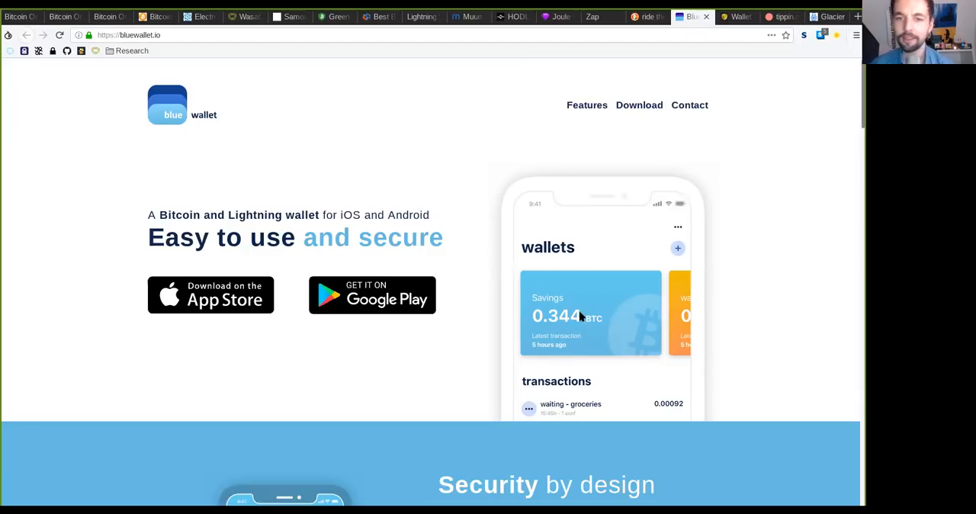
mouse_move(708, 323)
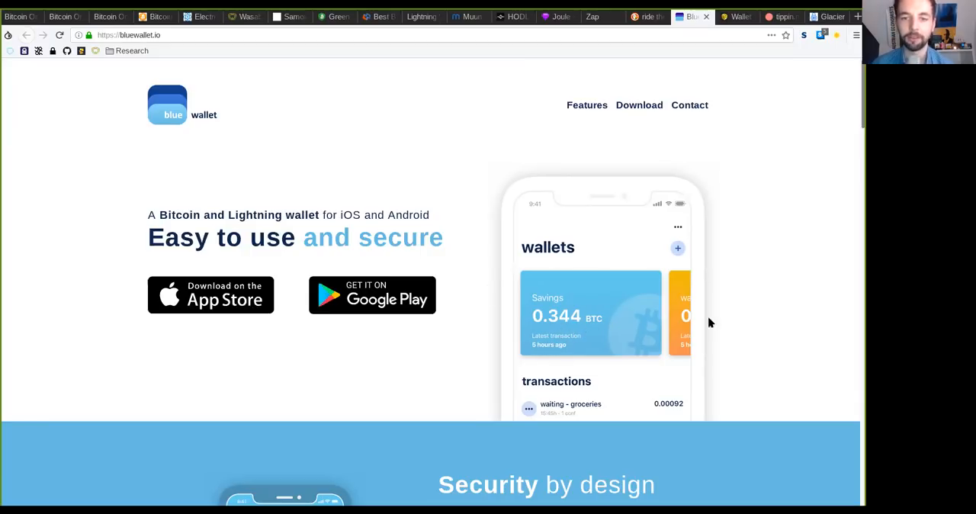
scroll(down, 3)
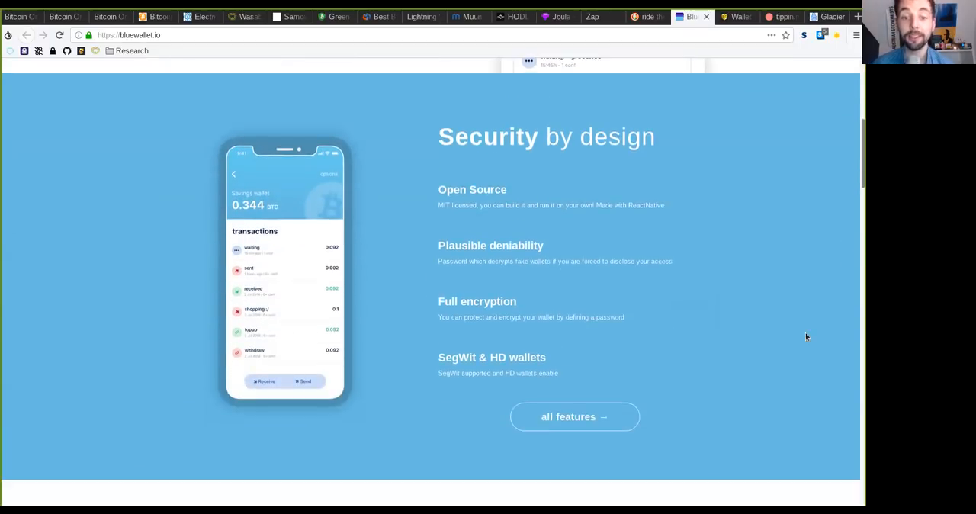
- Scroll through BlueWallet's download and experience sections, revisit Security by design, and return to top
scroll(down, 3)
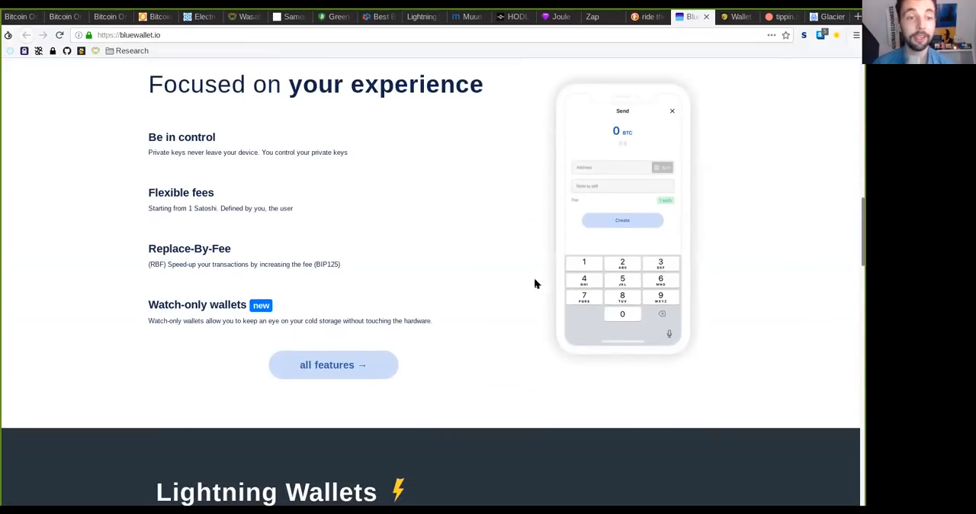
scroll(down, 3)
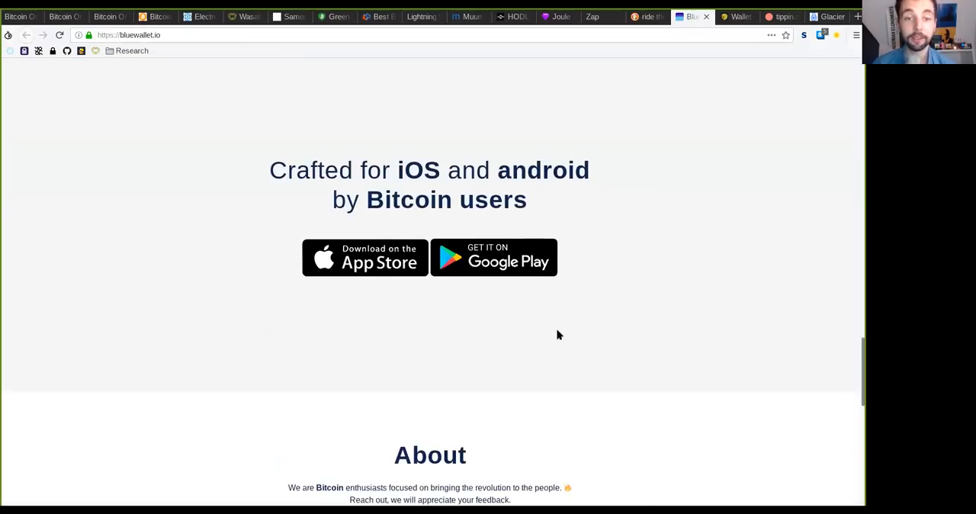
scroll(down, 3)
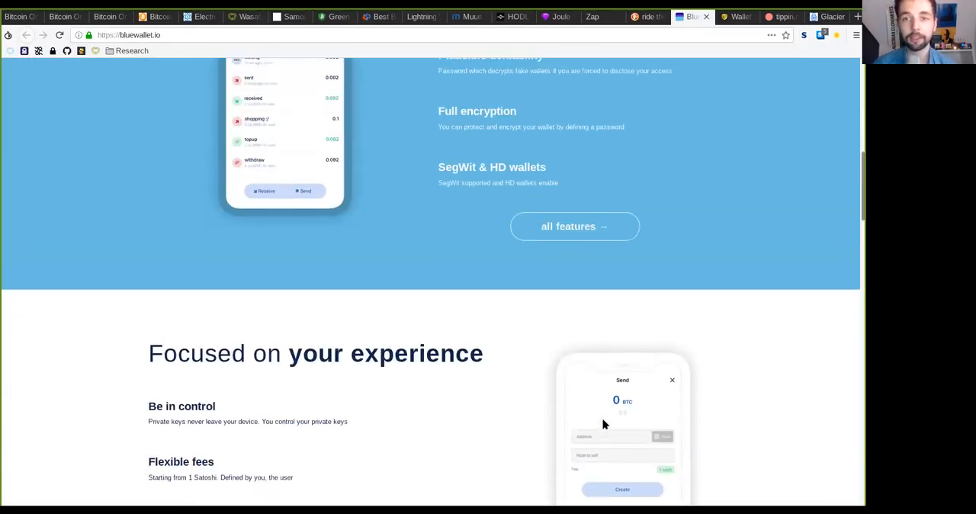
scroll(up, 3)
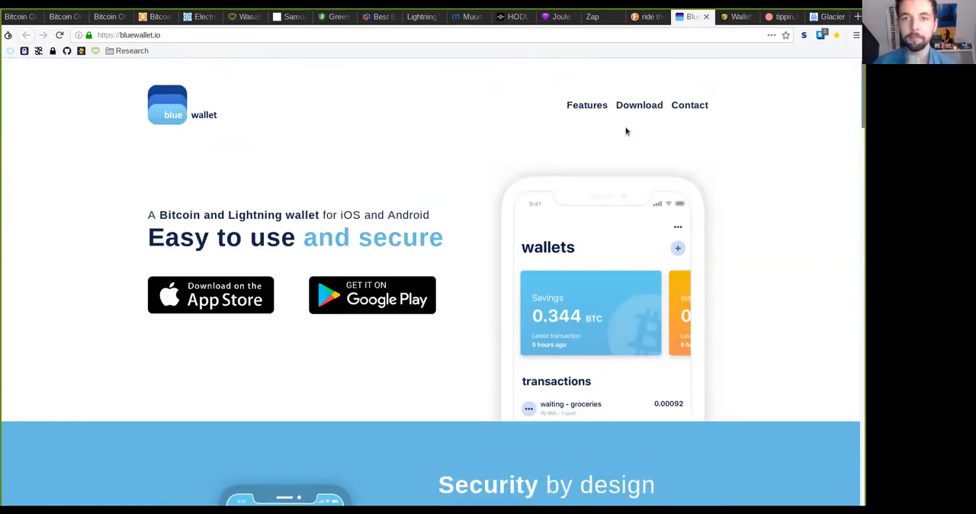
mouse_move(610, 155)
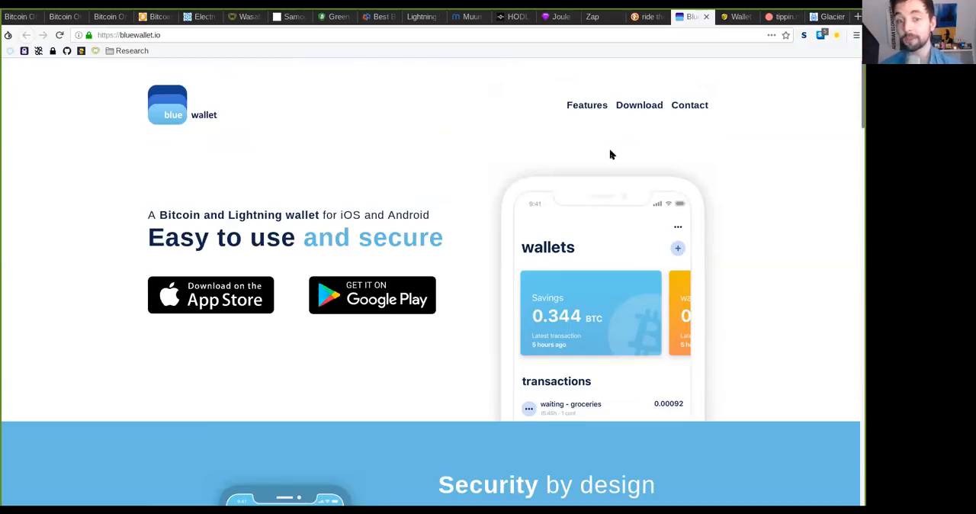
scroll(down, 3)
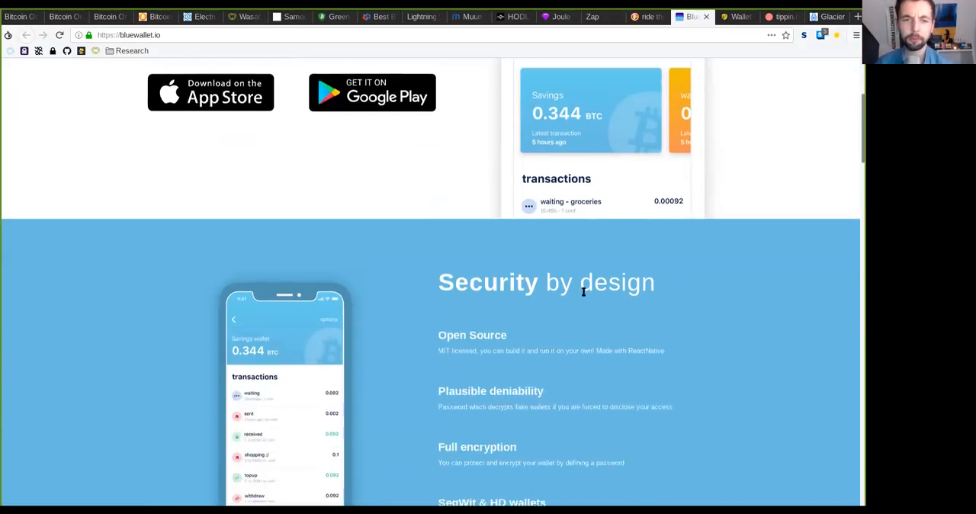
scroll(down, 3)
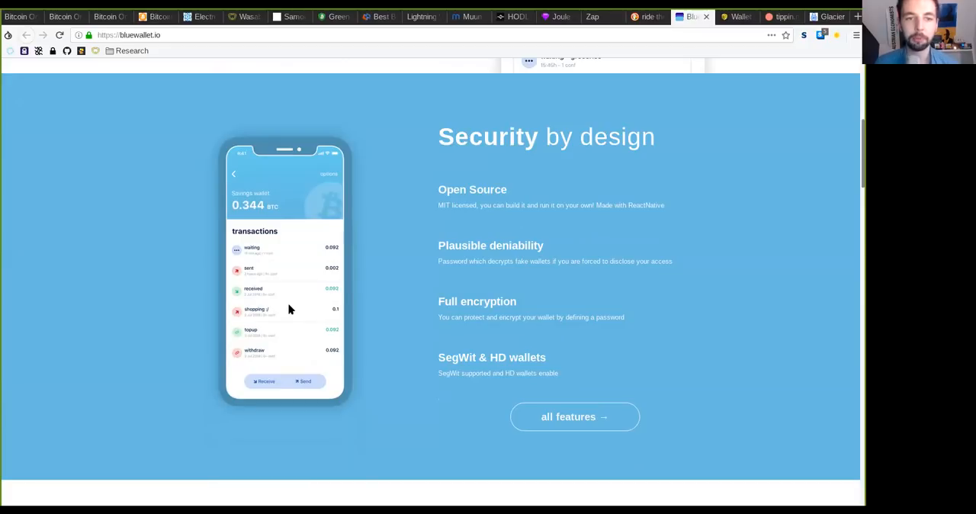
mouse_move(337, 289)
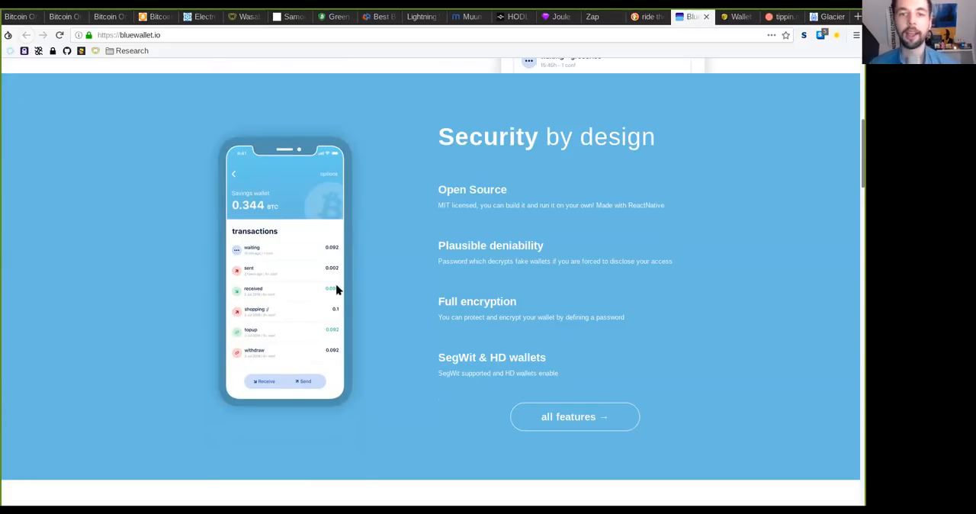
scroll(up, 3)
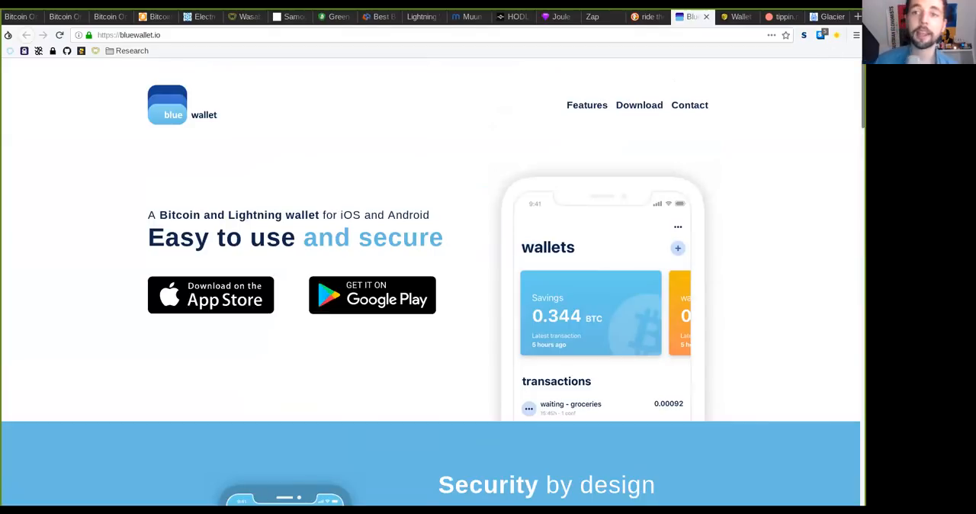
- Bring up walletofsatoshi.com and scroll through feature cards like Simple Layout
click(734, 16)
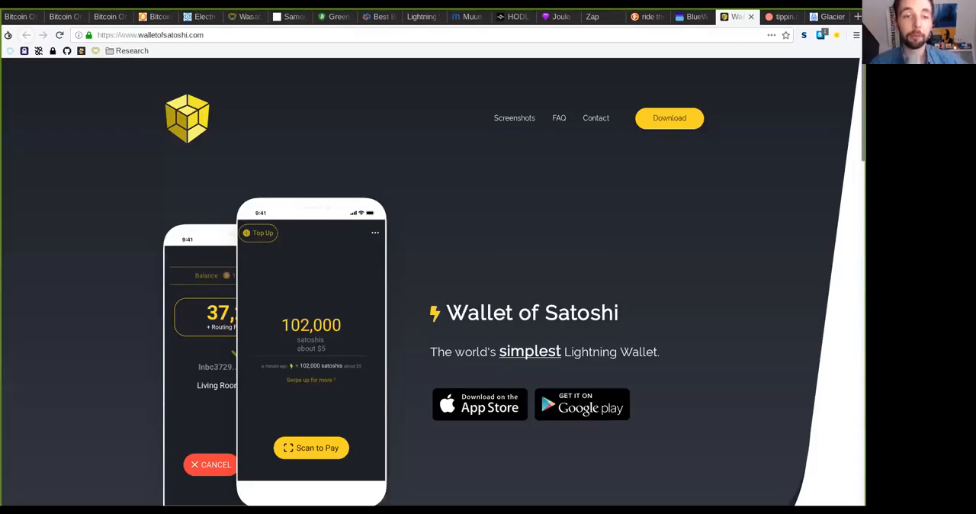
scroll(down, 3)
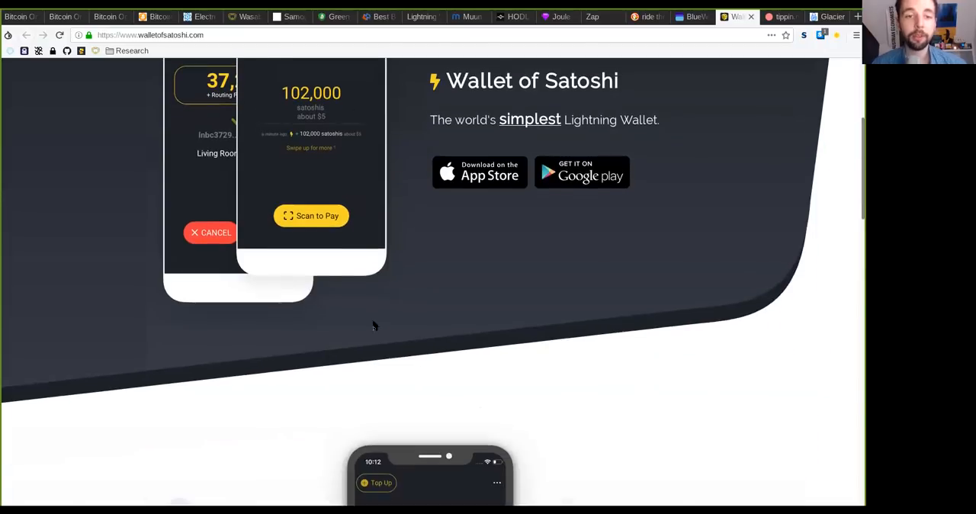
scroll(down, 3)
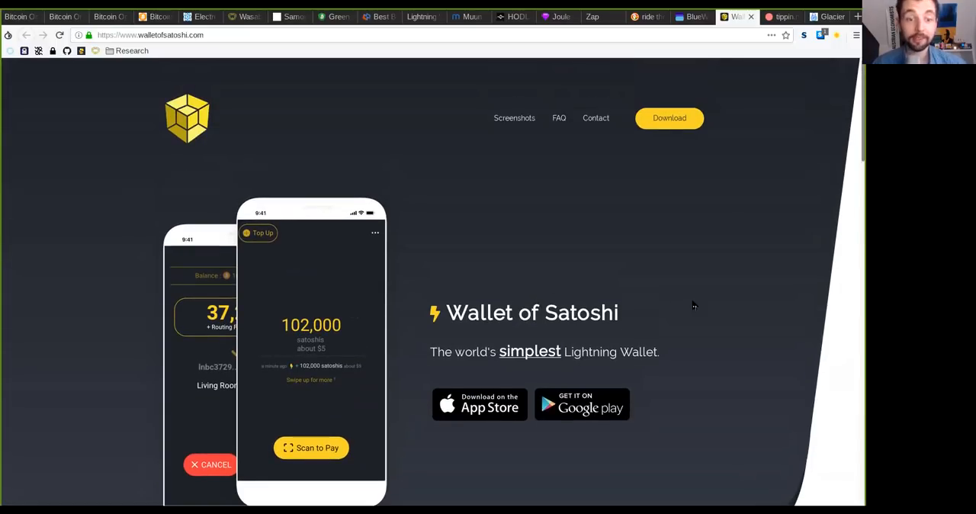
scroll(down, 3)
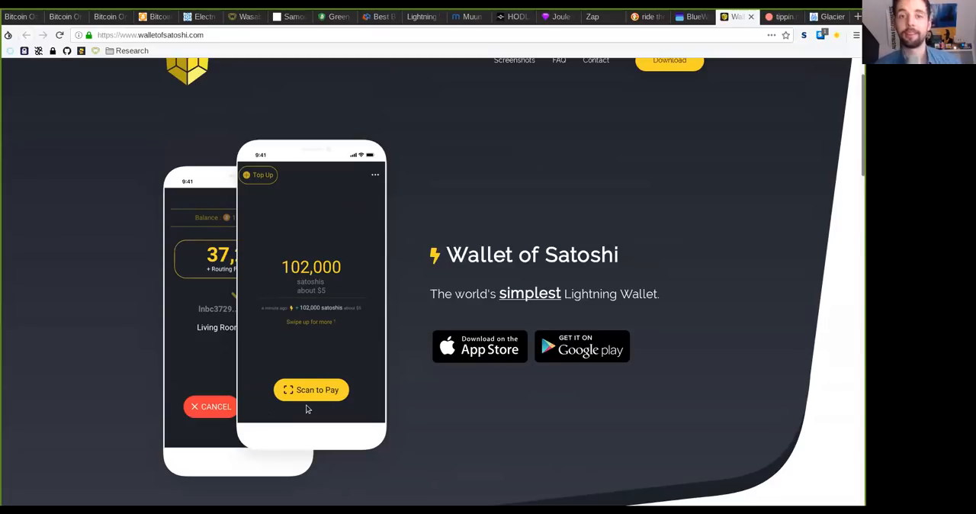
scroll(down, 3)
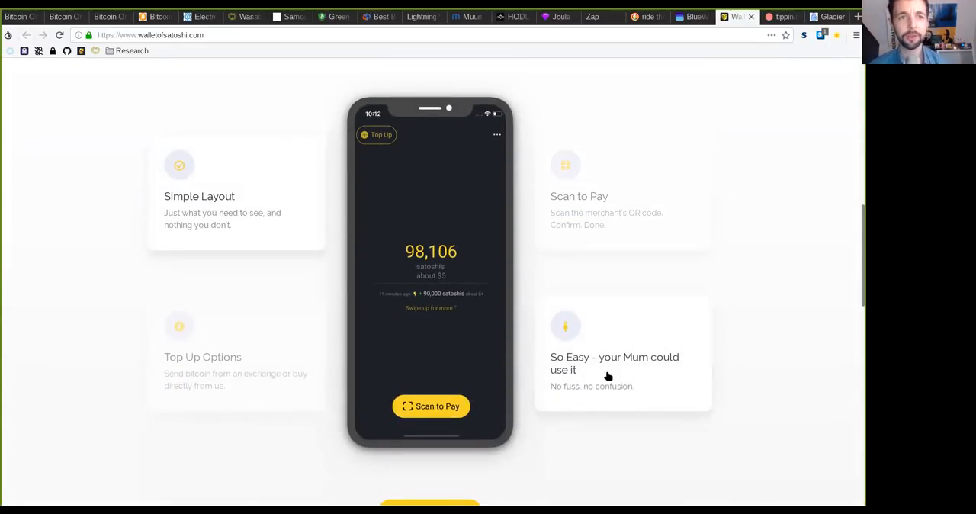
mouse_move(248, 115)
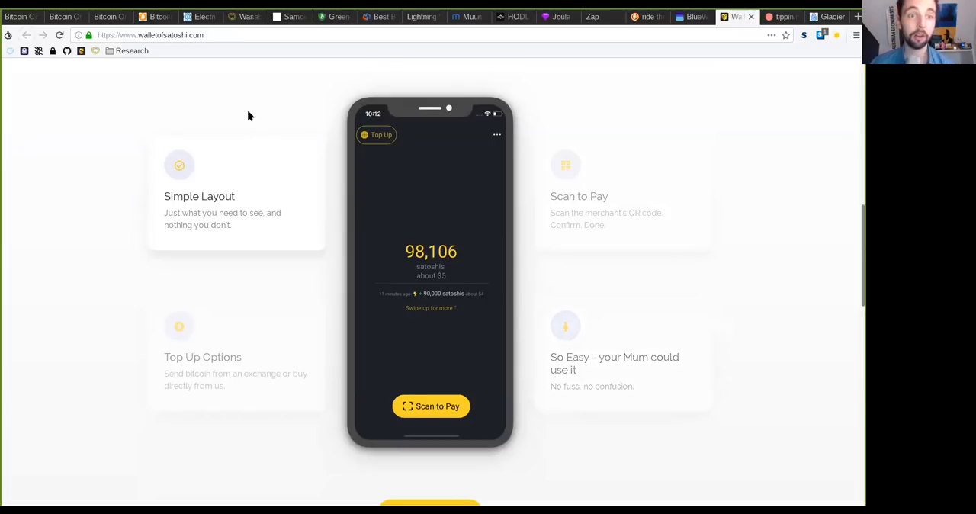
mouse_move(262, 92)
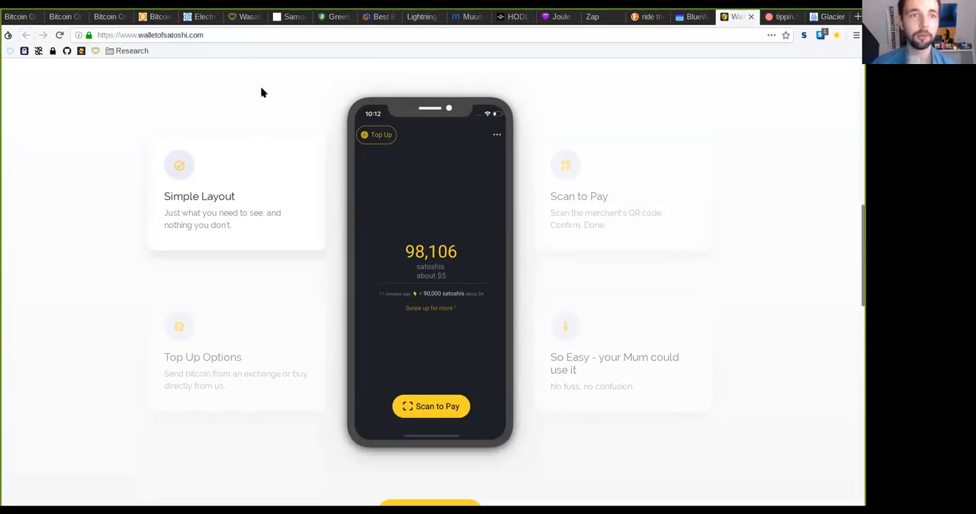
mouse_move(272, 111)
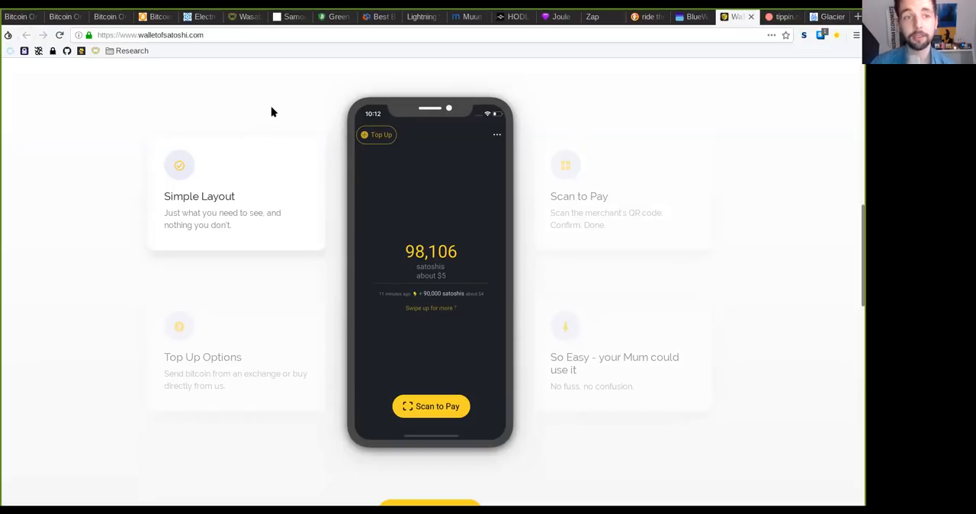
scroll(down, 3)
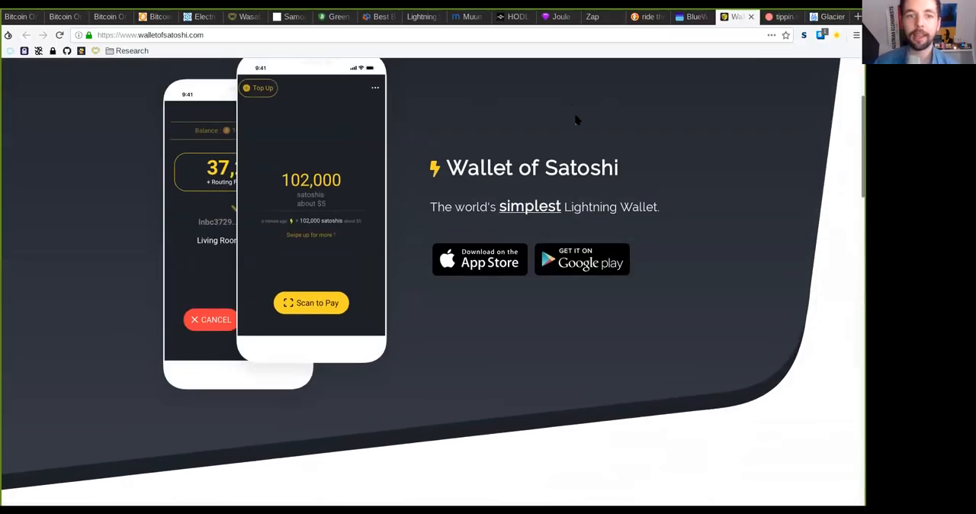
- Bring up tippin.me's 'The lightning way' homepage for Lightning tips and micro-payments
click(780, 17)
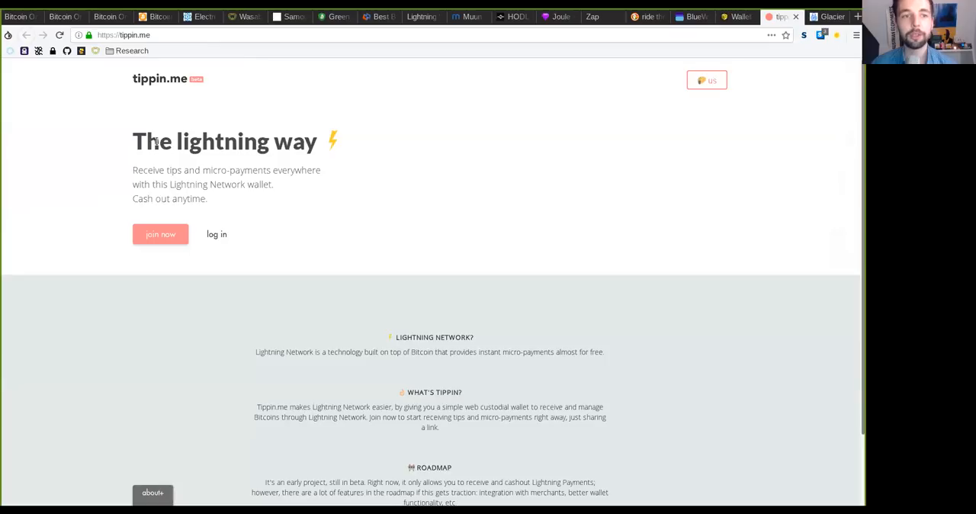
mouse_move(401, 205)
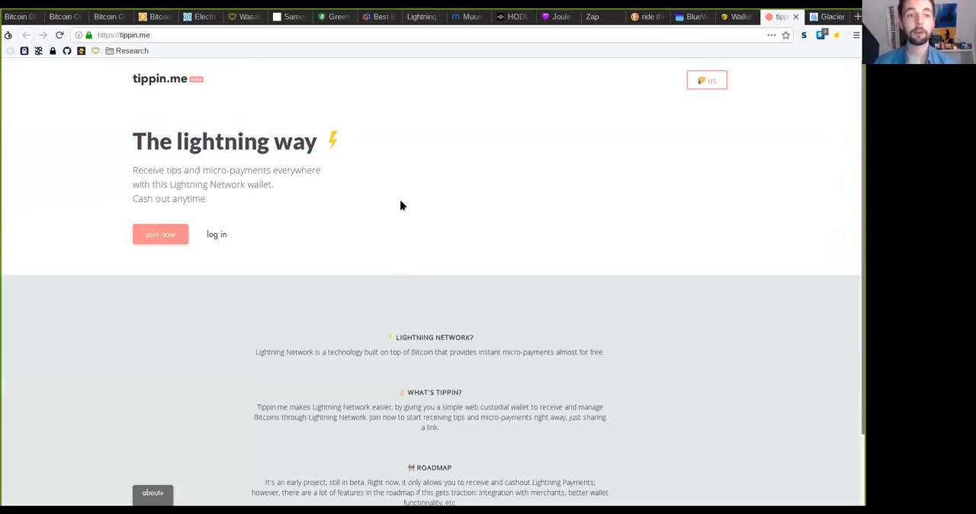
mouse_move(394, 197)
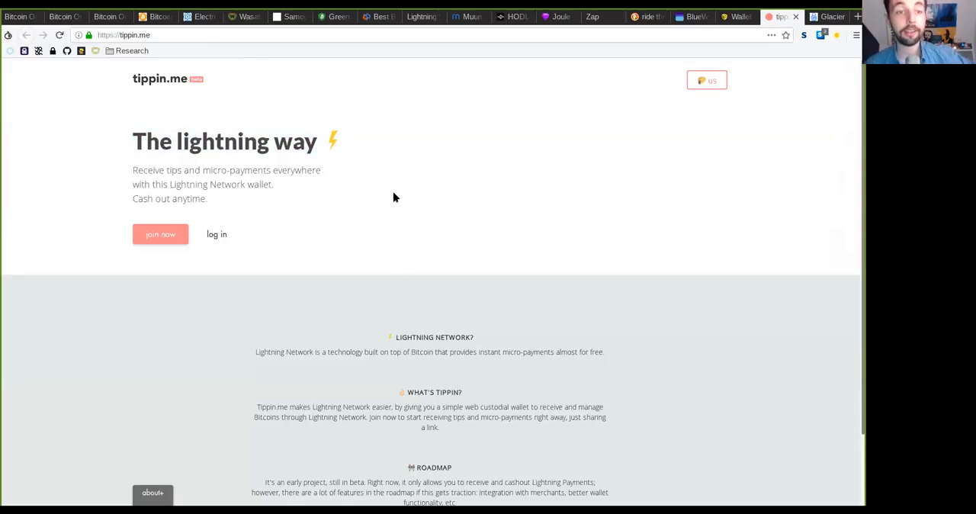
mouse_move(235, 128)
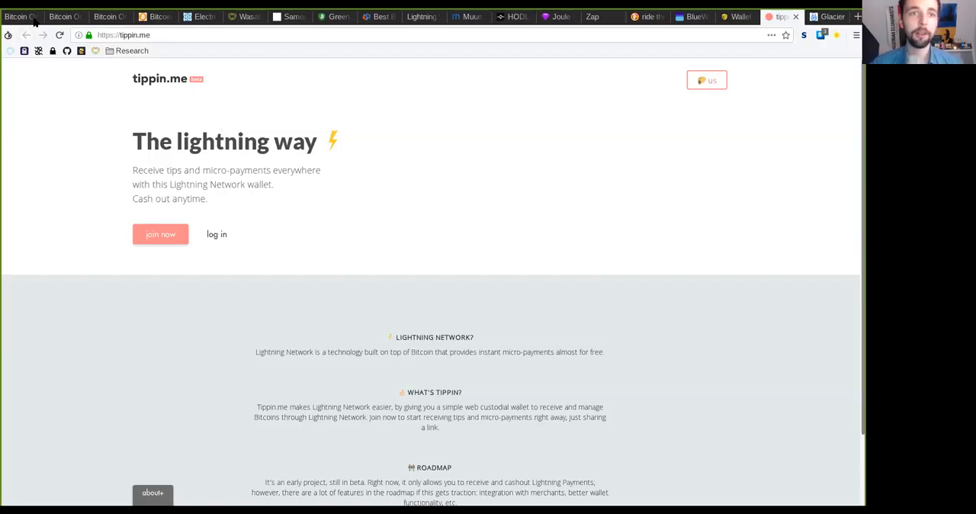
click(124, 34)
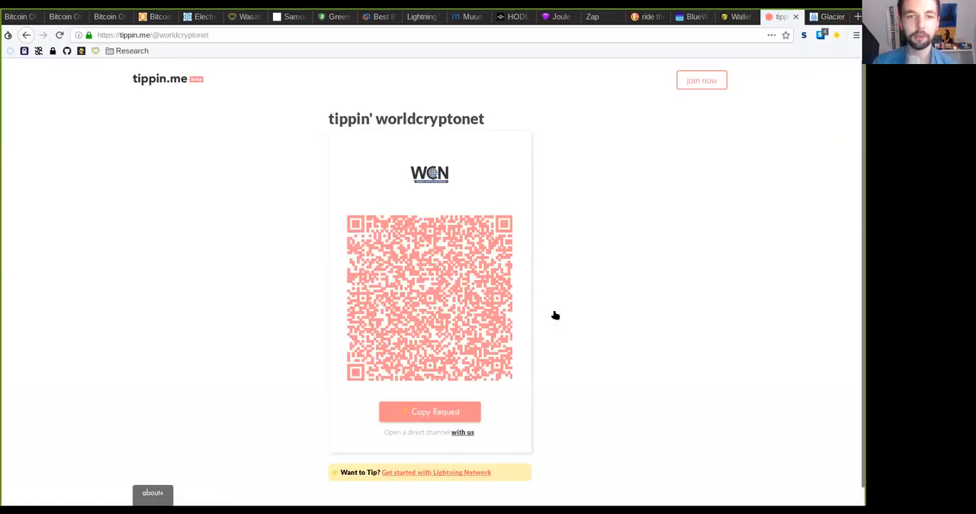
mouse_move(579, 295)
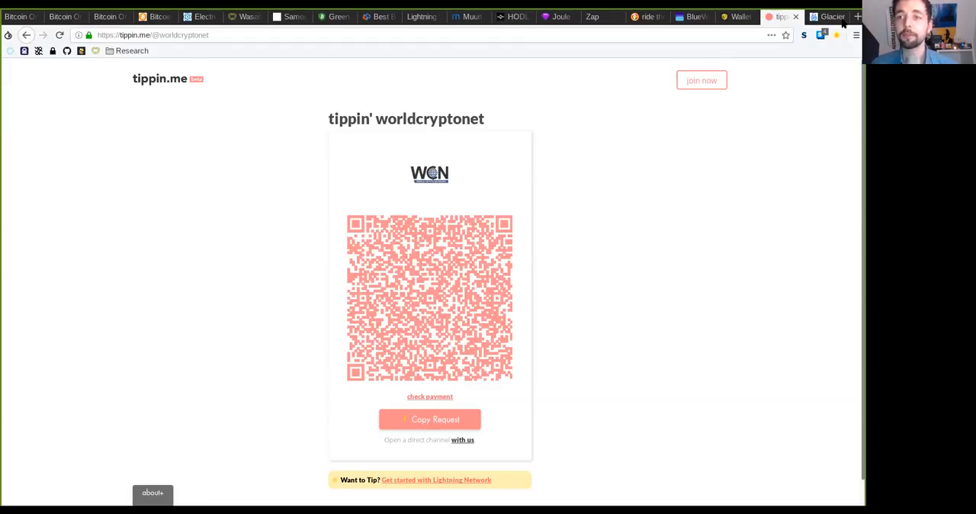
- Switch to the OpenNode site and scroll down to its Account management feature
click(857, 16)
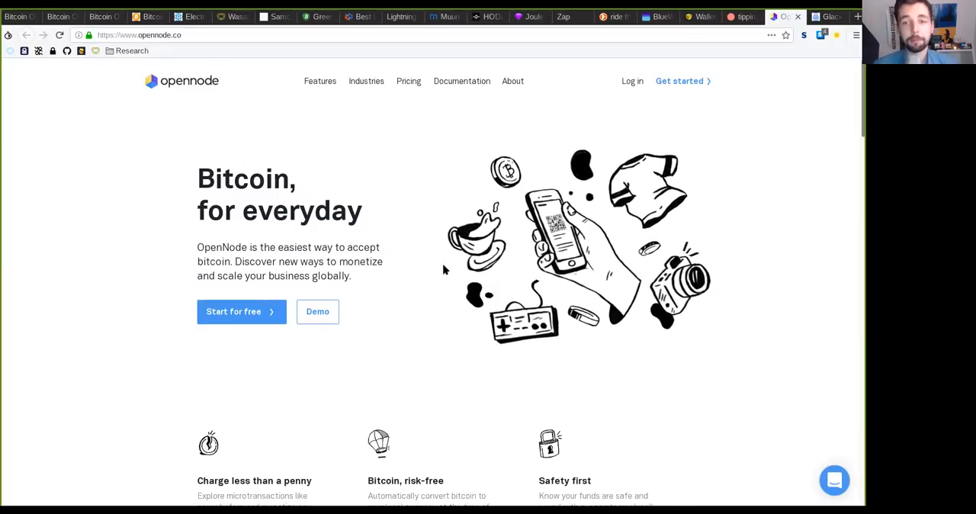
scroll(down, 3)
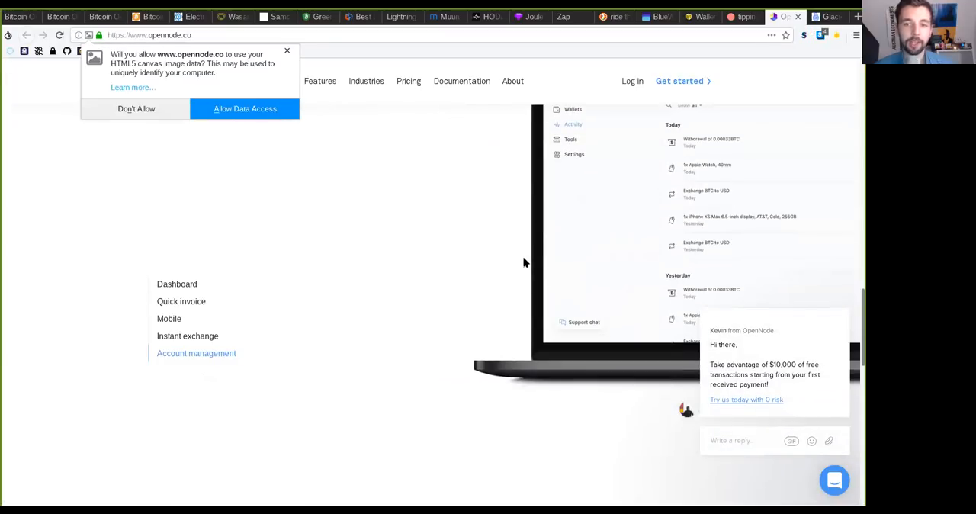
scroll(down, 3)
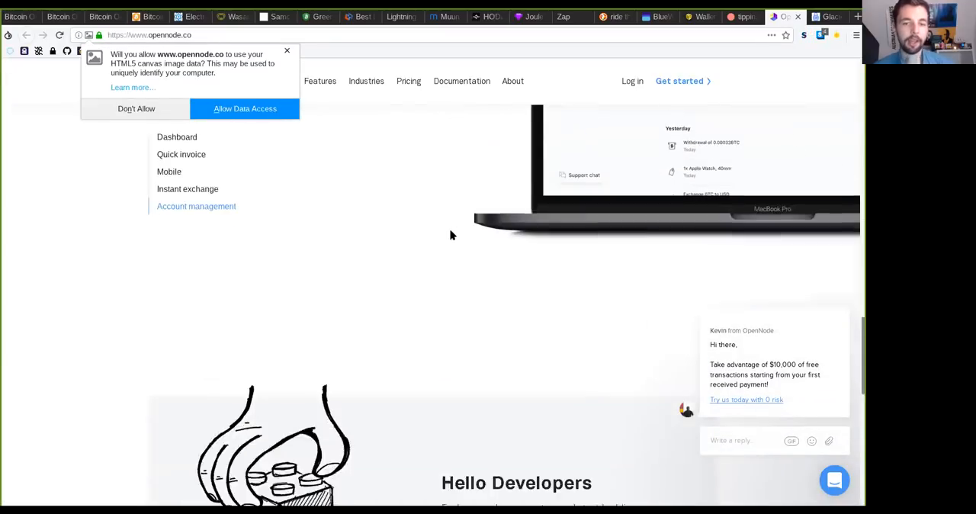
scroll(down, 3)
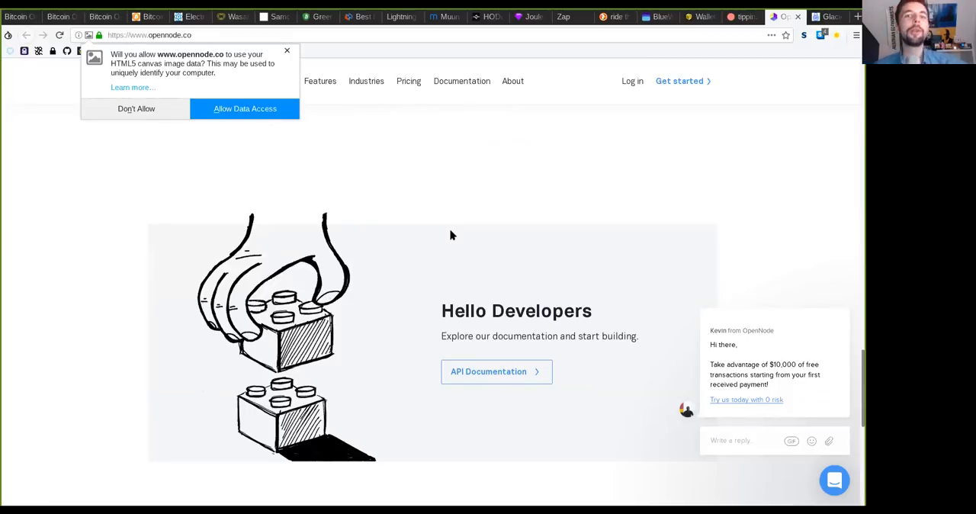
scroll(down, 3)
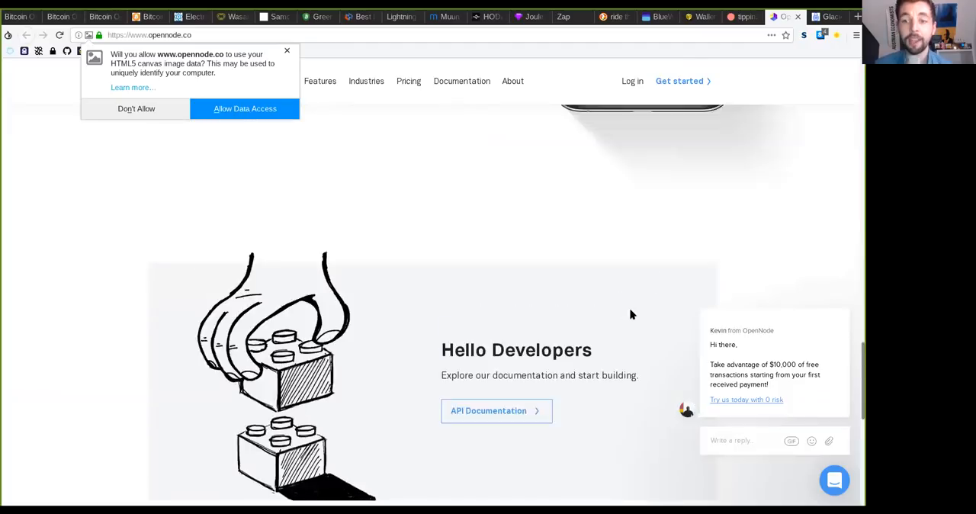
scroll(down, 3)
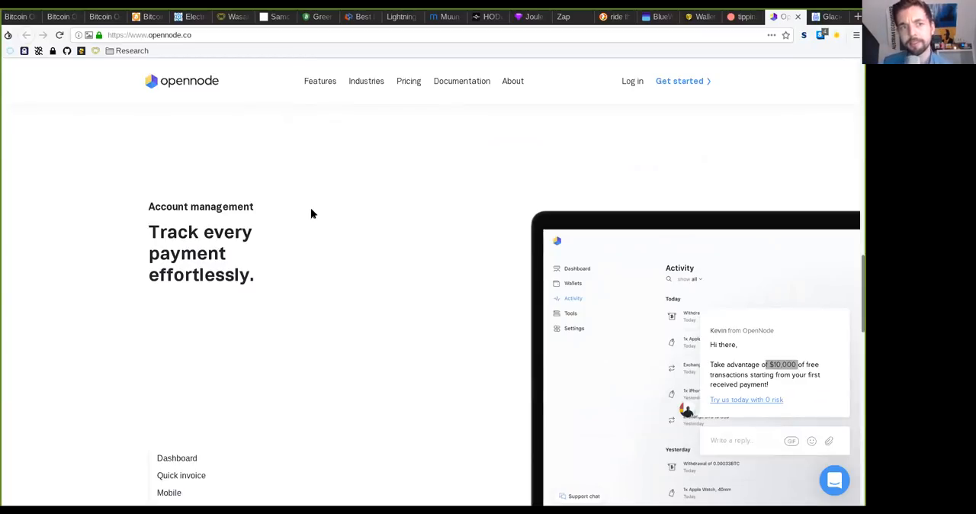
- Cycle through the Dashboard, Quick invoice and Account management features, ending on Mobile withdrawals
click(177, 457)
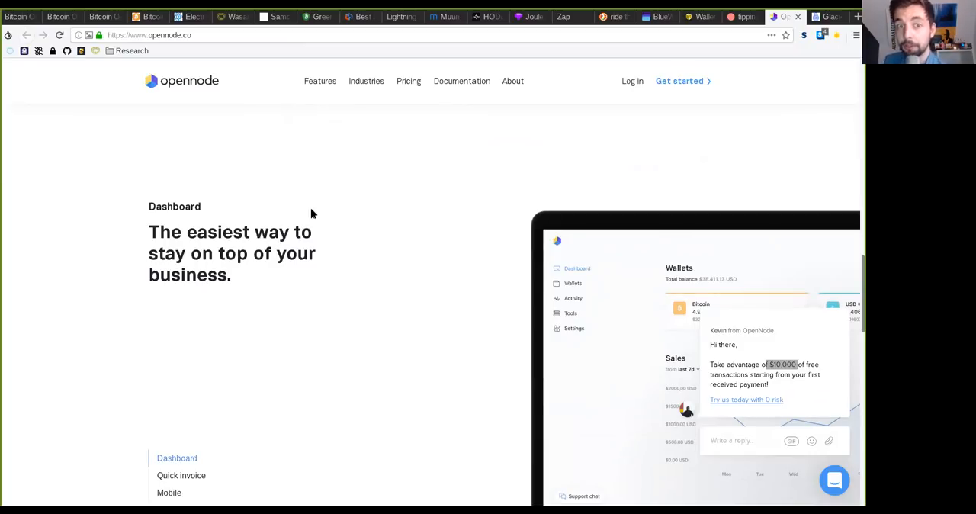
click(181, 475)
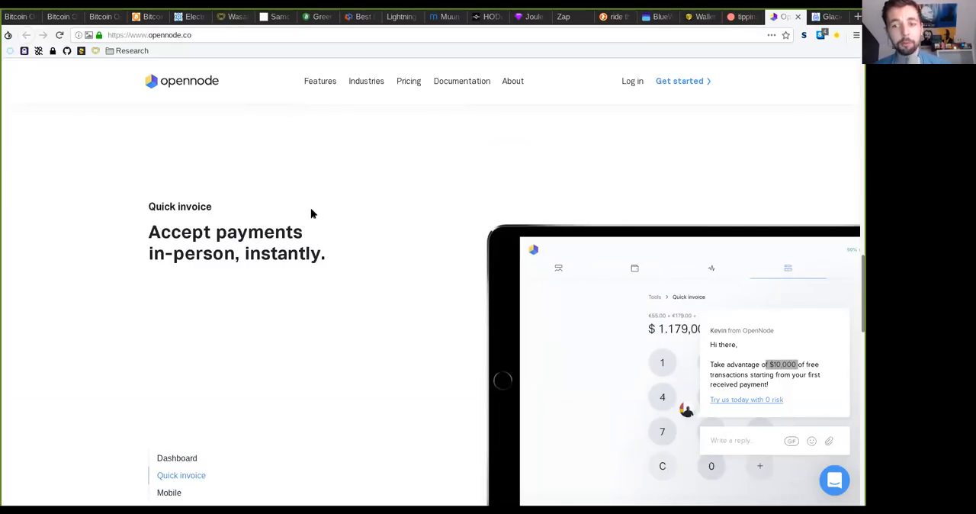
click(169, 492)
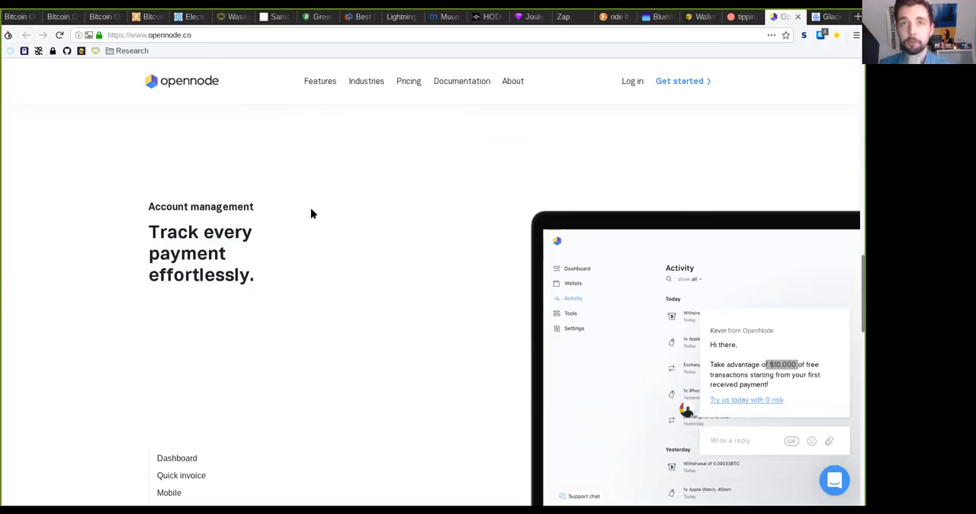
click(176, 457)
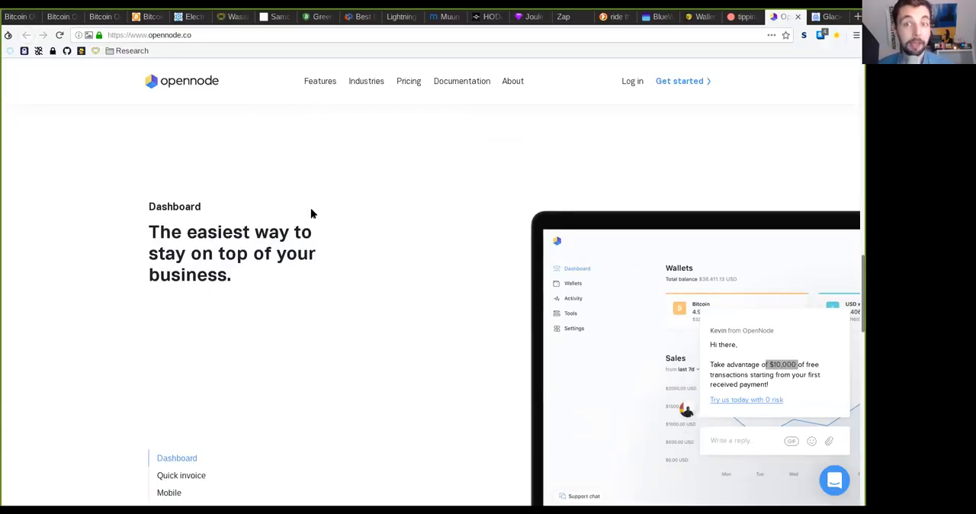
click(182, 475)
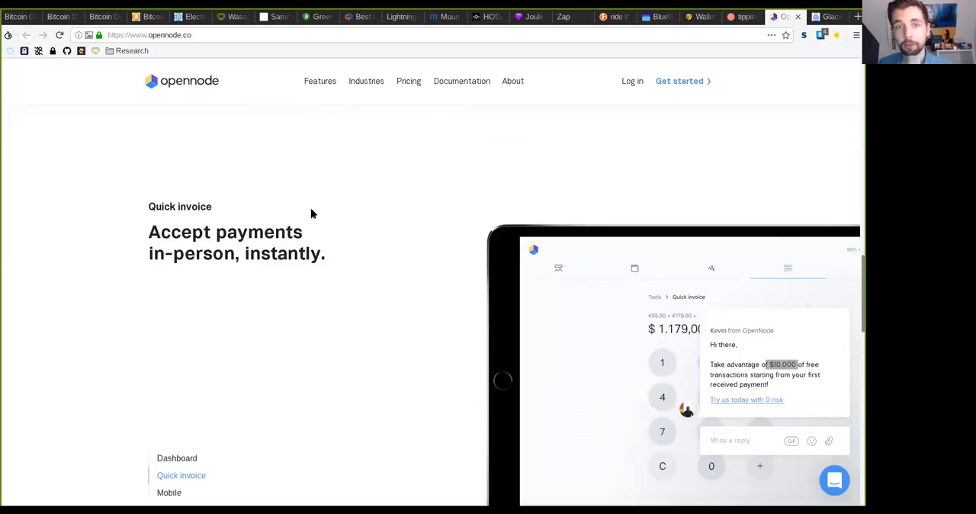
click(168, 492)
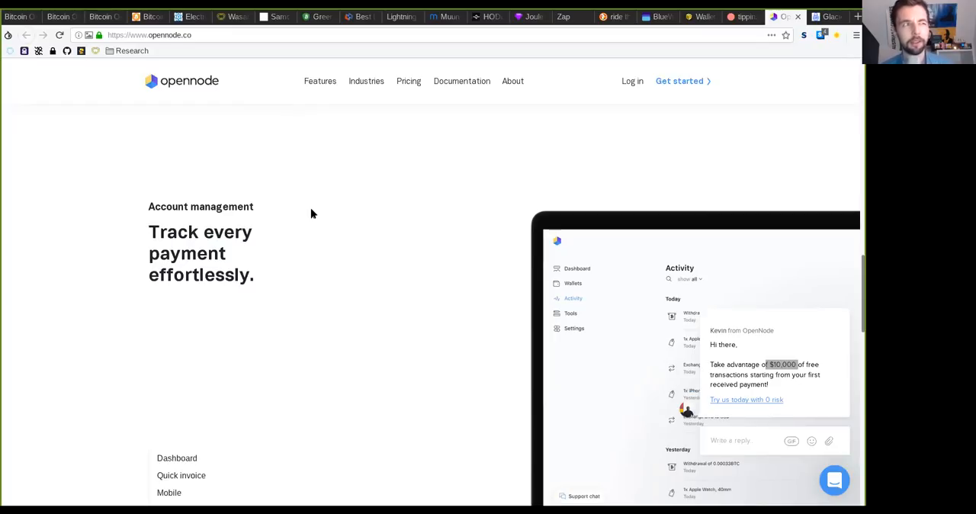
click(176, 457)
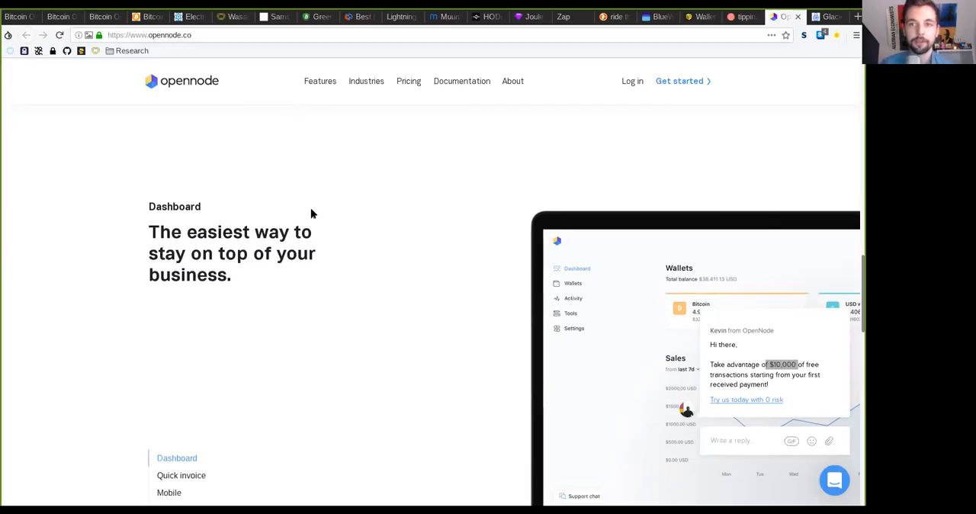
click(180, 475)
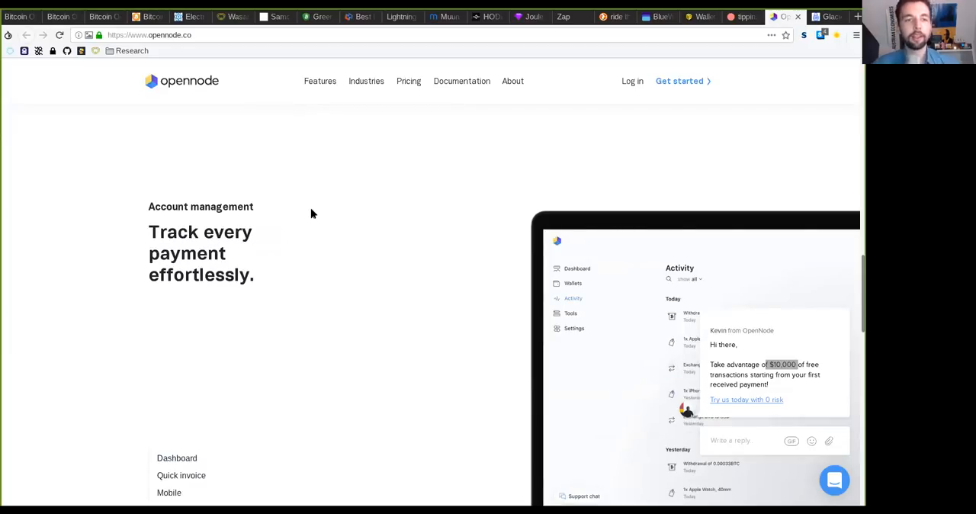
mouse_move(234, 114)
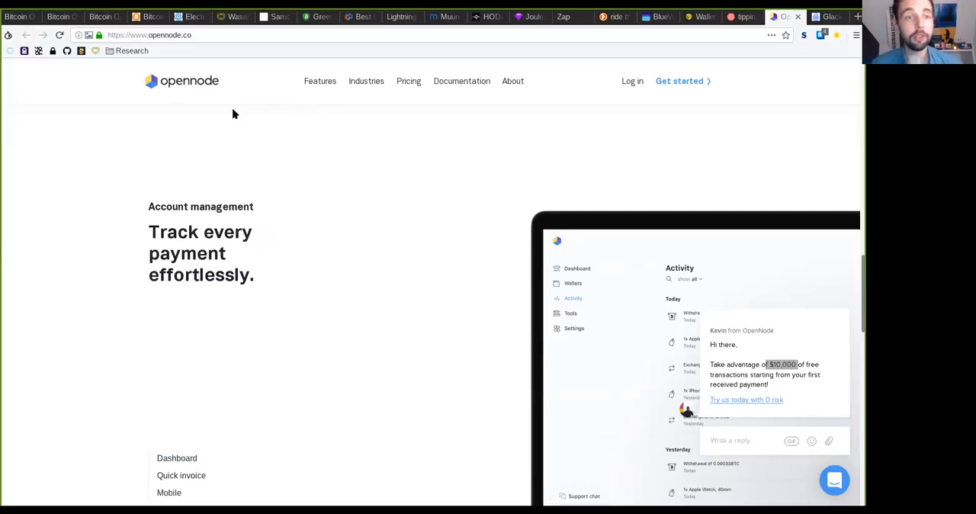
click(177, 457)
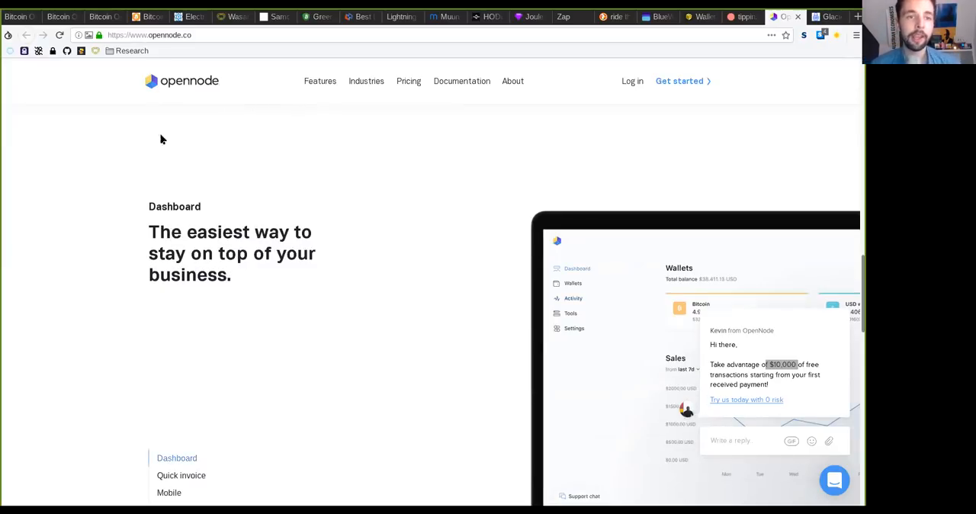
mouse_move(244, 190)
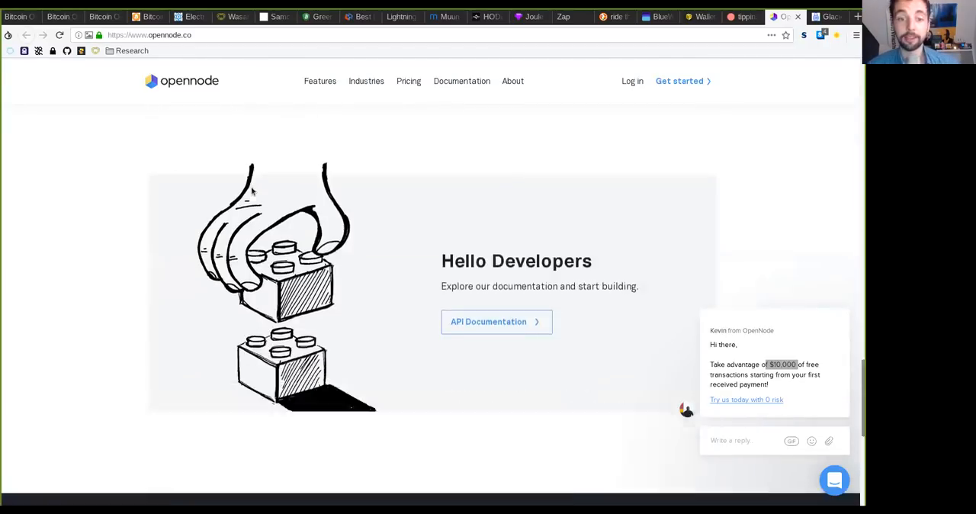
scroll(down, 3)
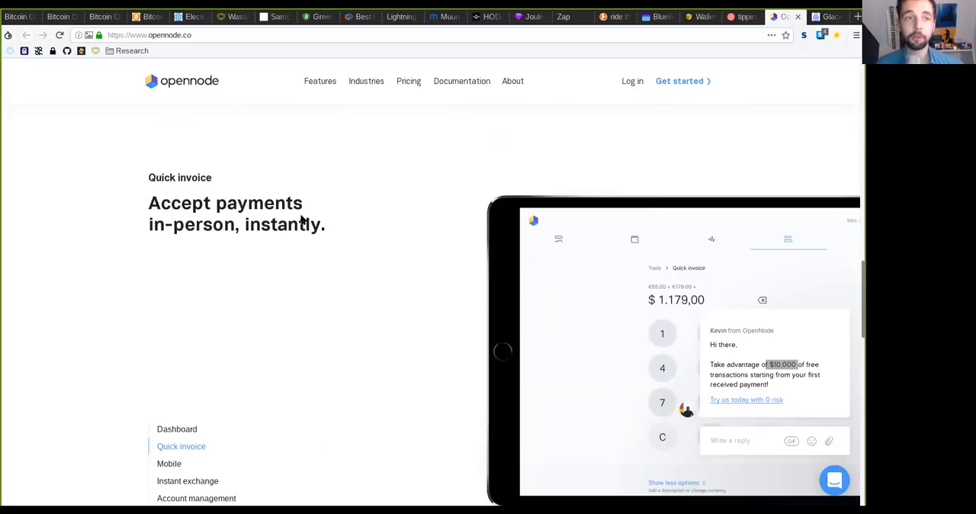
click(168, 463)
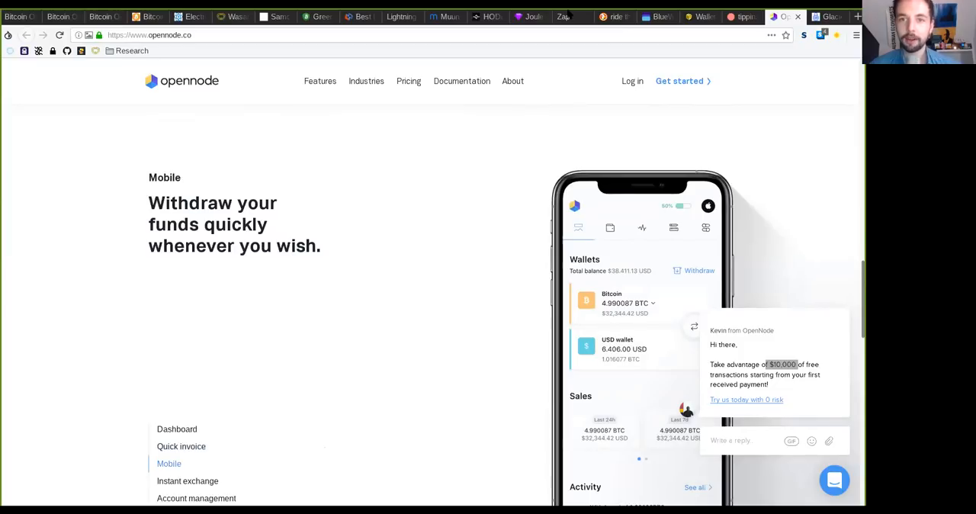
mouse_move(827, 17)
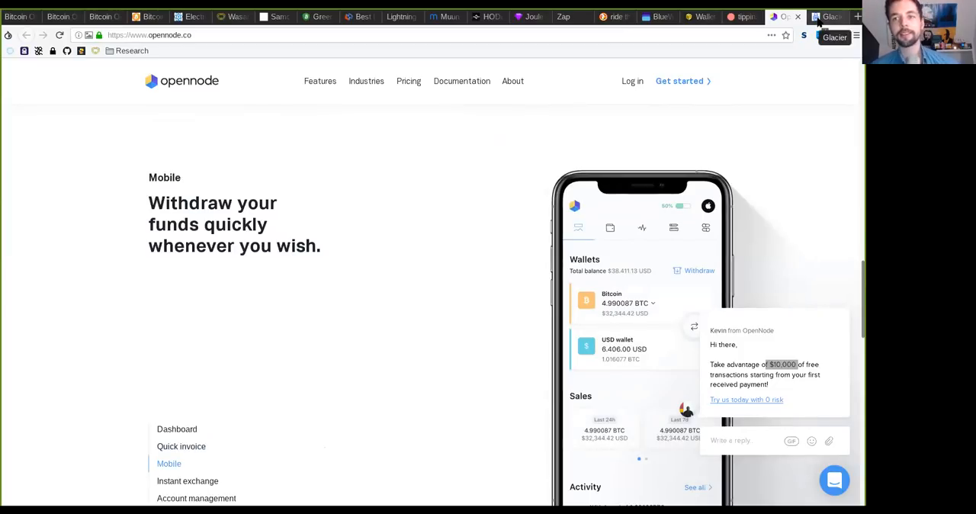
- View glacierprotocol.org's homepage on secure, open-source offline Bitcoin storage
click(827, 16)
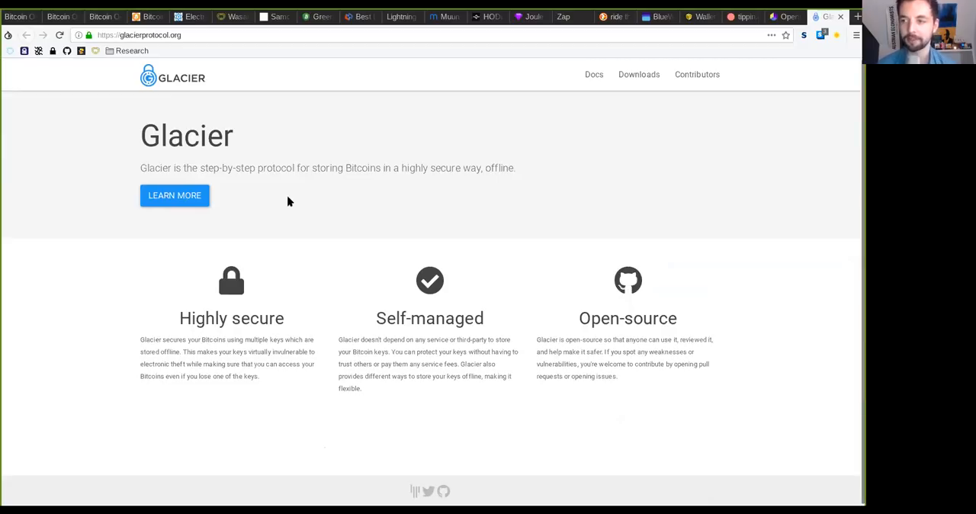
mouse_move(171, 123)
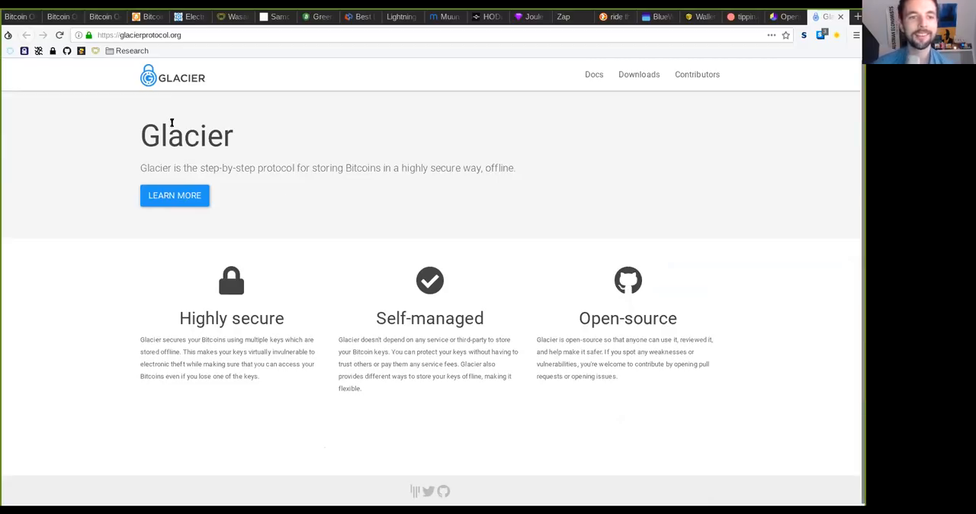
mouse_move(311, 155)
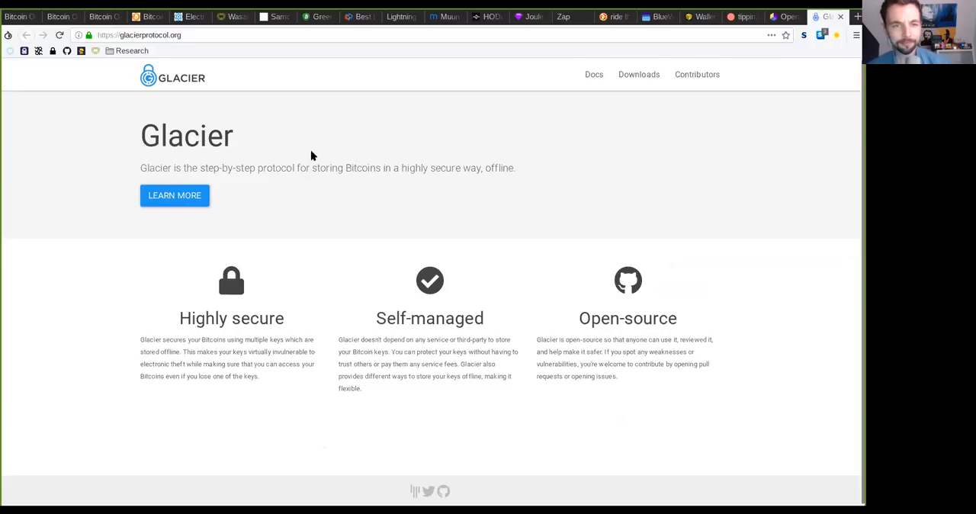
mouse_move(418, 180)
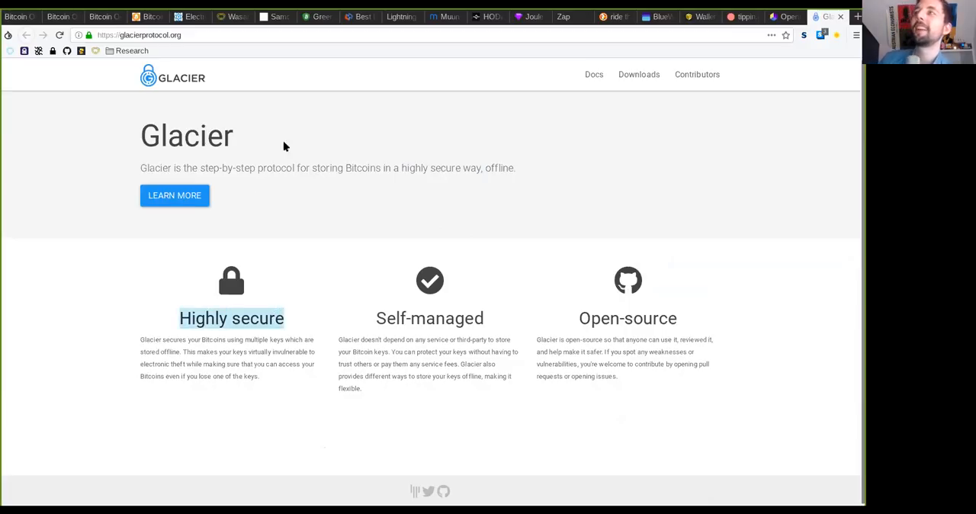
mouse_move(251, 122)
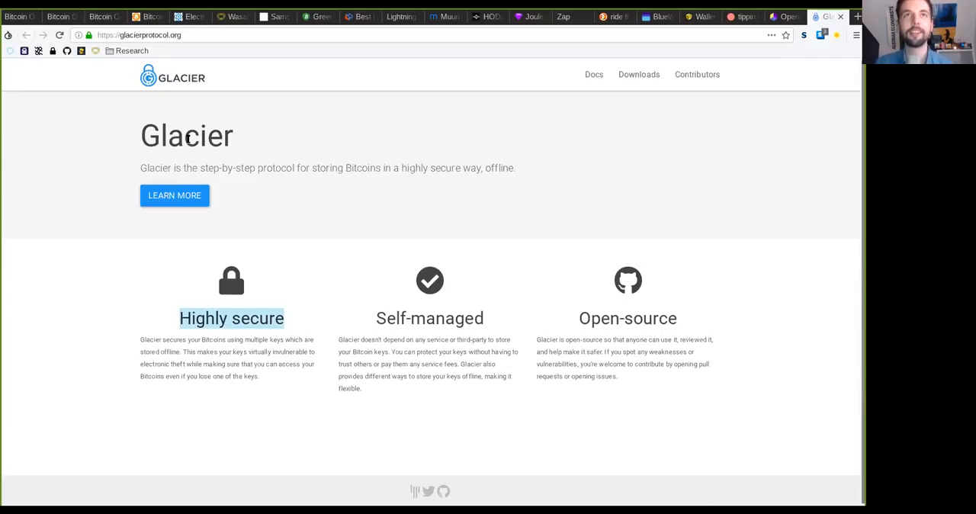
mouse_move(54, 238)
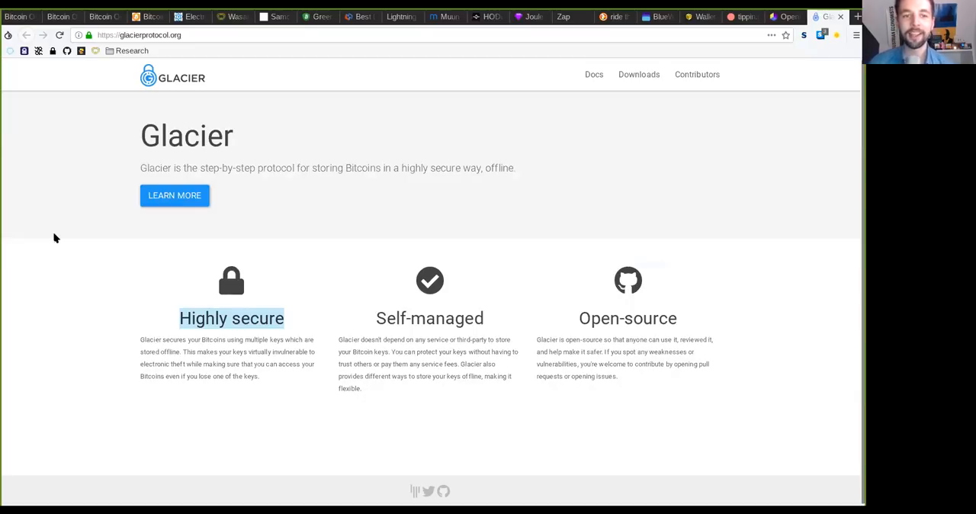
mouse_move(433, 143)
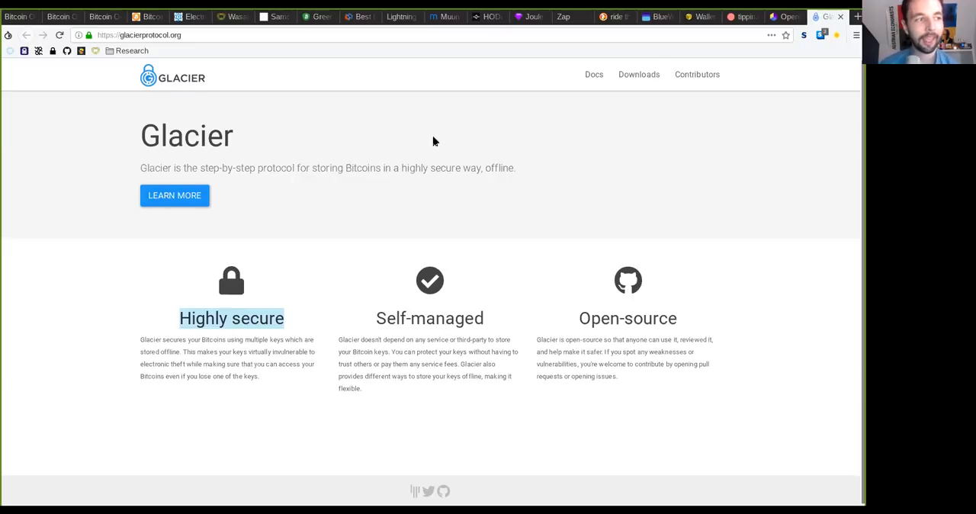
mouse_move(677, 367)
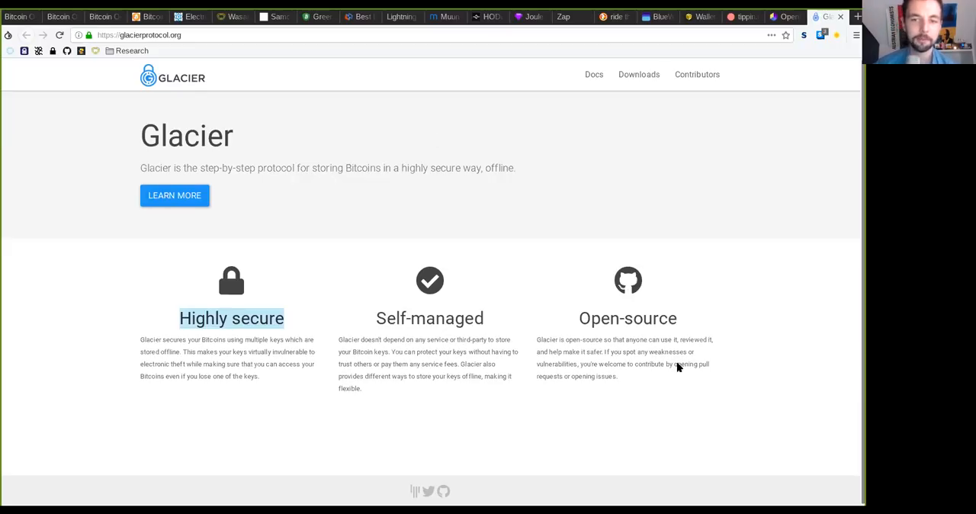
mouse_move(562, 378)
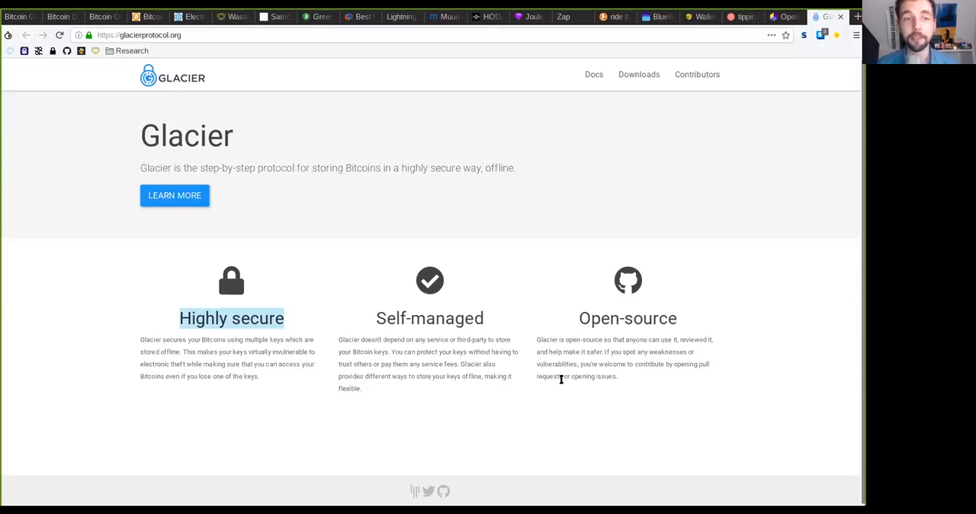
mouse_move(640, 471)
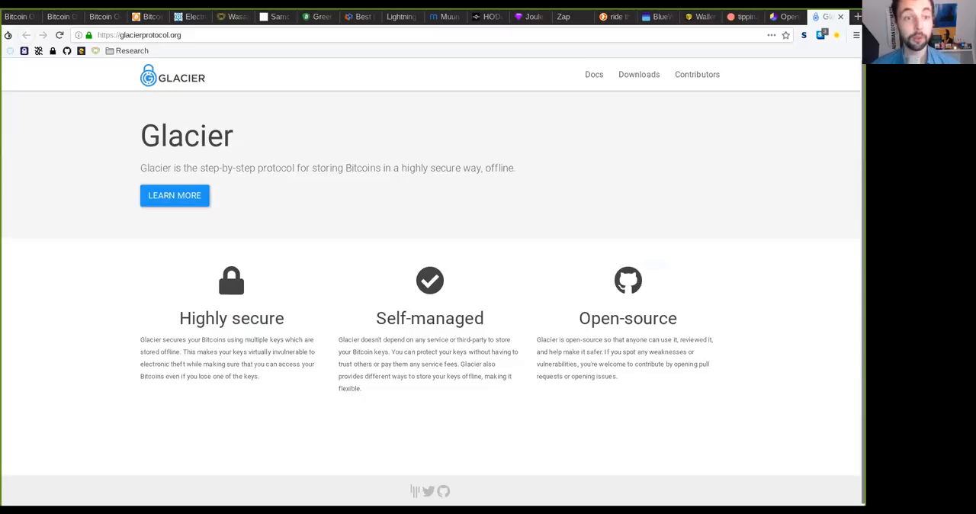
mouse_move(587, 250)
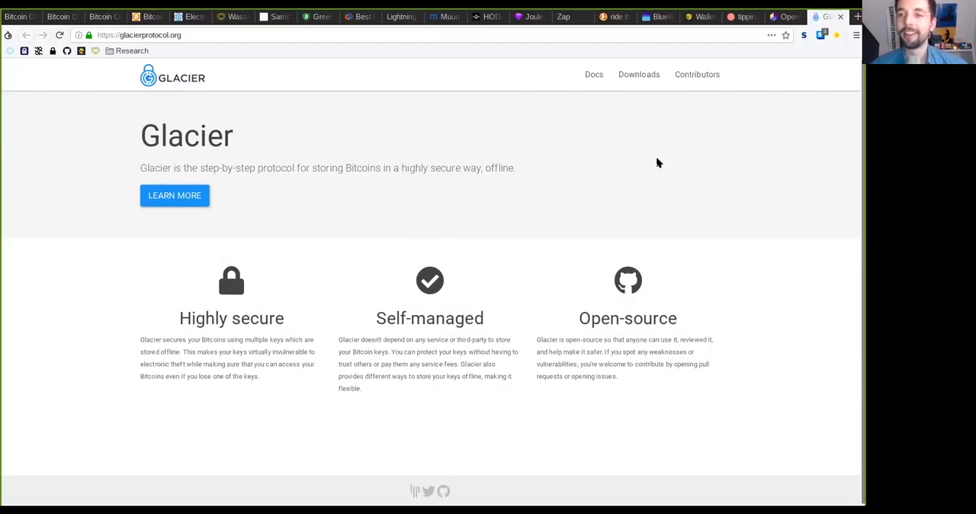
mouse_move(618, 162)
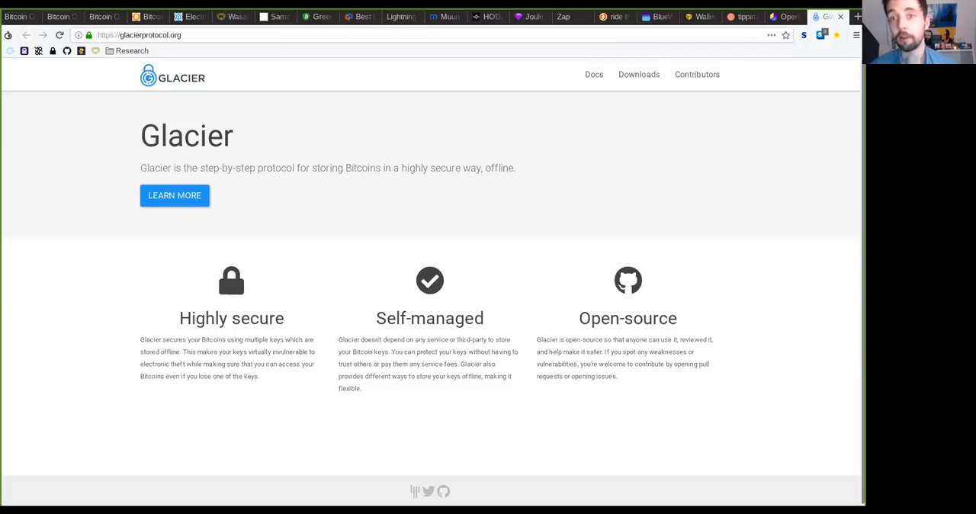
mouse_move(428, 207)
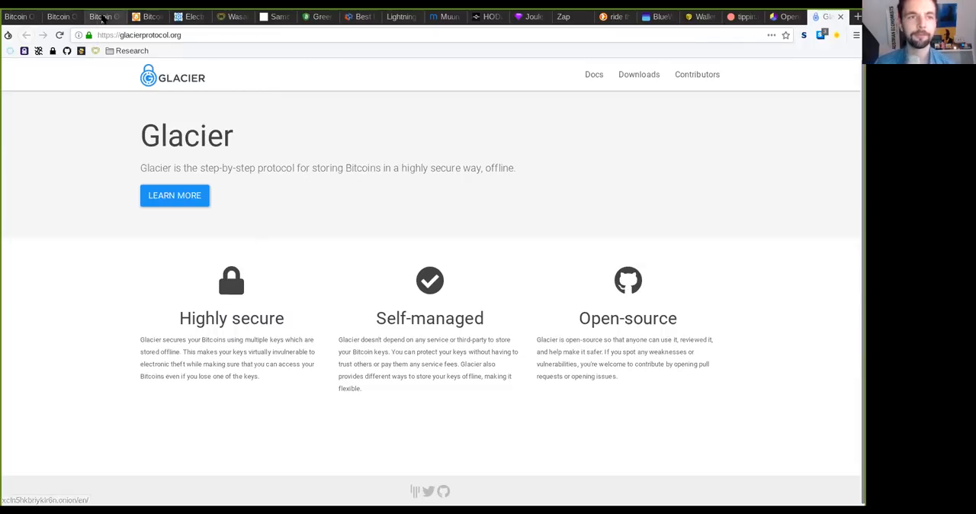
- Return to the bitcoin-only.com wallet list and scroll through the table
click(99, 16)
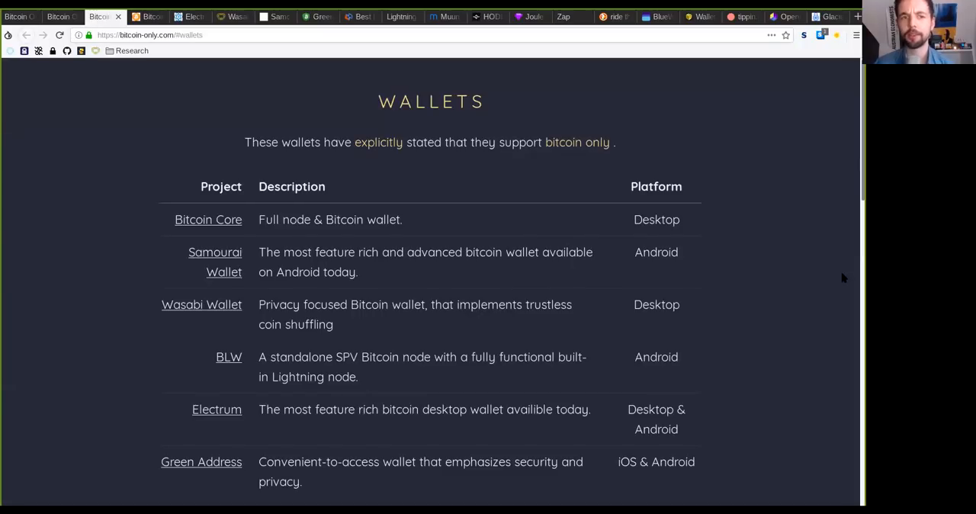
scroll(down, 3)
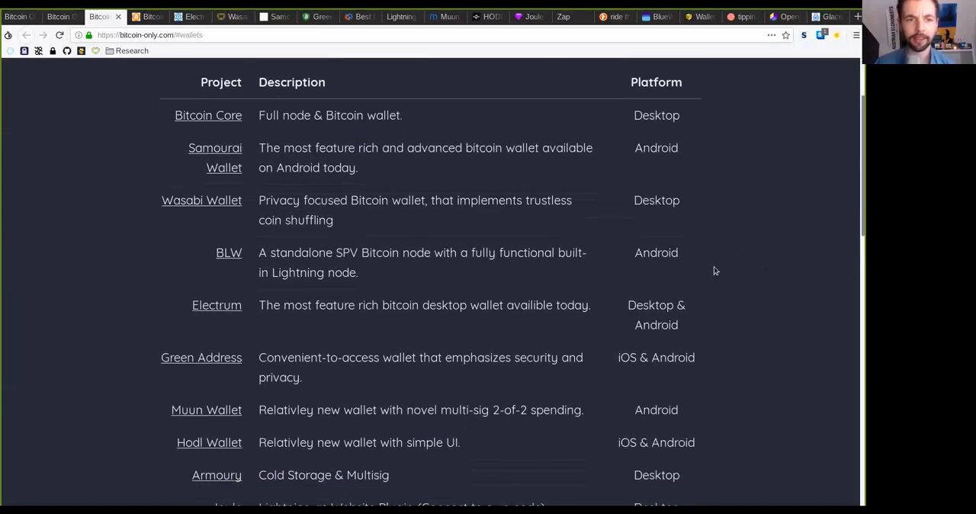
scroll(down, 3)
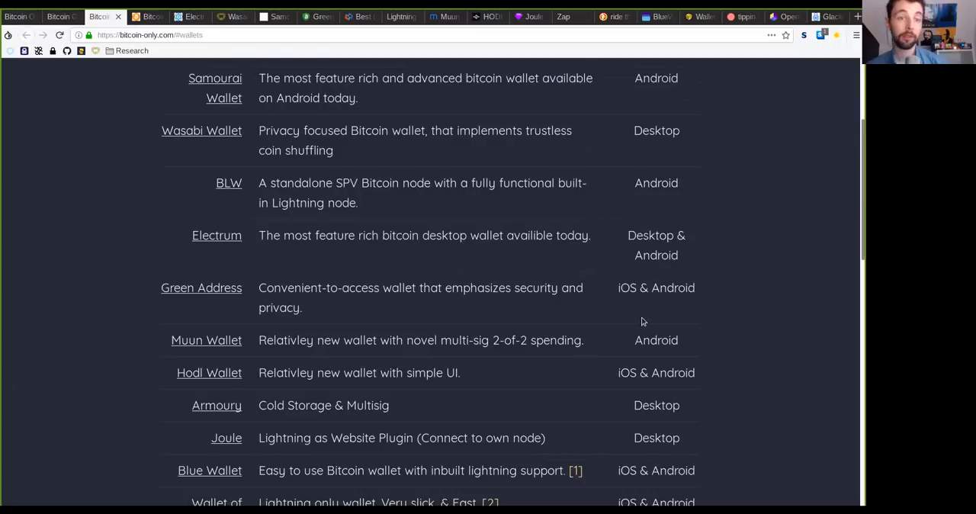
scroll(up, 3)
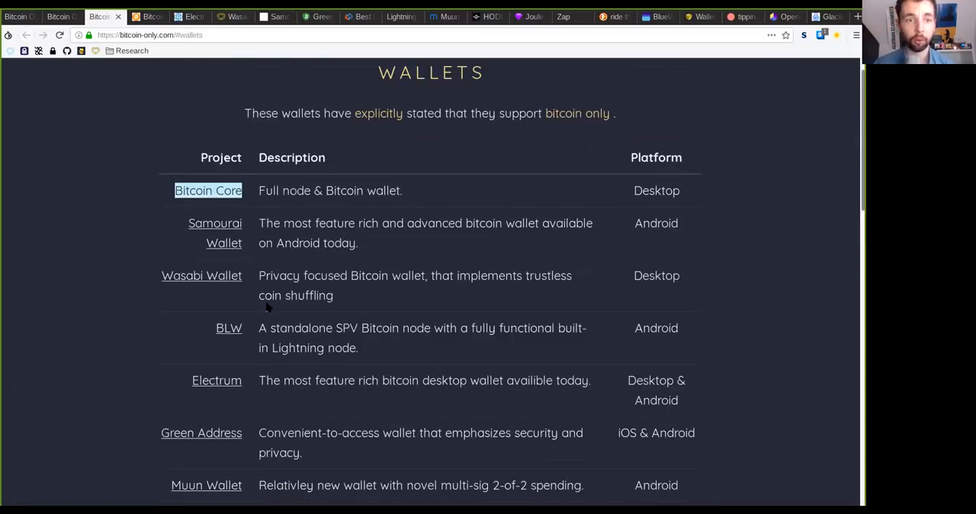
- View the Electrum, Samourai, GreenAddress and Bitcoin Armory websites in turn
click(190, 16)
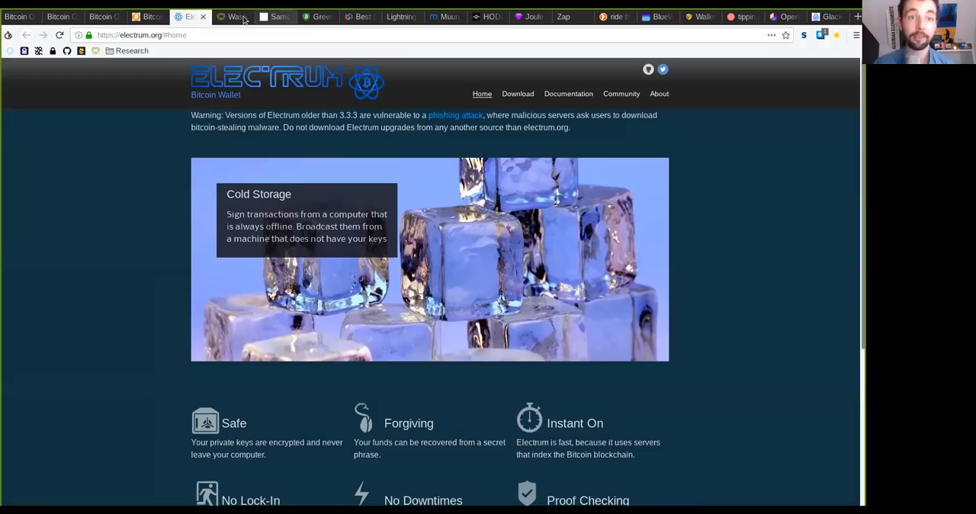
click(275, 16)
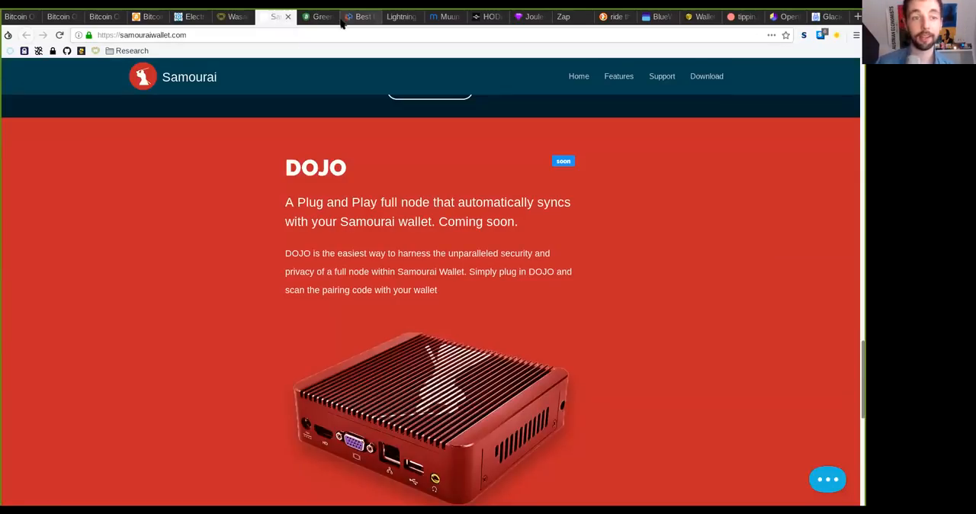
click(317, 16)
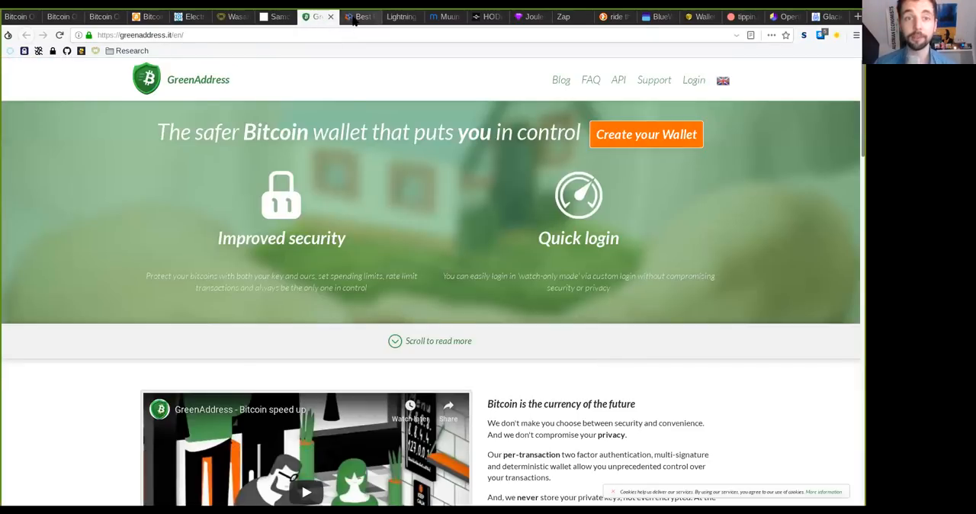
click(359, 16)
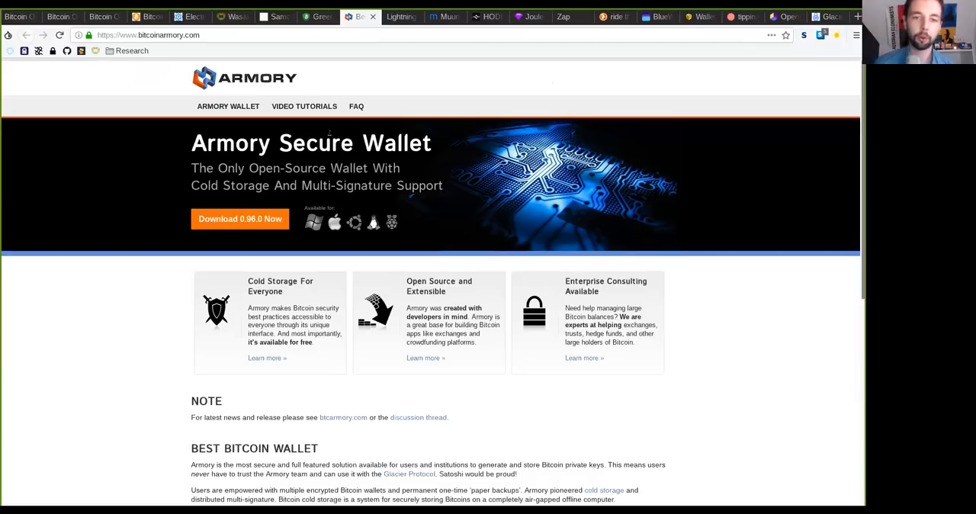
mouse_move(304, 49)
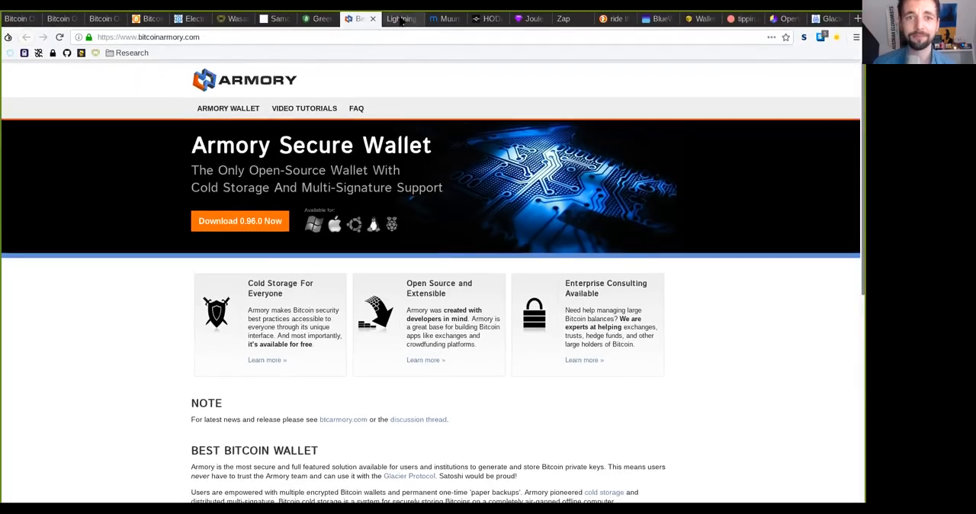
- View Lightning Wallet's Android app page, then Muun's Bitcoin checking account homepage
click(399, 18)
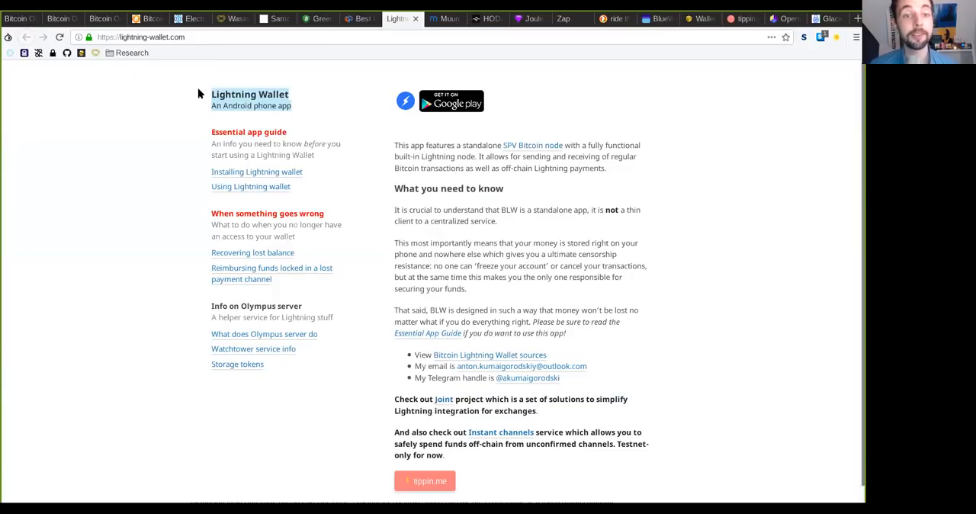
mouse_move(511, 145)
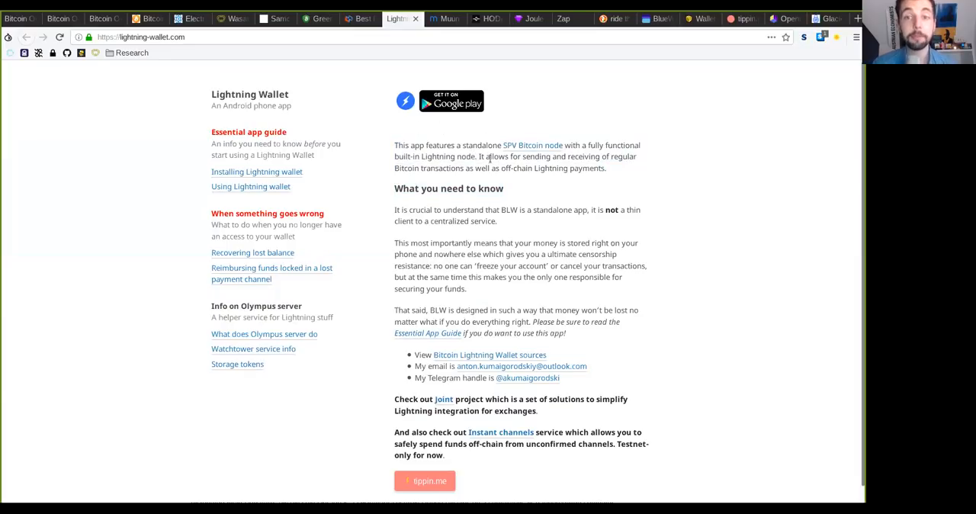
mouse_move(433, 177)
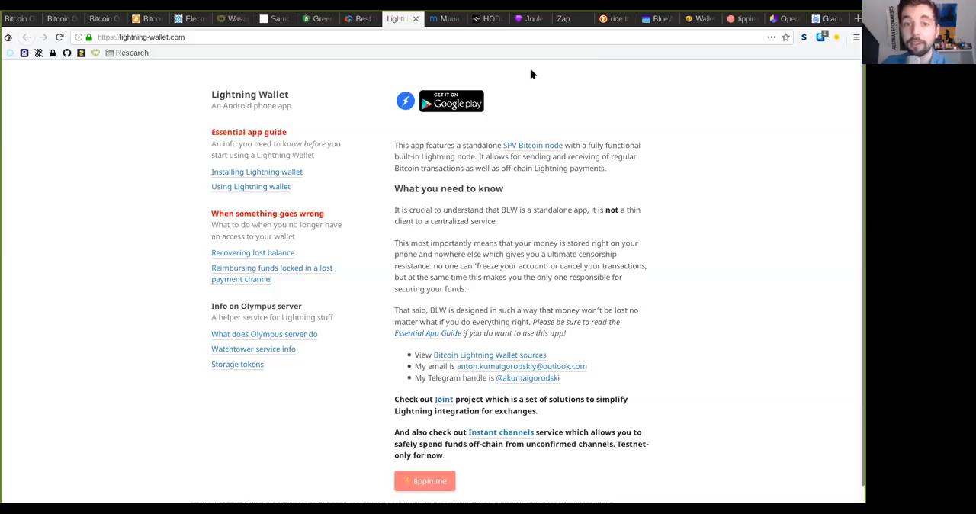
mouse_move(525, 192)
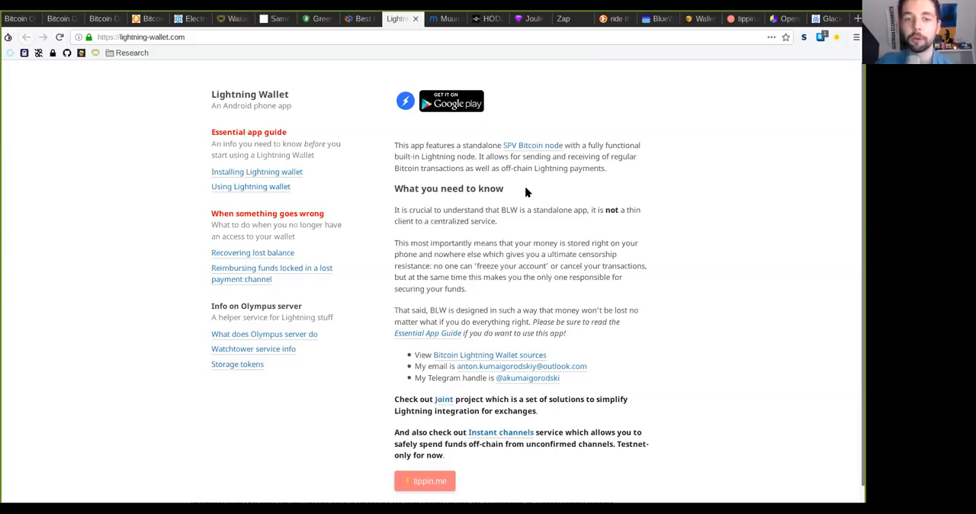
click(445, 18)
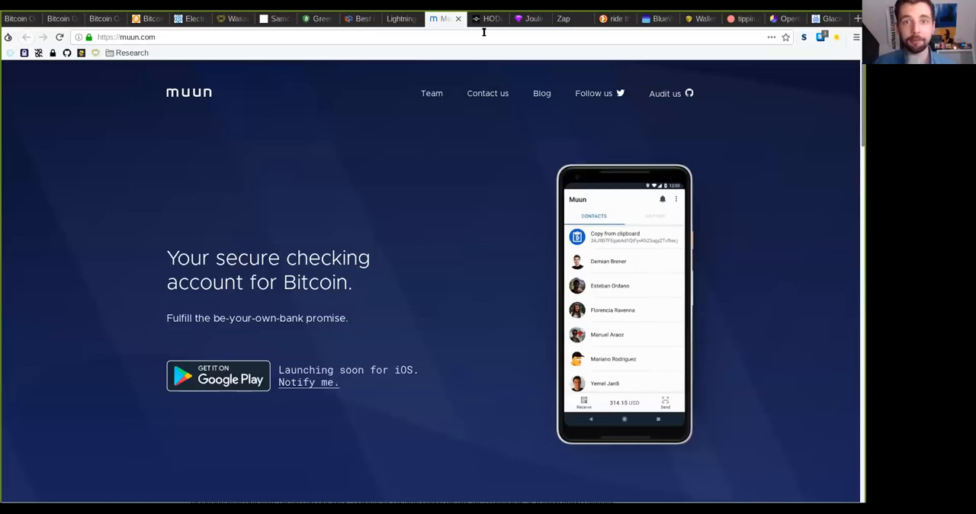
- View the HODL Wallet, Joule, Zap and Ride the Lightning search tabs
click(488, 18)
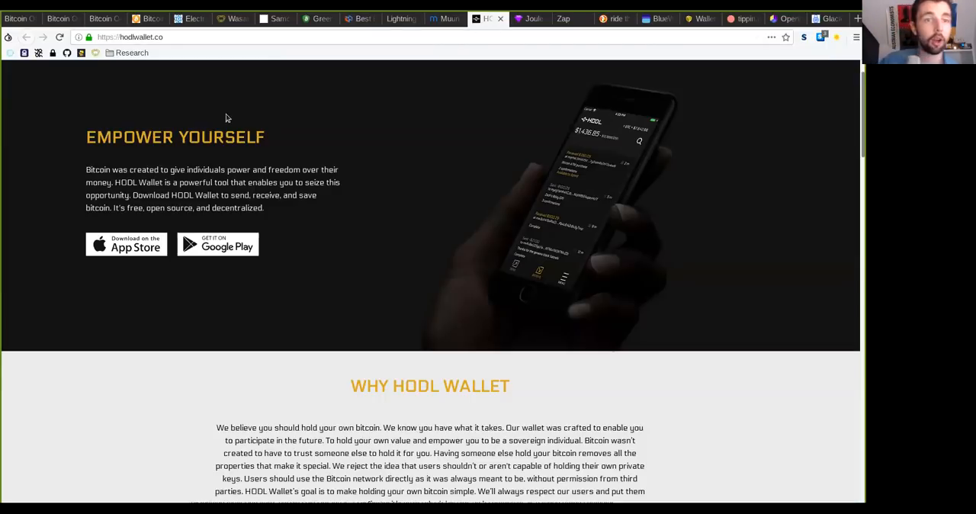
click(529, 18)
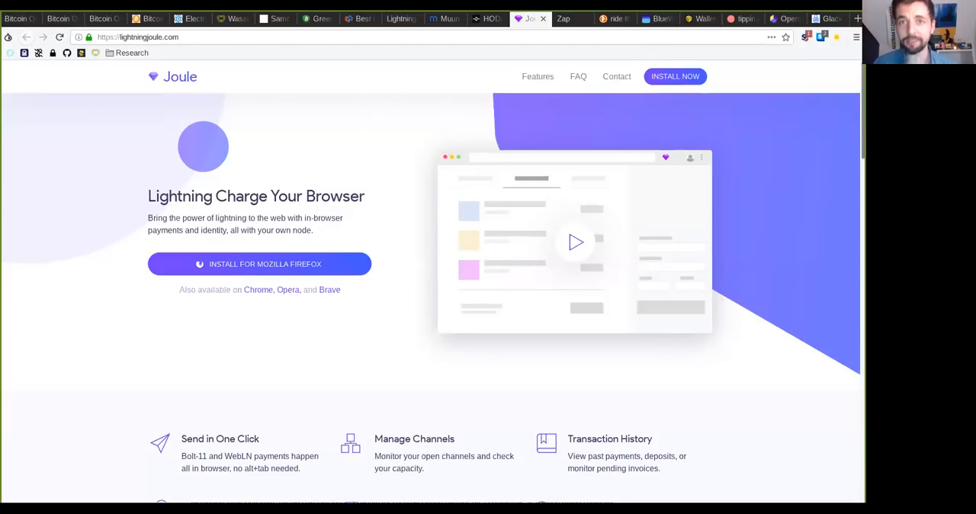
click(562, 19)
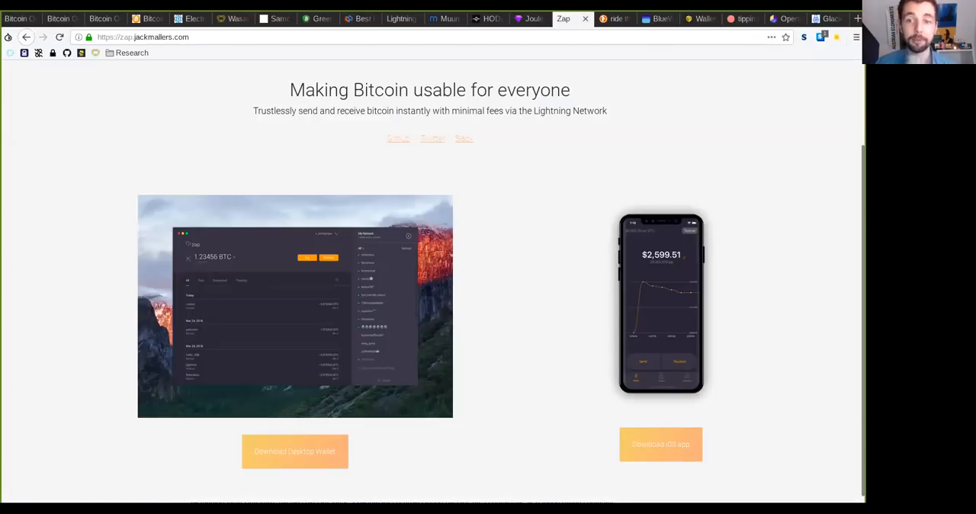
click(614, 19)
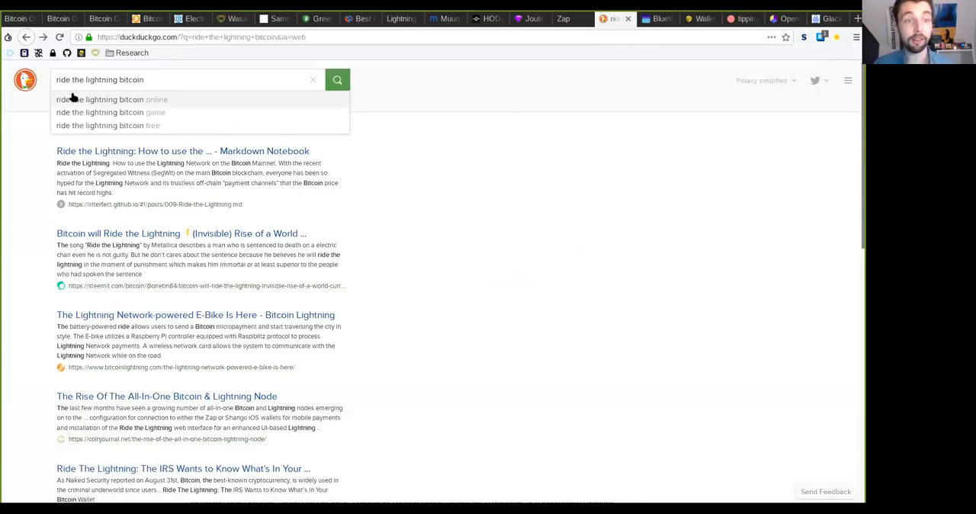
click(636, 37)
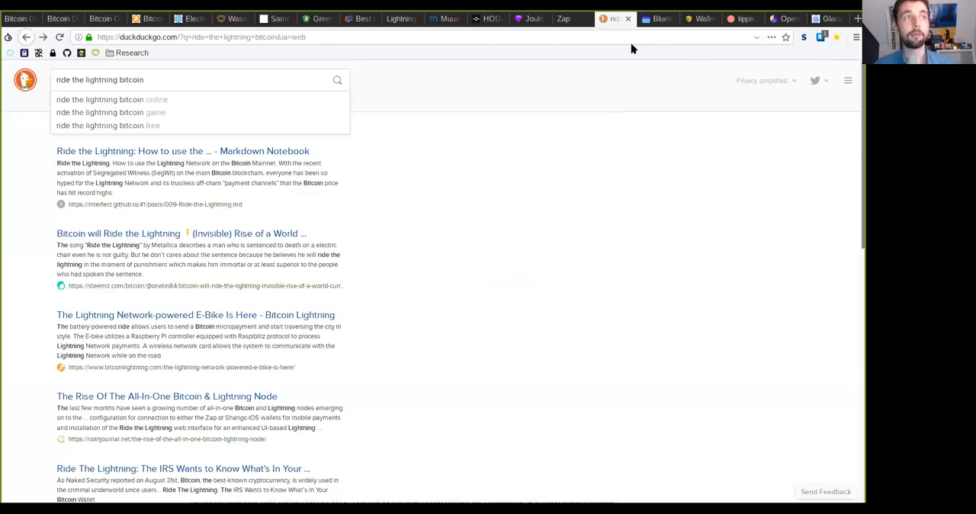
- View the BlueWallet, Wallet of Satoshi, OpenNode and Glacier Protocol websites
click(657, 18)
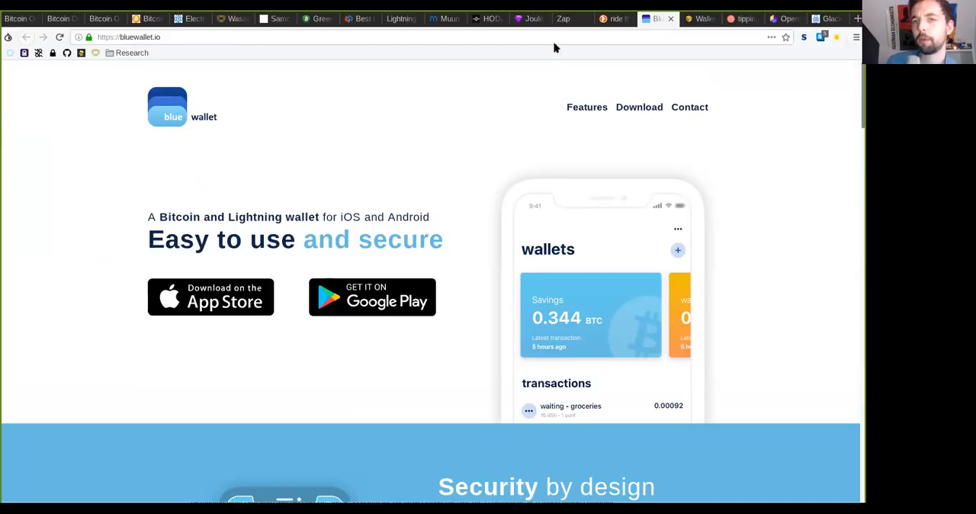
click(698, 18)
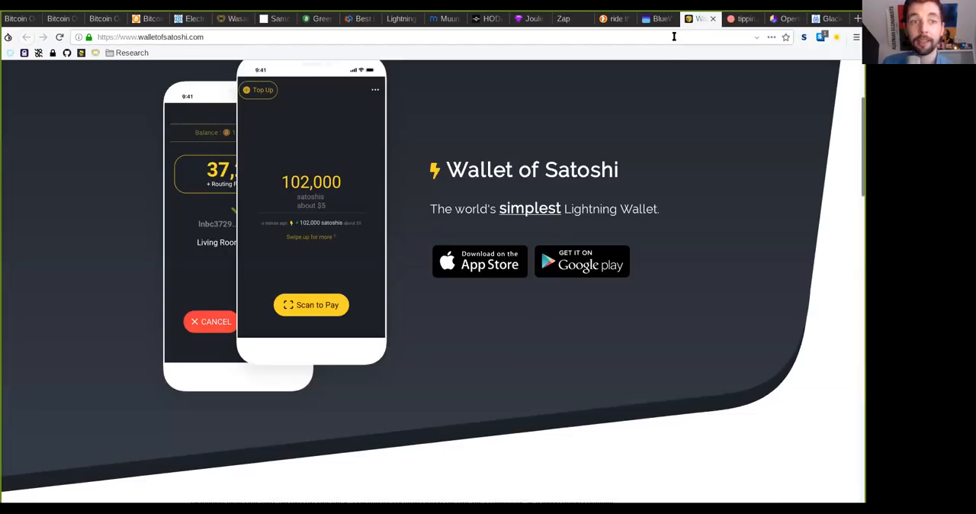
mouse_move(662, 181)
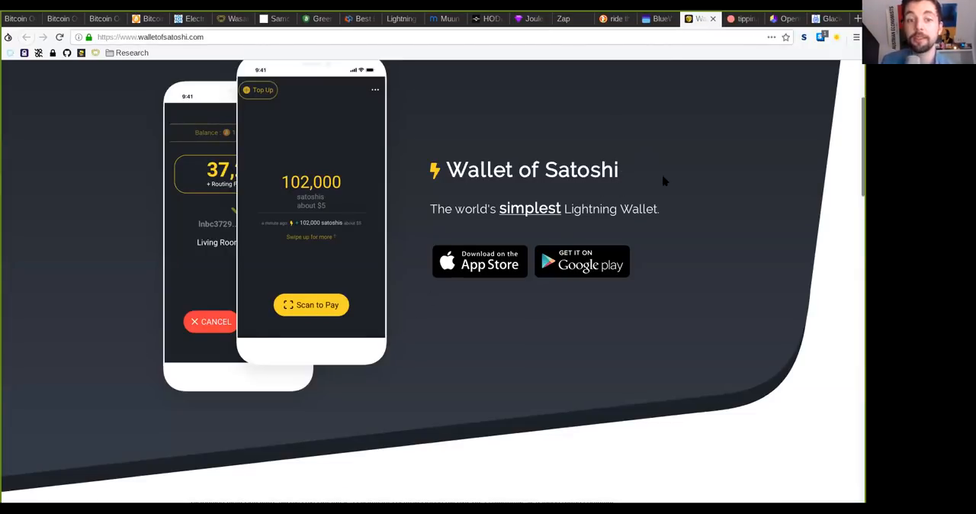
click(741, 19)
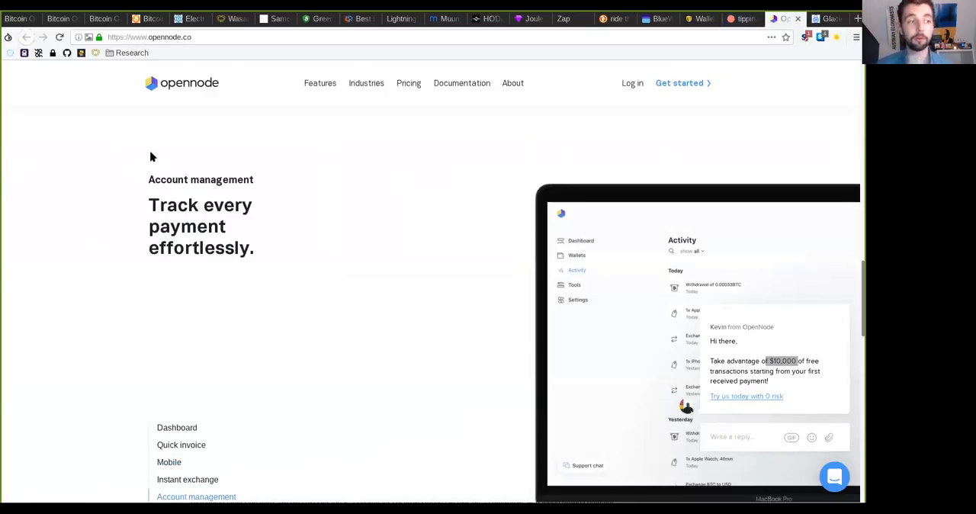
click(176, 427)
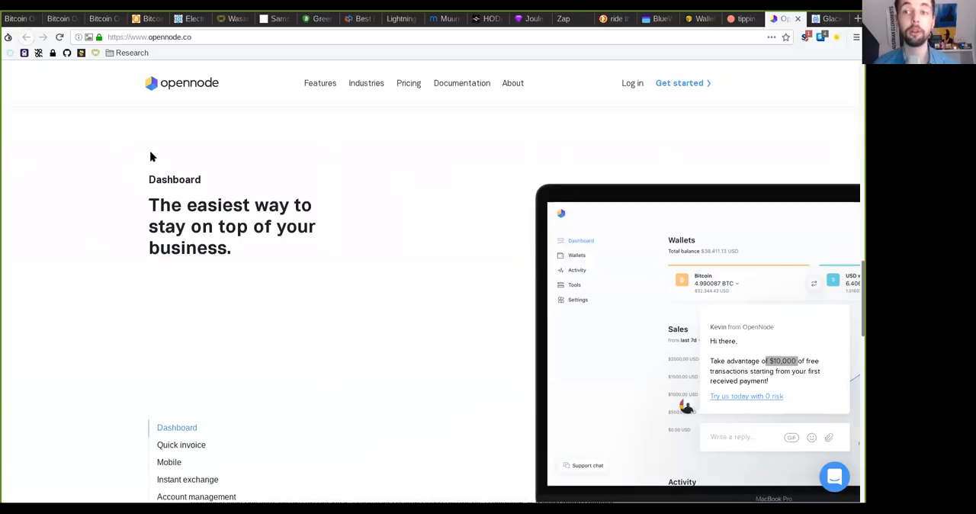
mouse_move(524, 125)
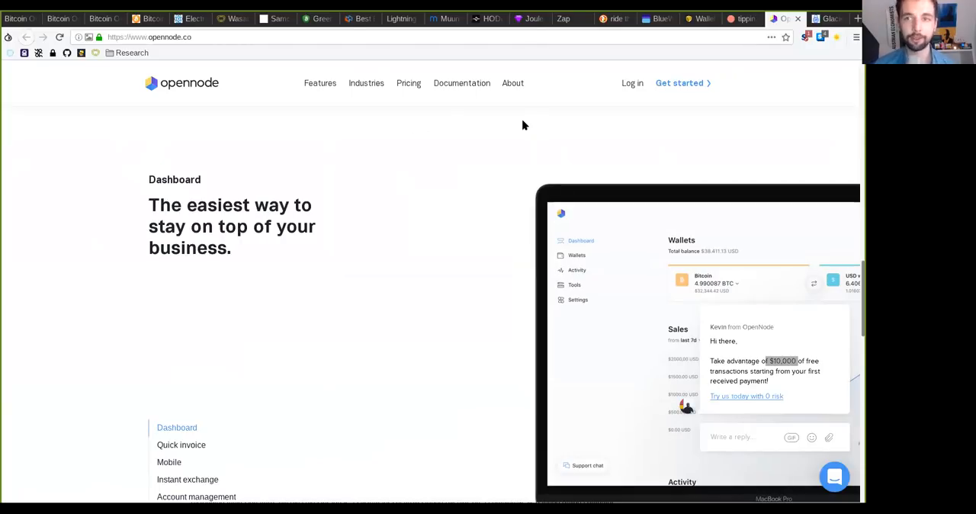
click(827, 19)
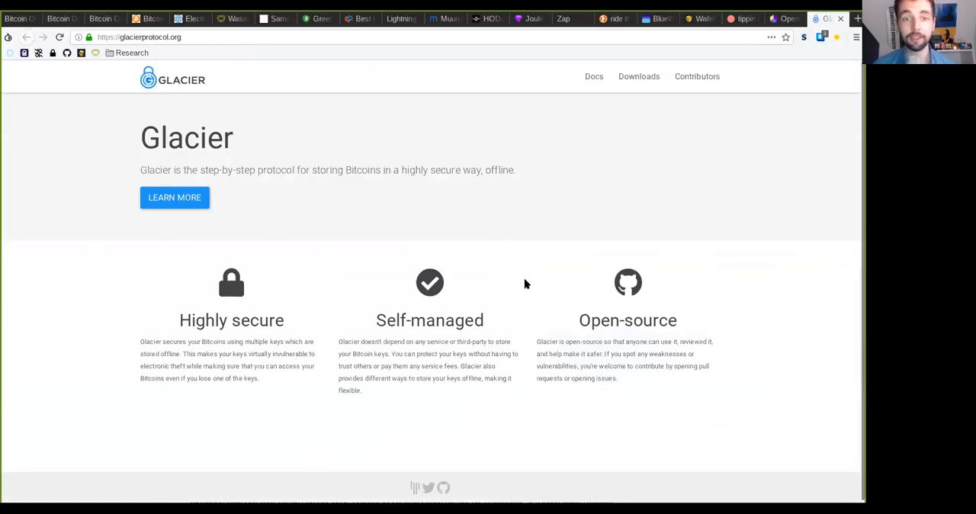
mouse_move(511, 387)
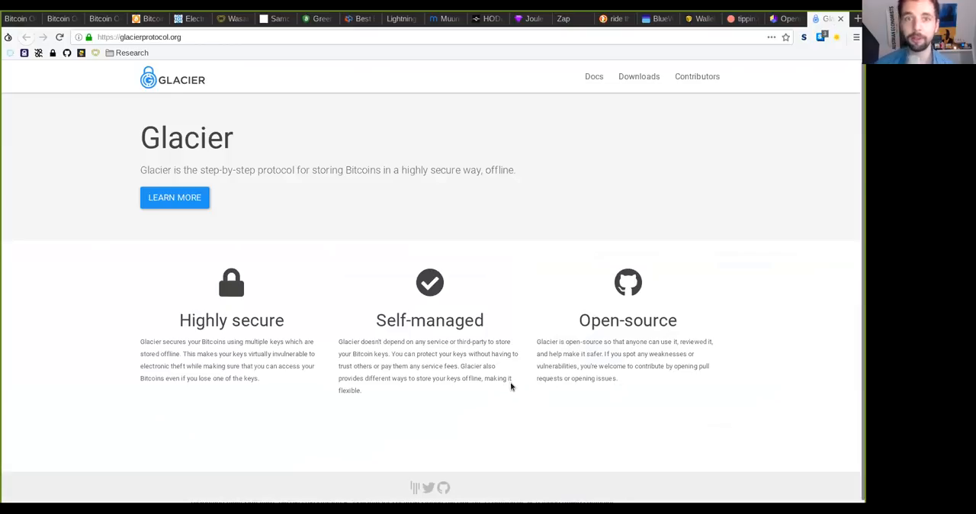
mouse_move(478, 409)
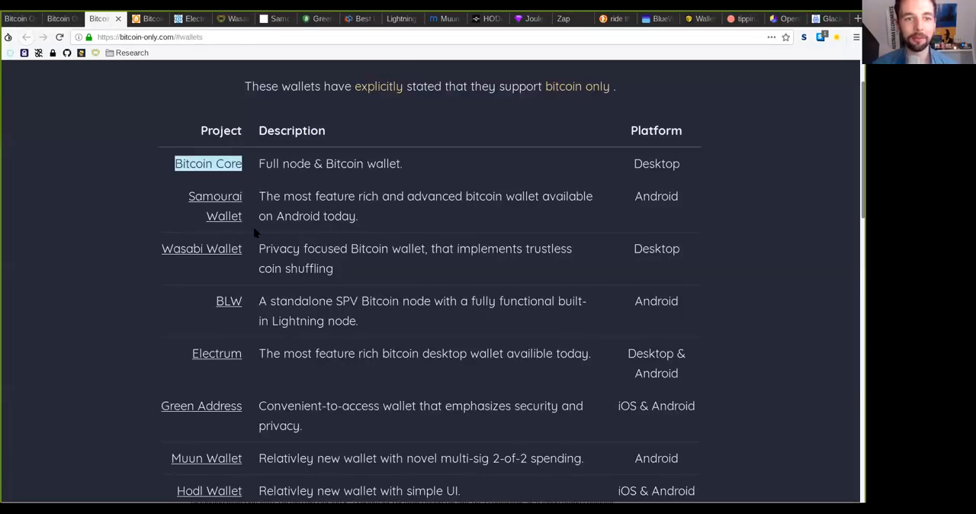
- Scroll to the wallets table's custodial-wallet footnotes, then show the bitcoin-only.com welcome page
scroll(down, 3)
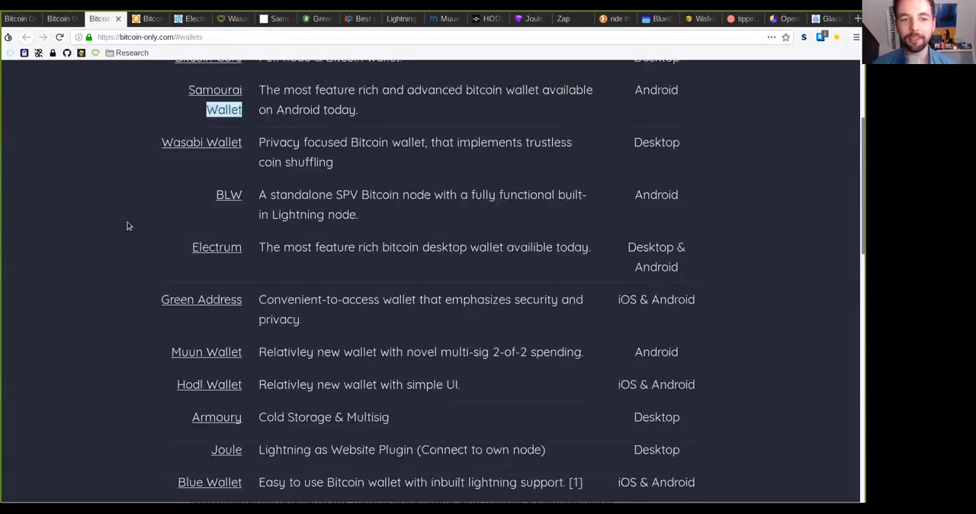
scroll(down, 3)
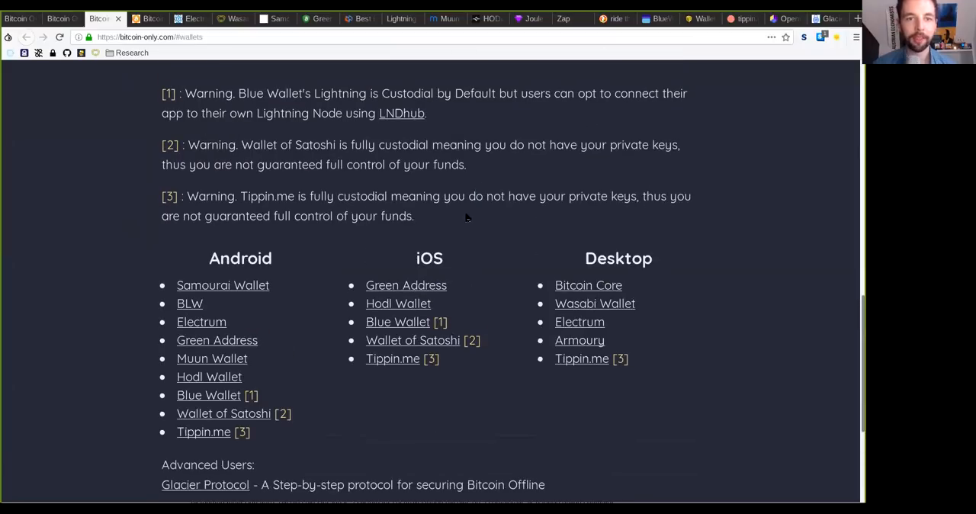
mouse_move(414, 280)
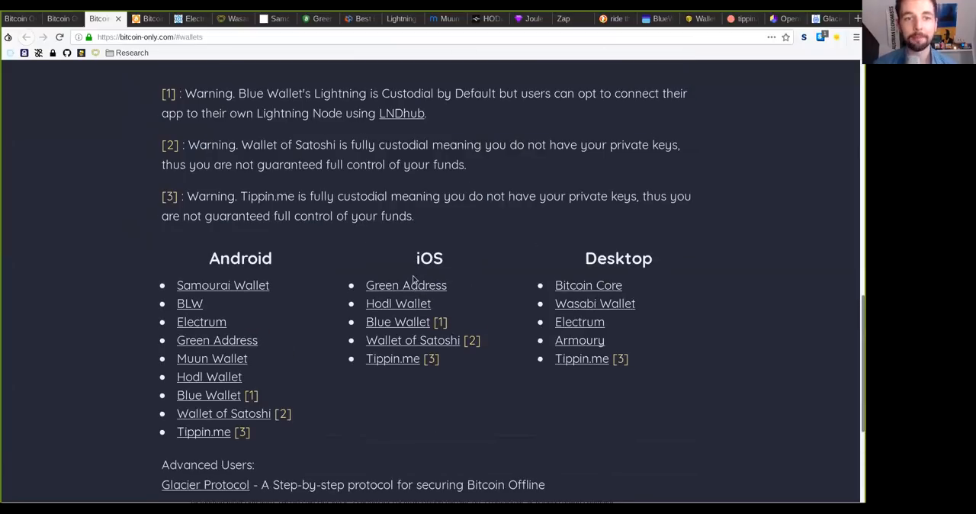
double_click(361, 196)
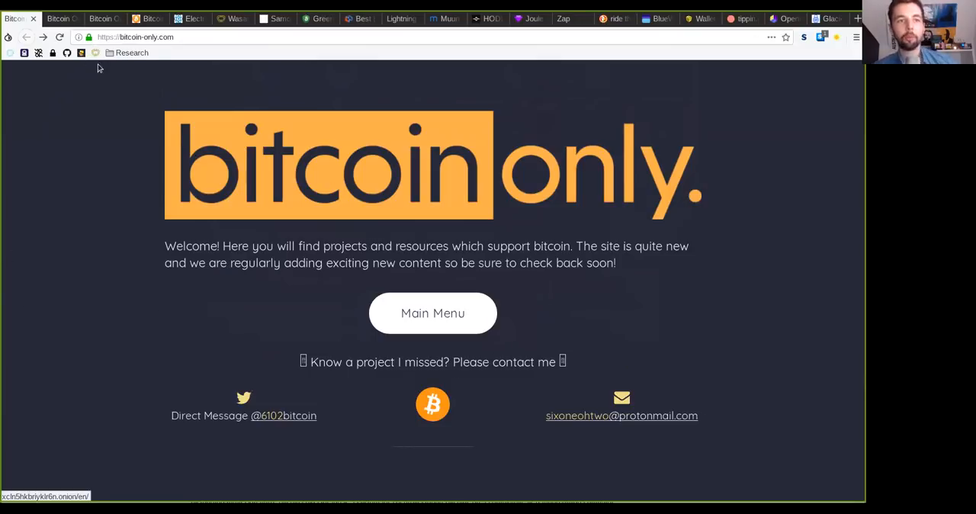
- Return to HODL Wallet's 'Empower yourself' homepage
click(433, 313)
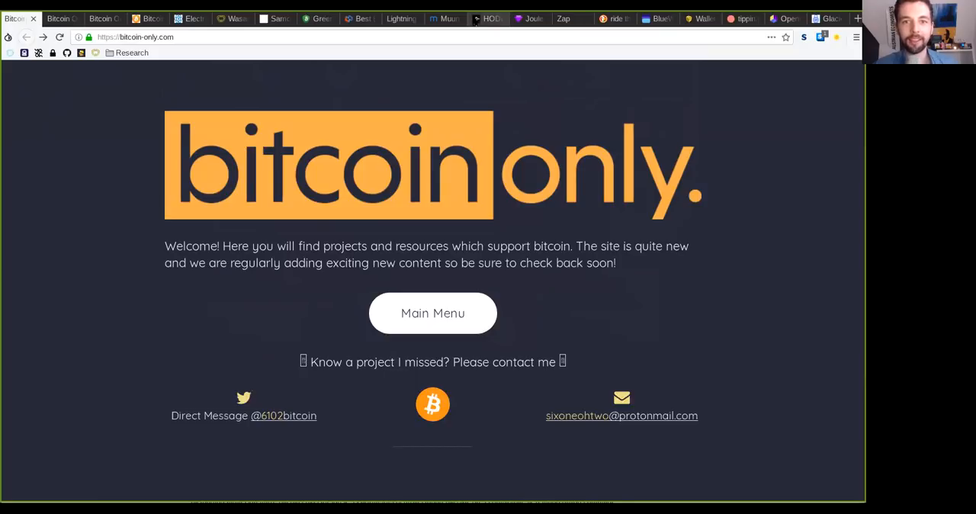
click(487, 18)
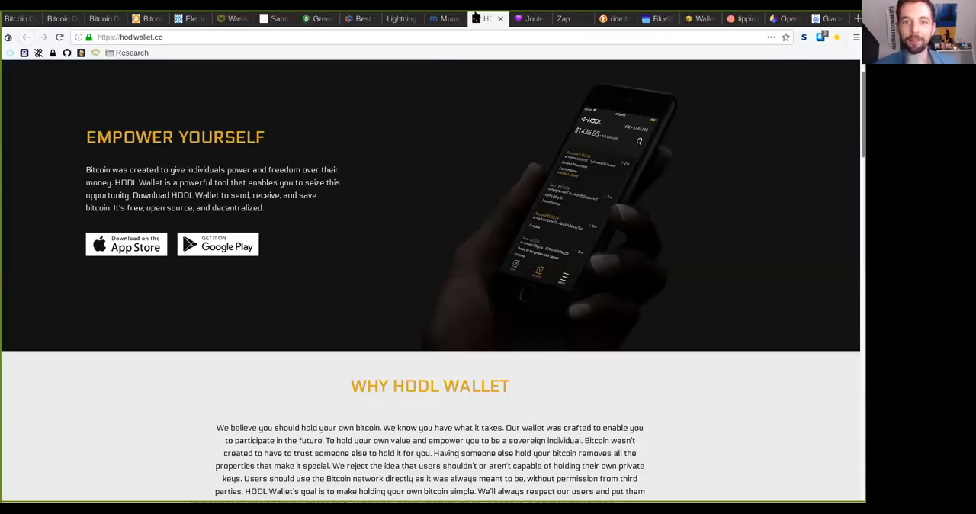